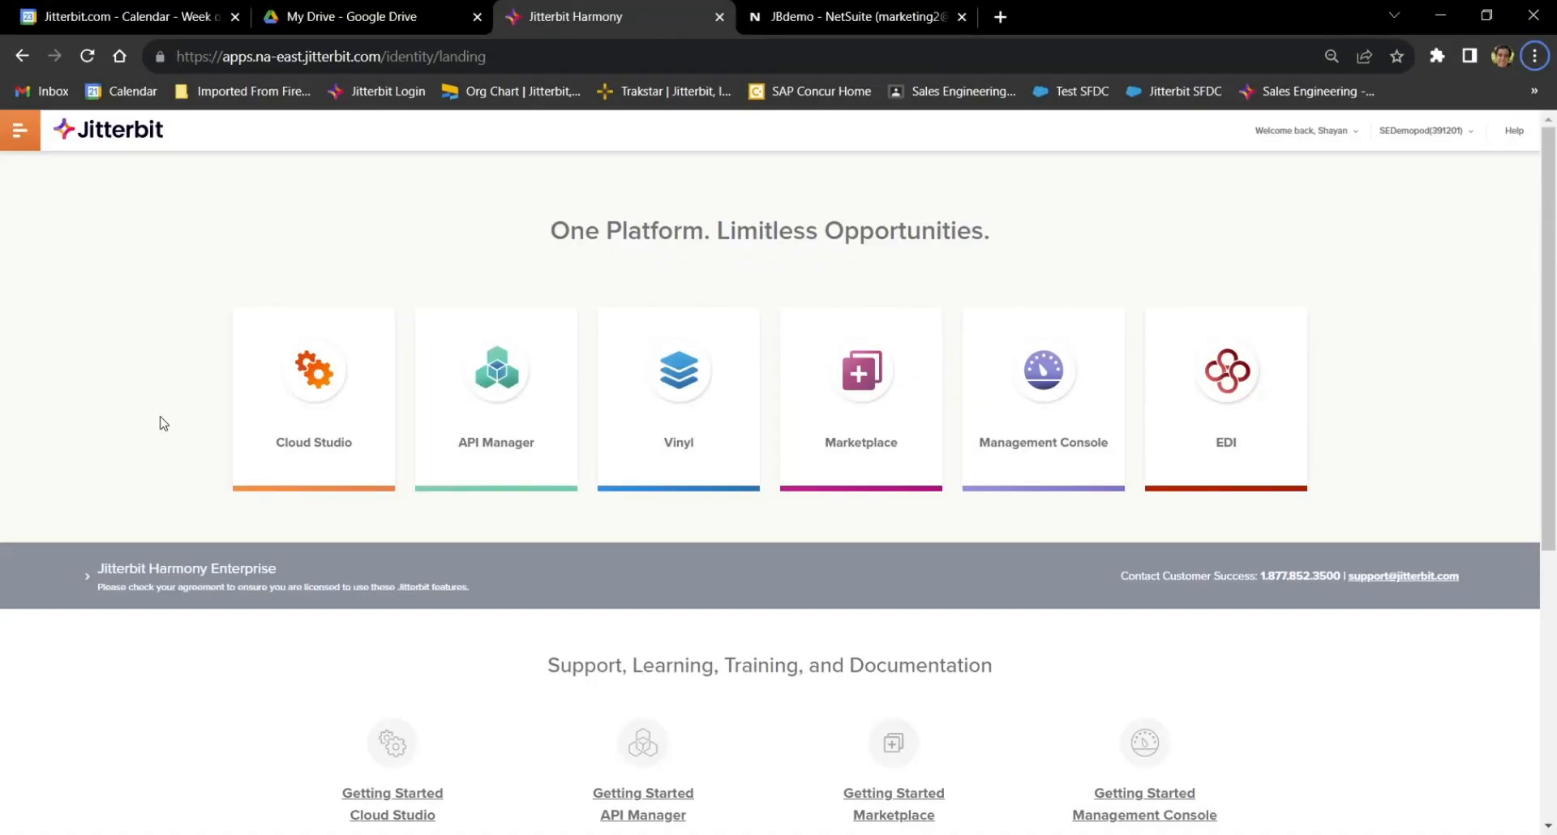
mouse_move(1226, 449)
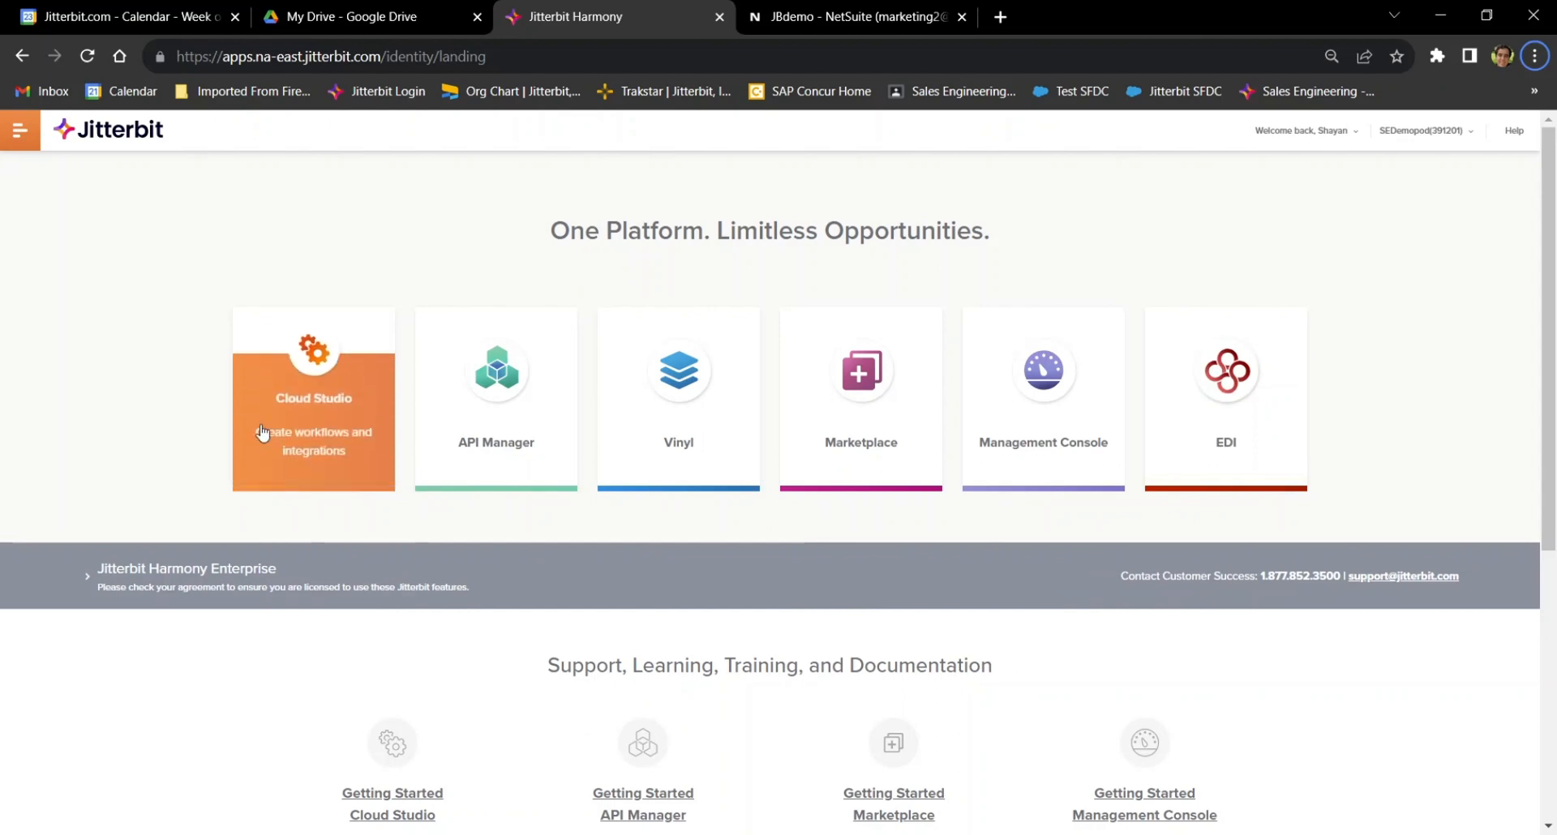
mouse_move(373, 521)
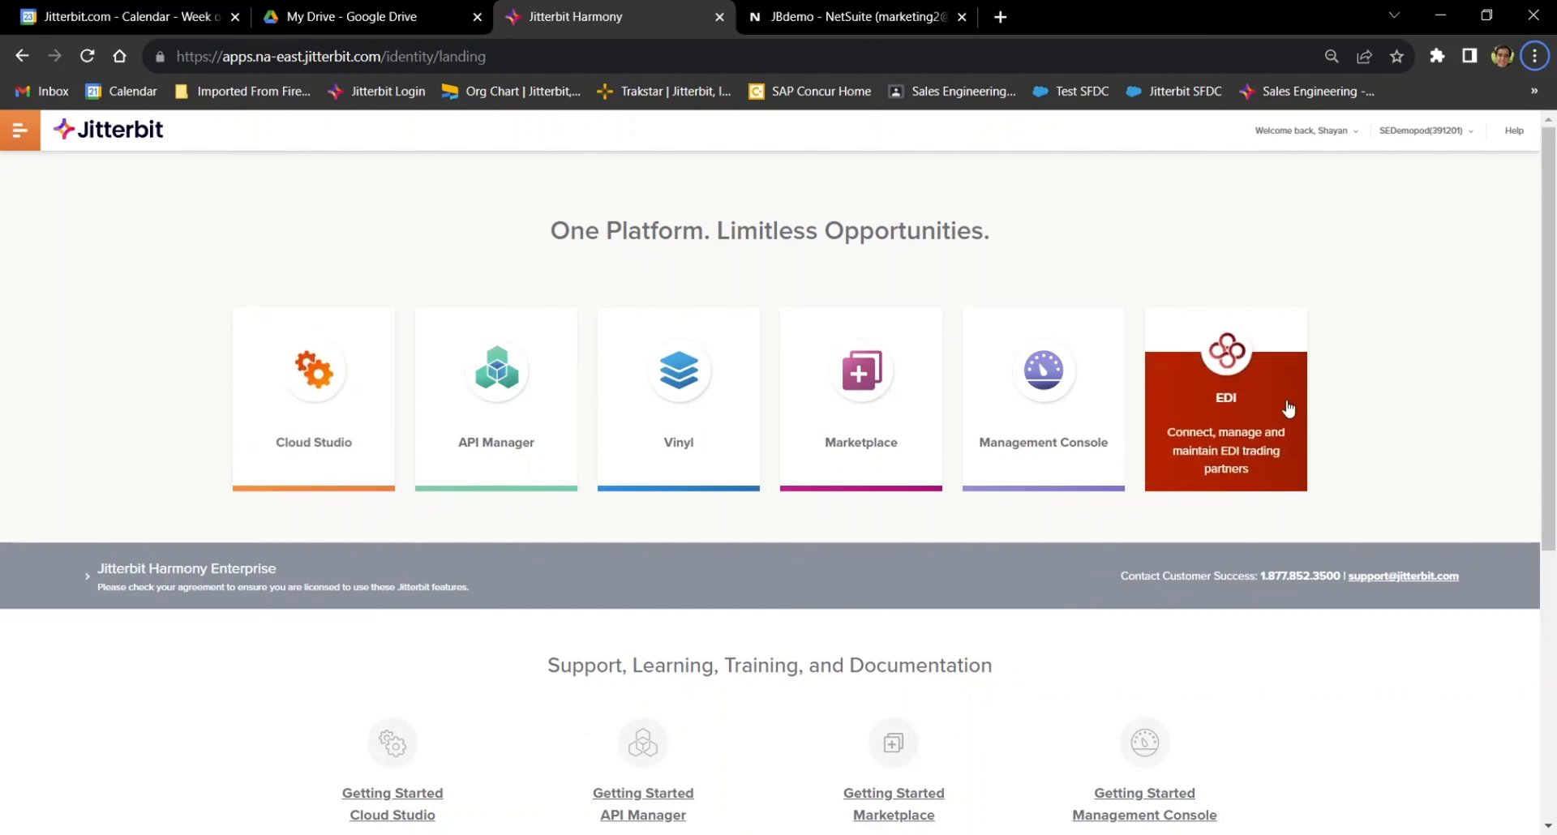
Open the EDI console and select the Fastenal trading partner from the partner list
left_click(1226, 398)
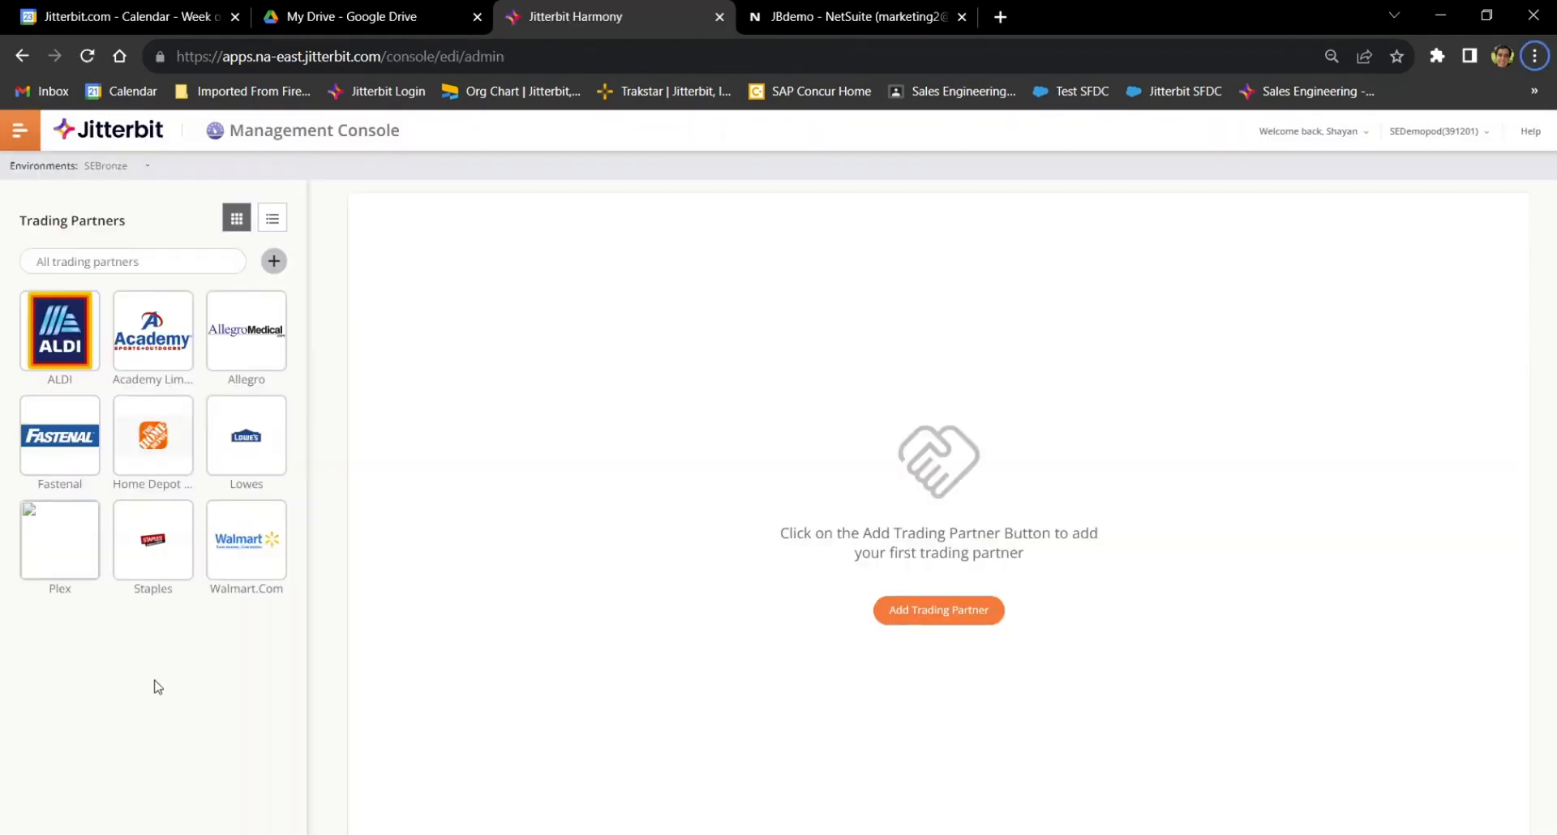
mouse_move(1025, 624)
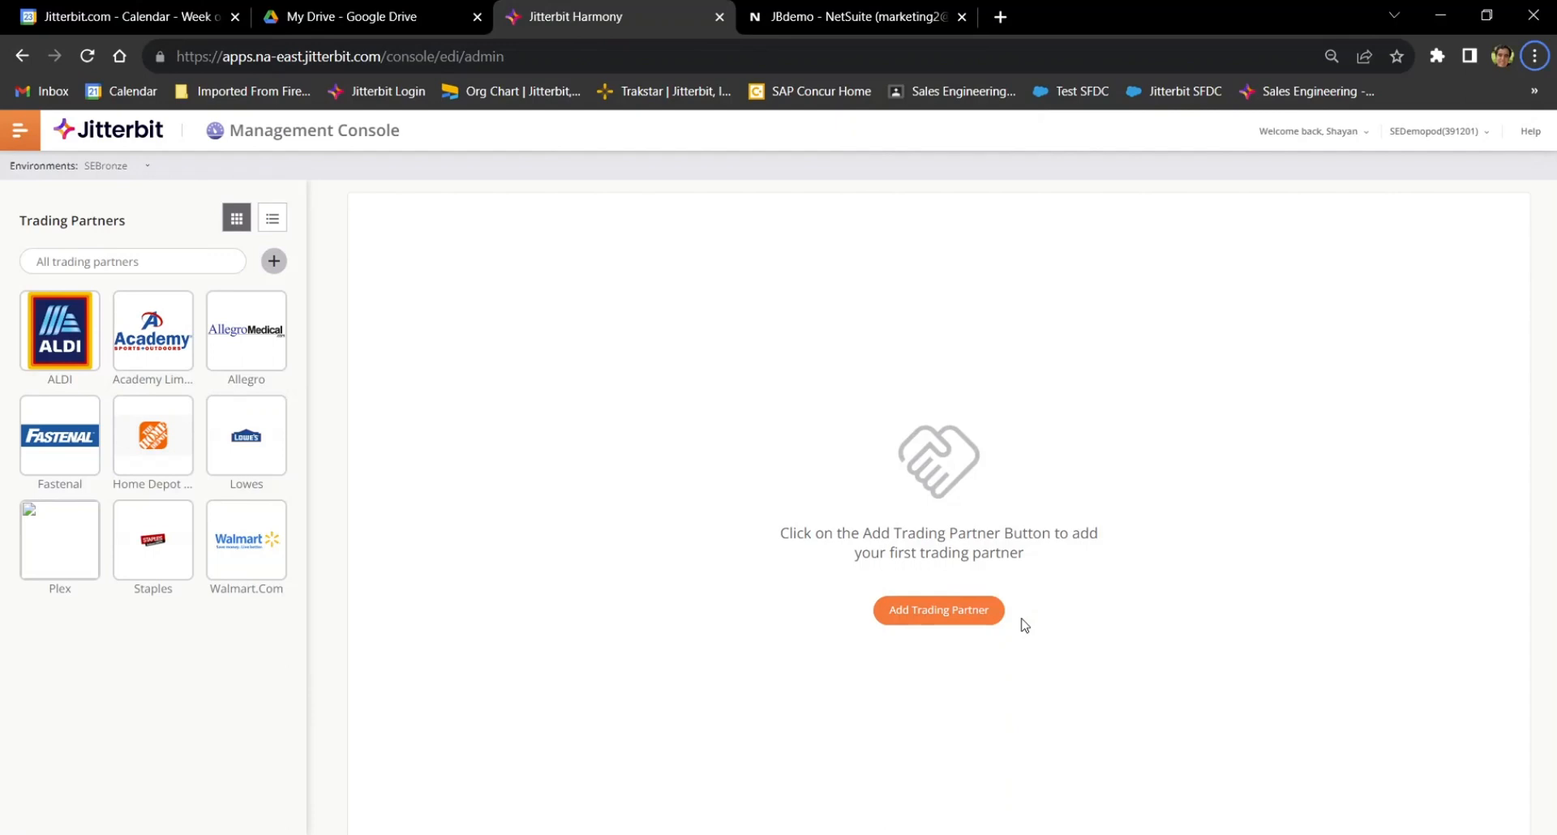
mouse_move(937, 610)
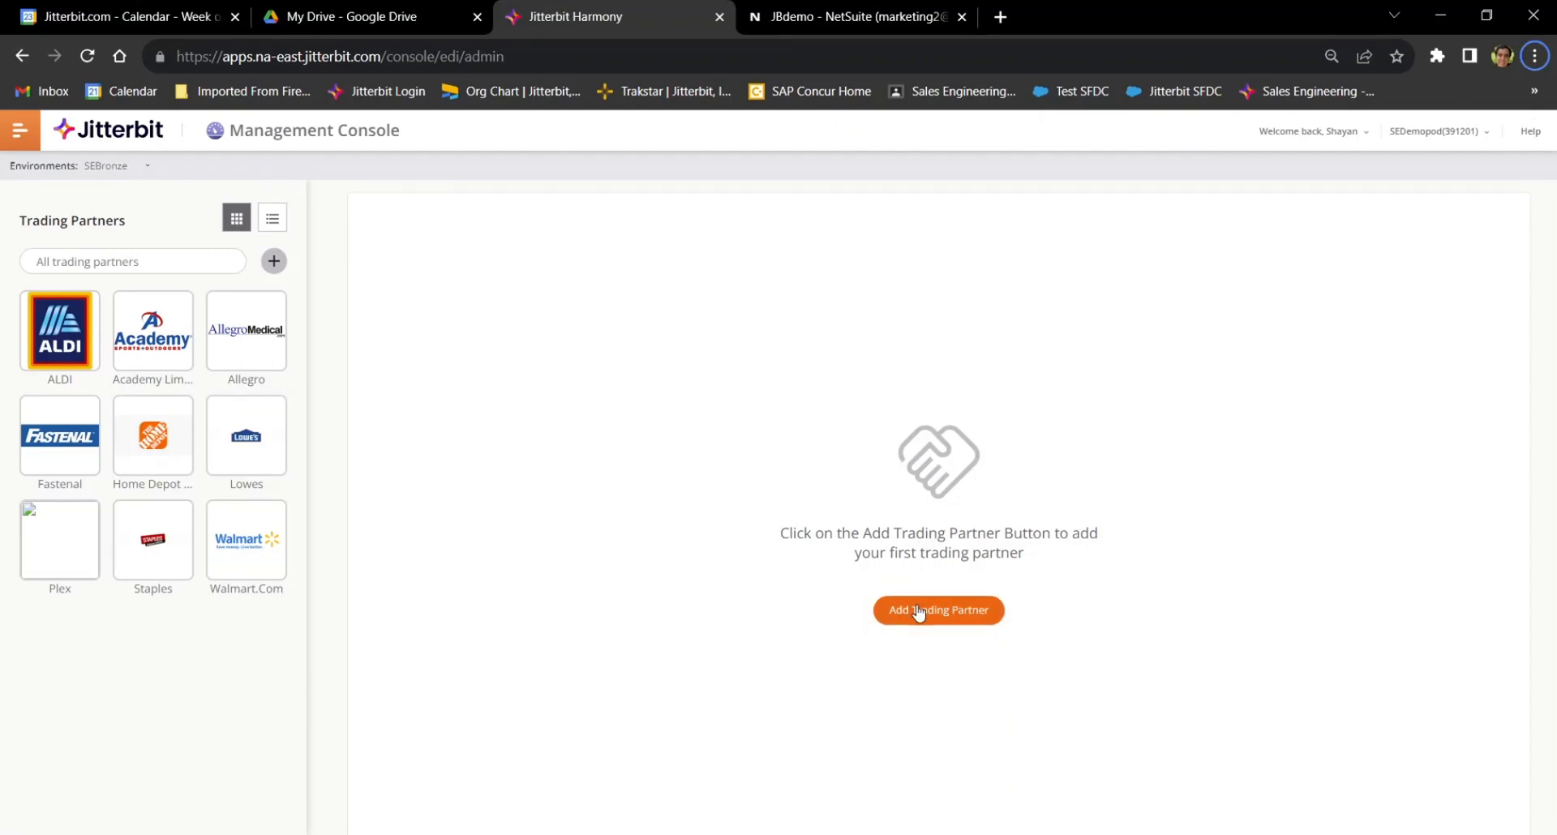
left_click(937, 609)
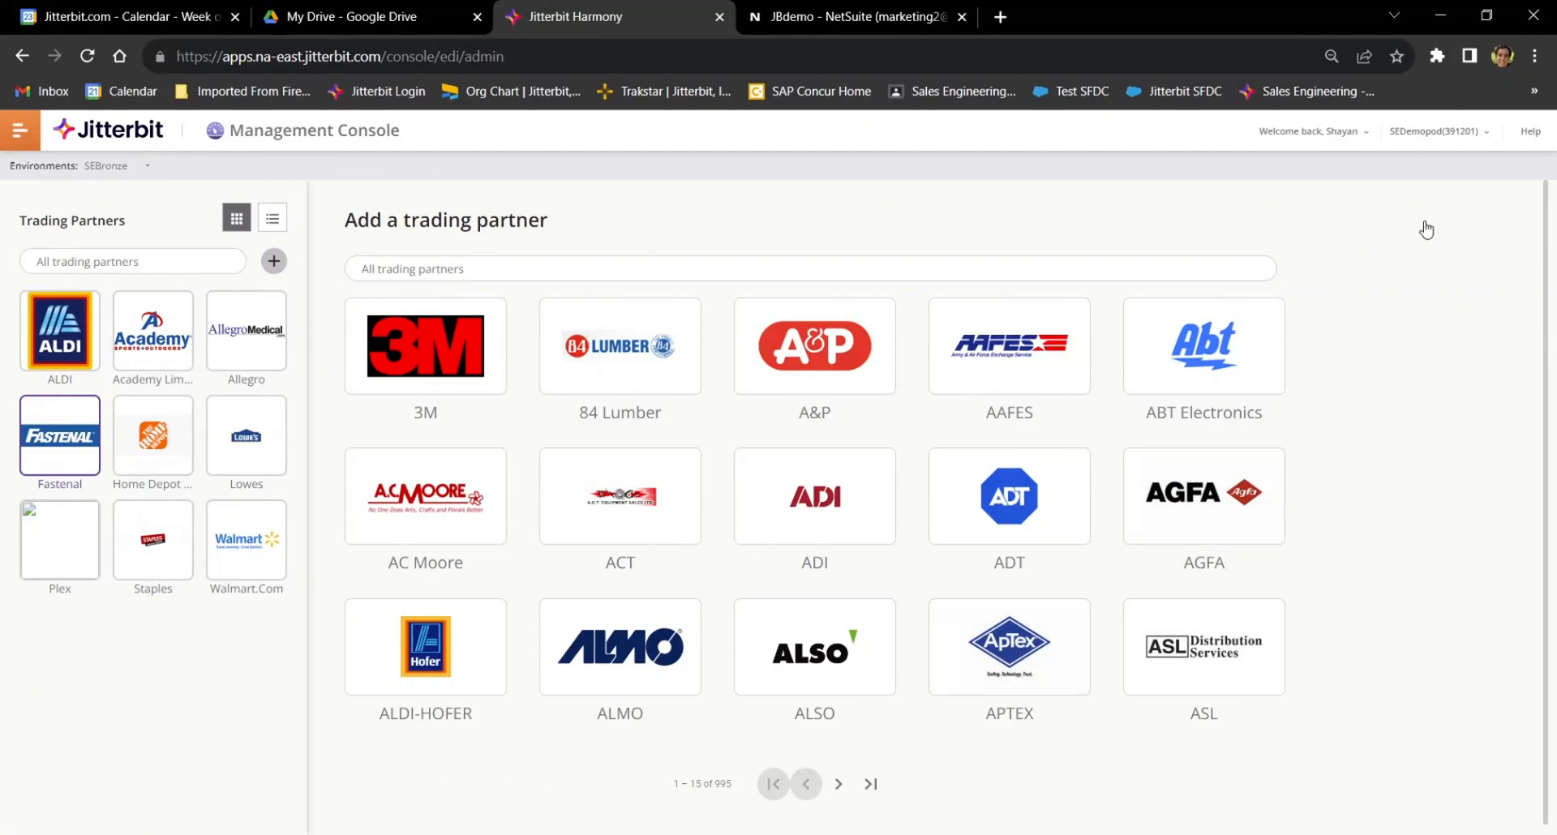
left_click(58, 434)
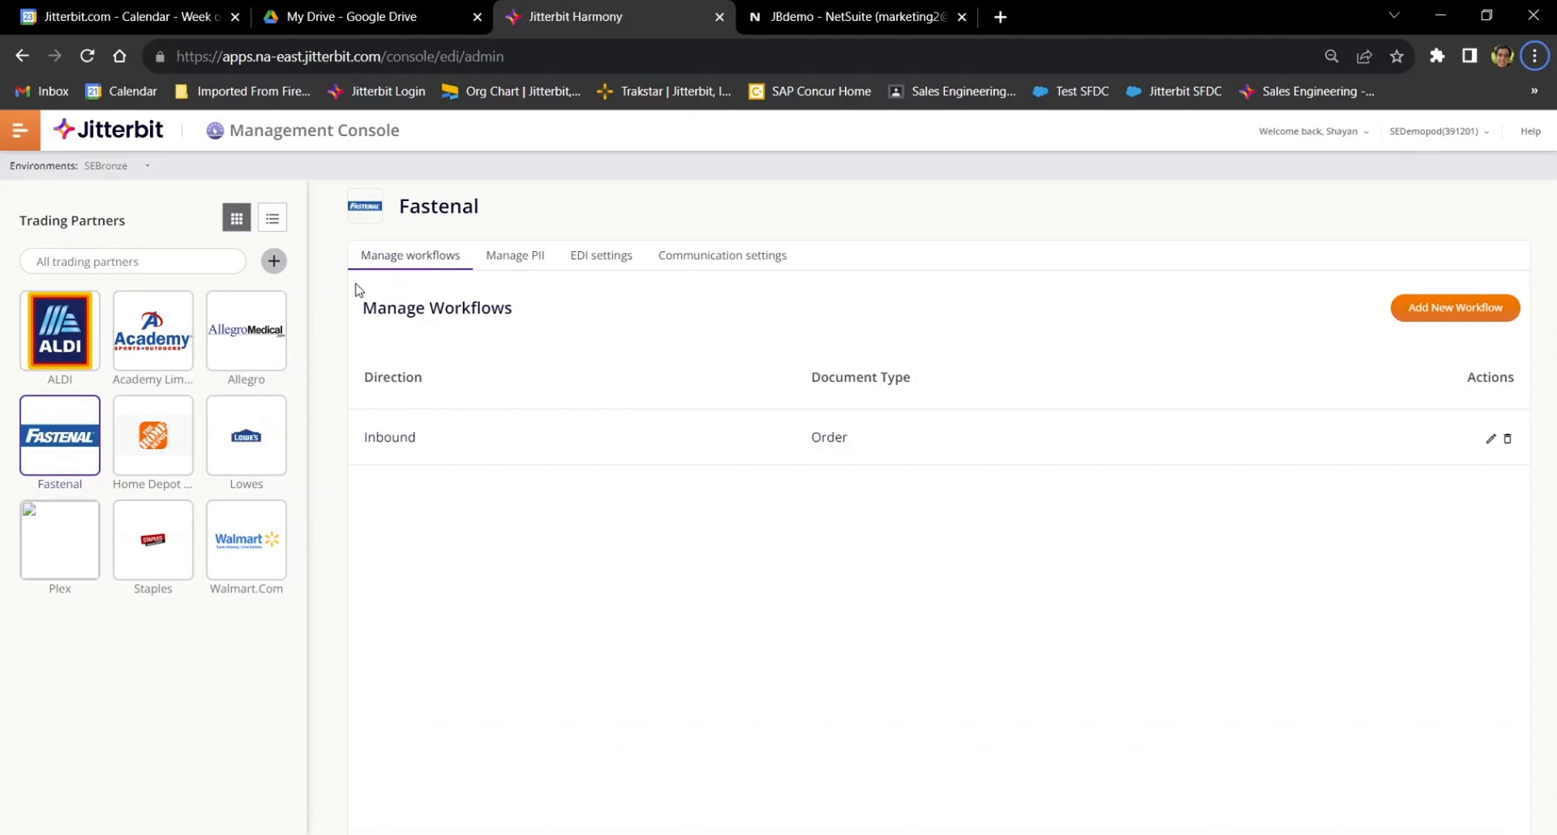
mouse_move(538, 283)
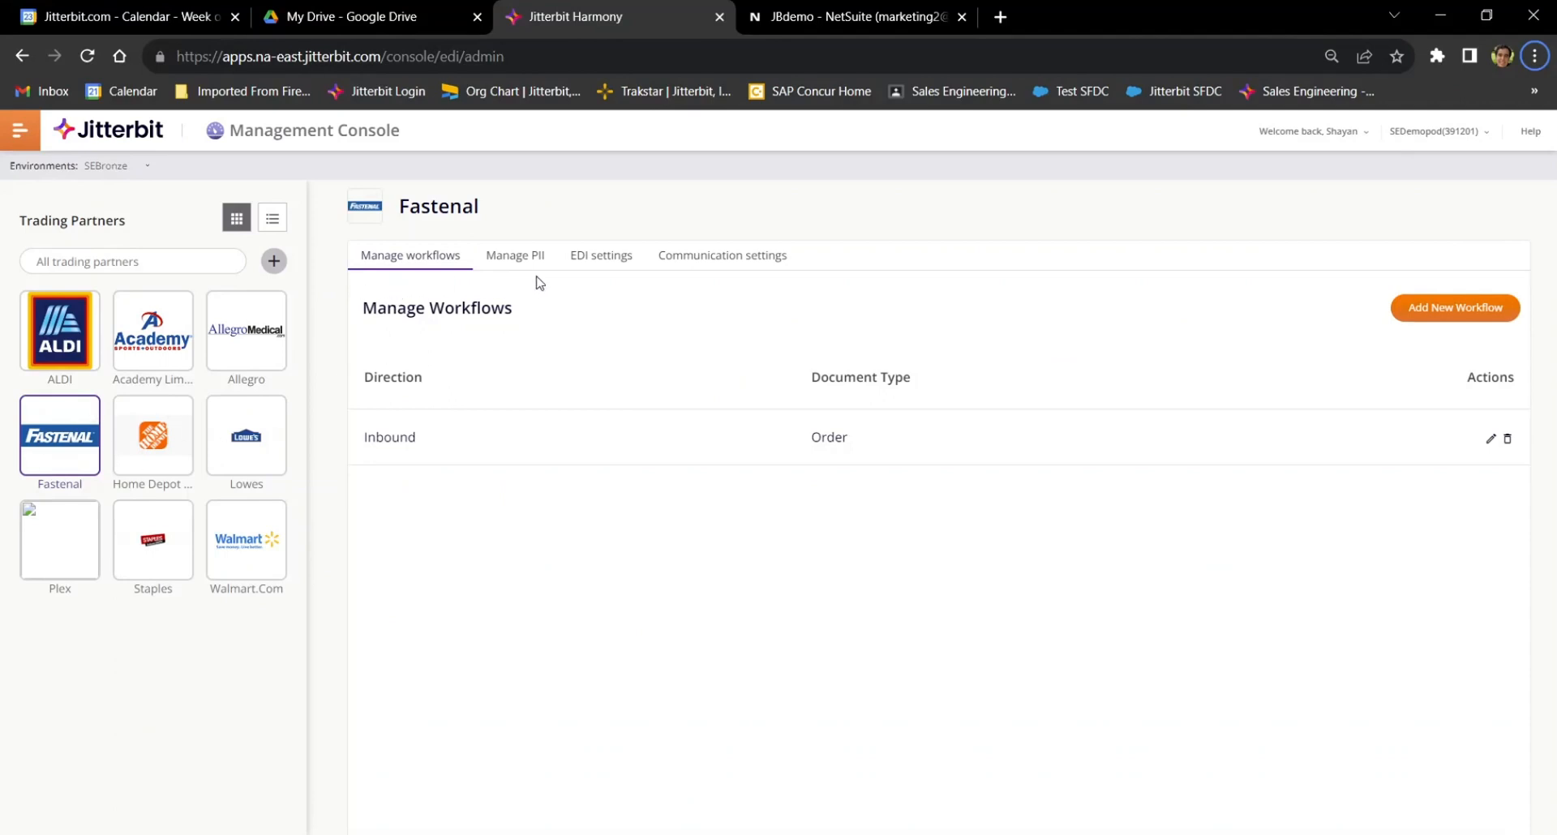
mouse_move(748, 279)
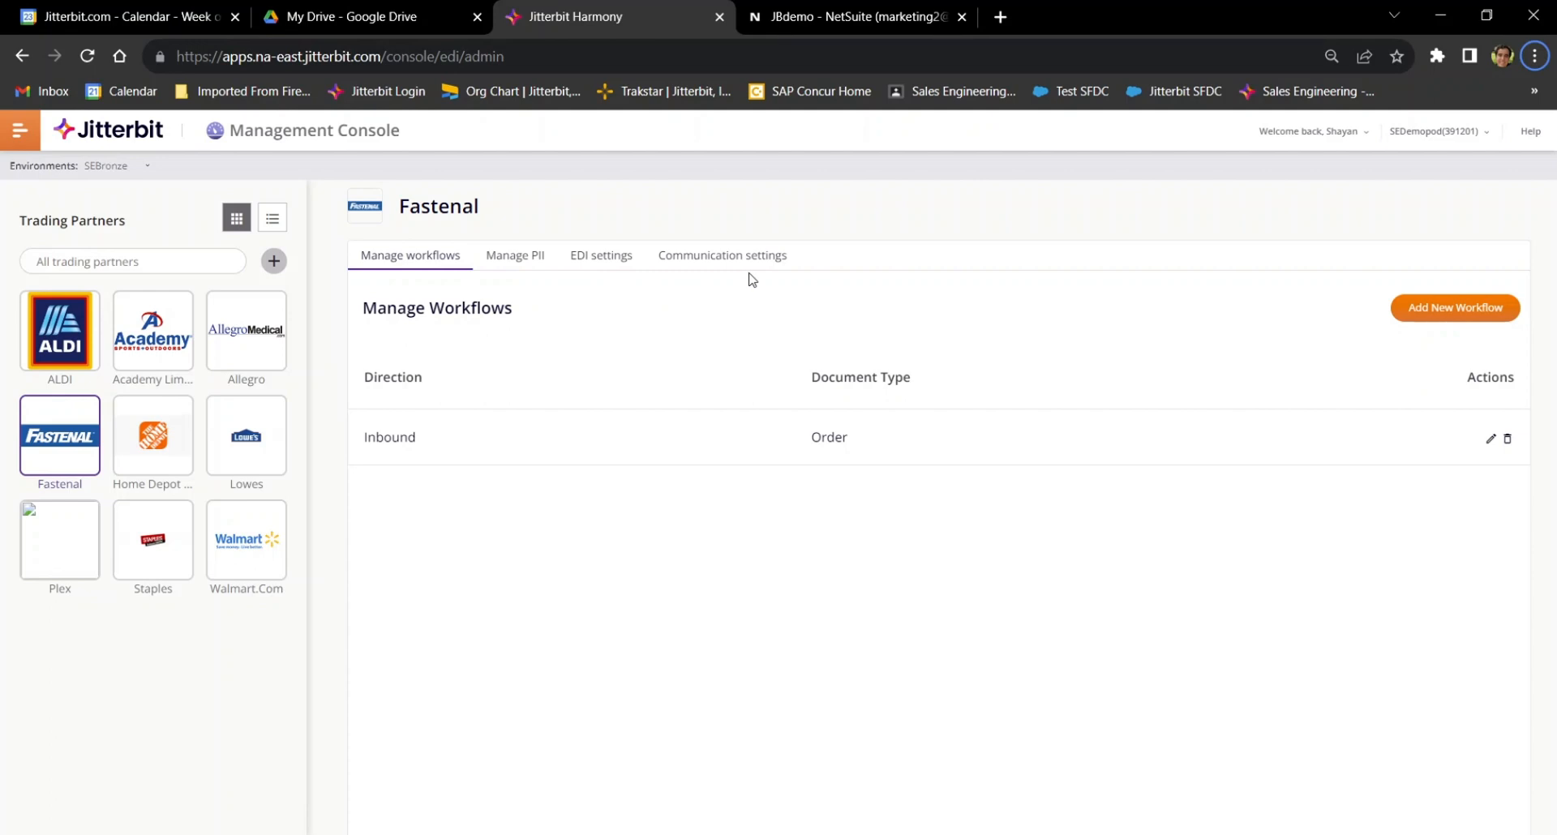
Open Fastenal's Communication settings and edit the DEMOFTP connection
left_click(723, 255)
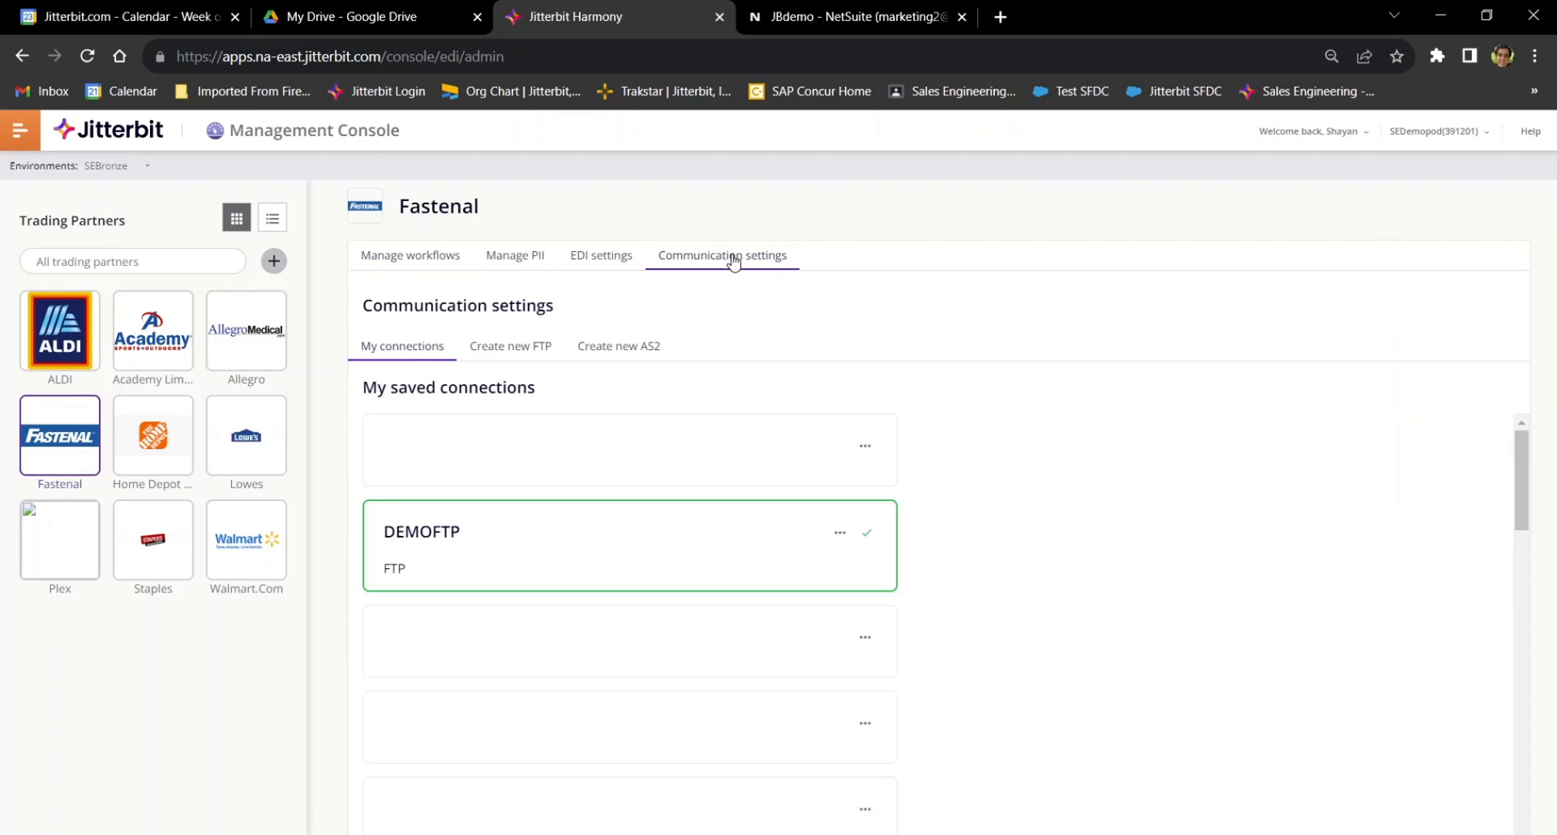
mouse_move(694, 386)
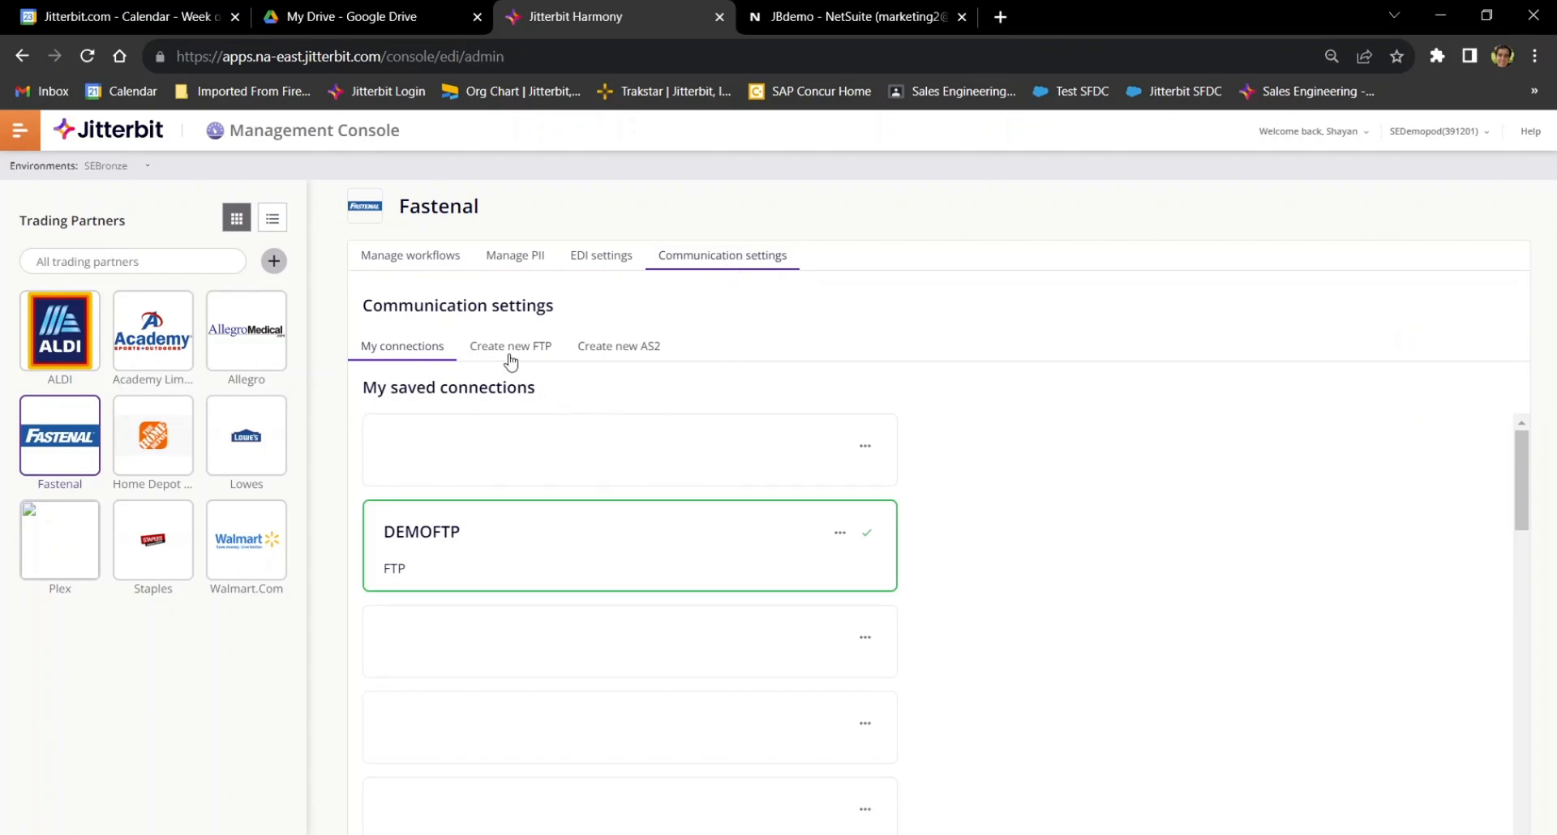
mouse_move(610, 375)
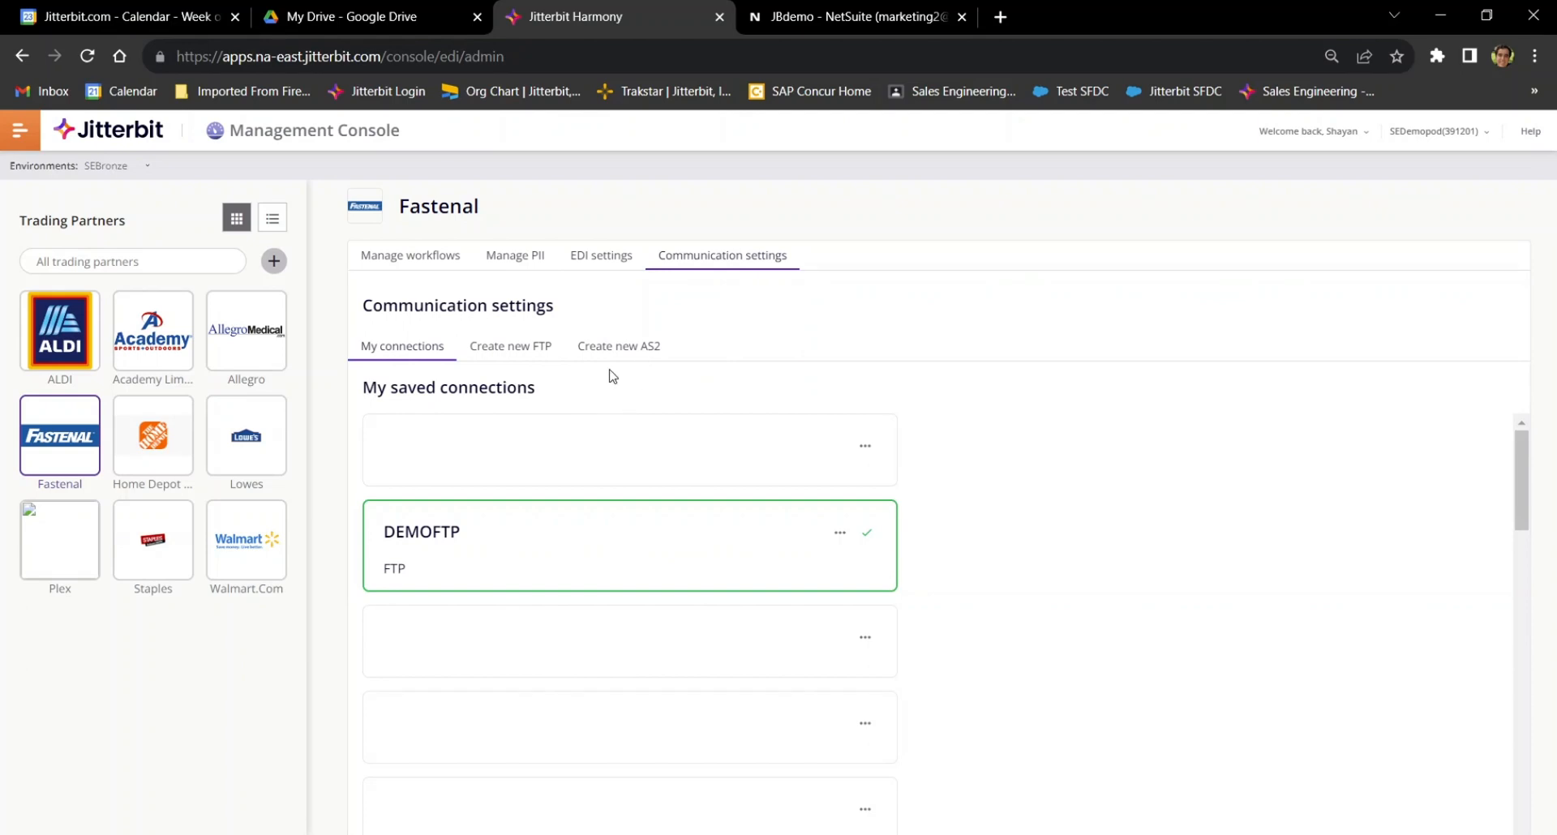
mouse_move(613, 378)
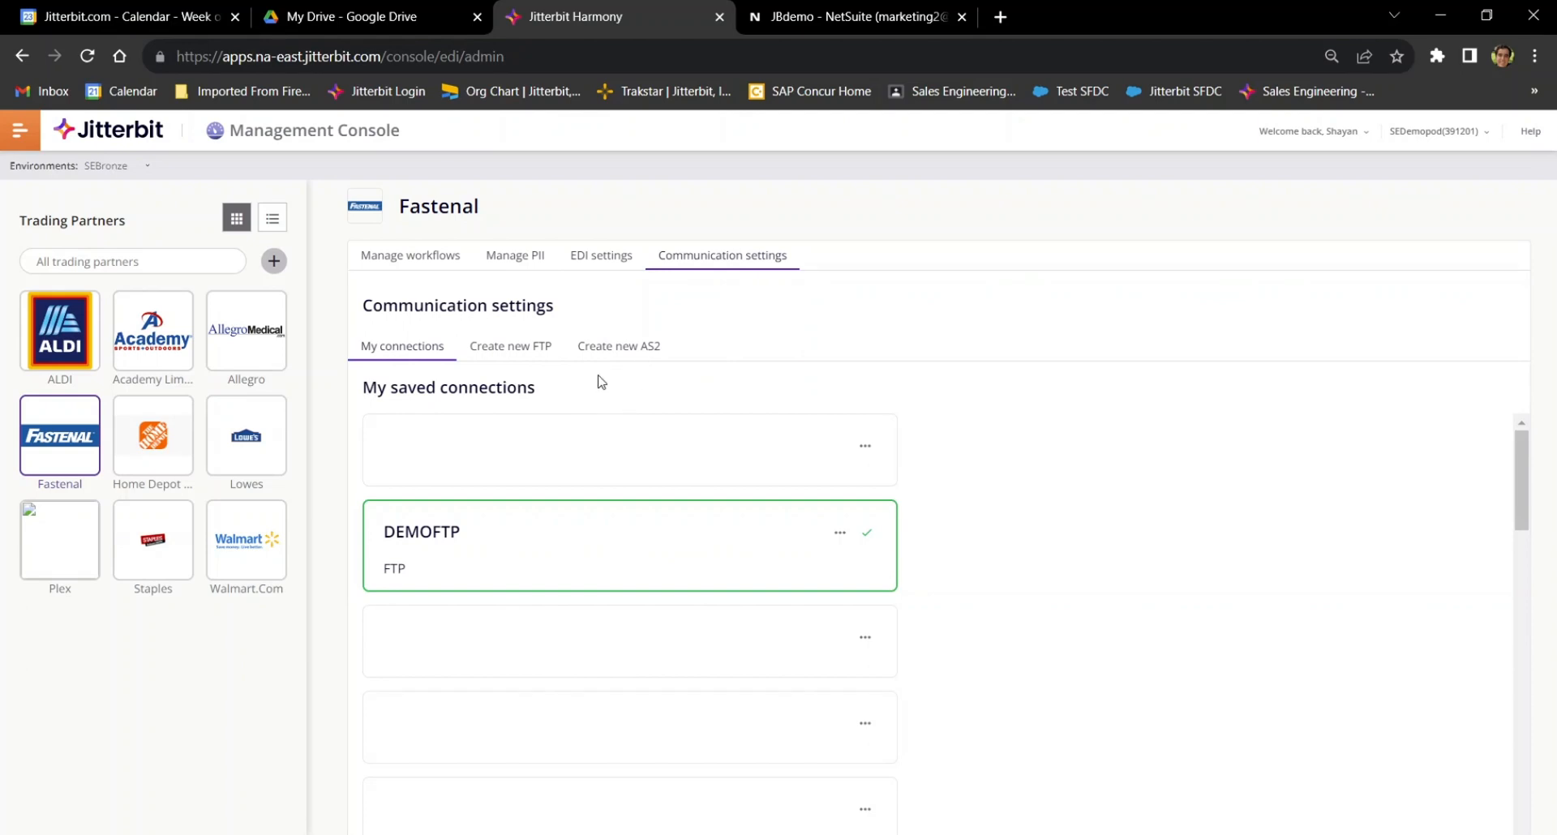
left_click(839, 533)
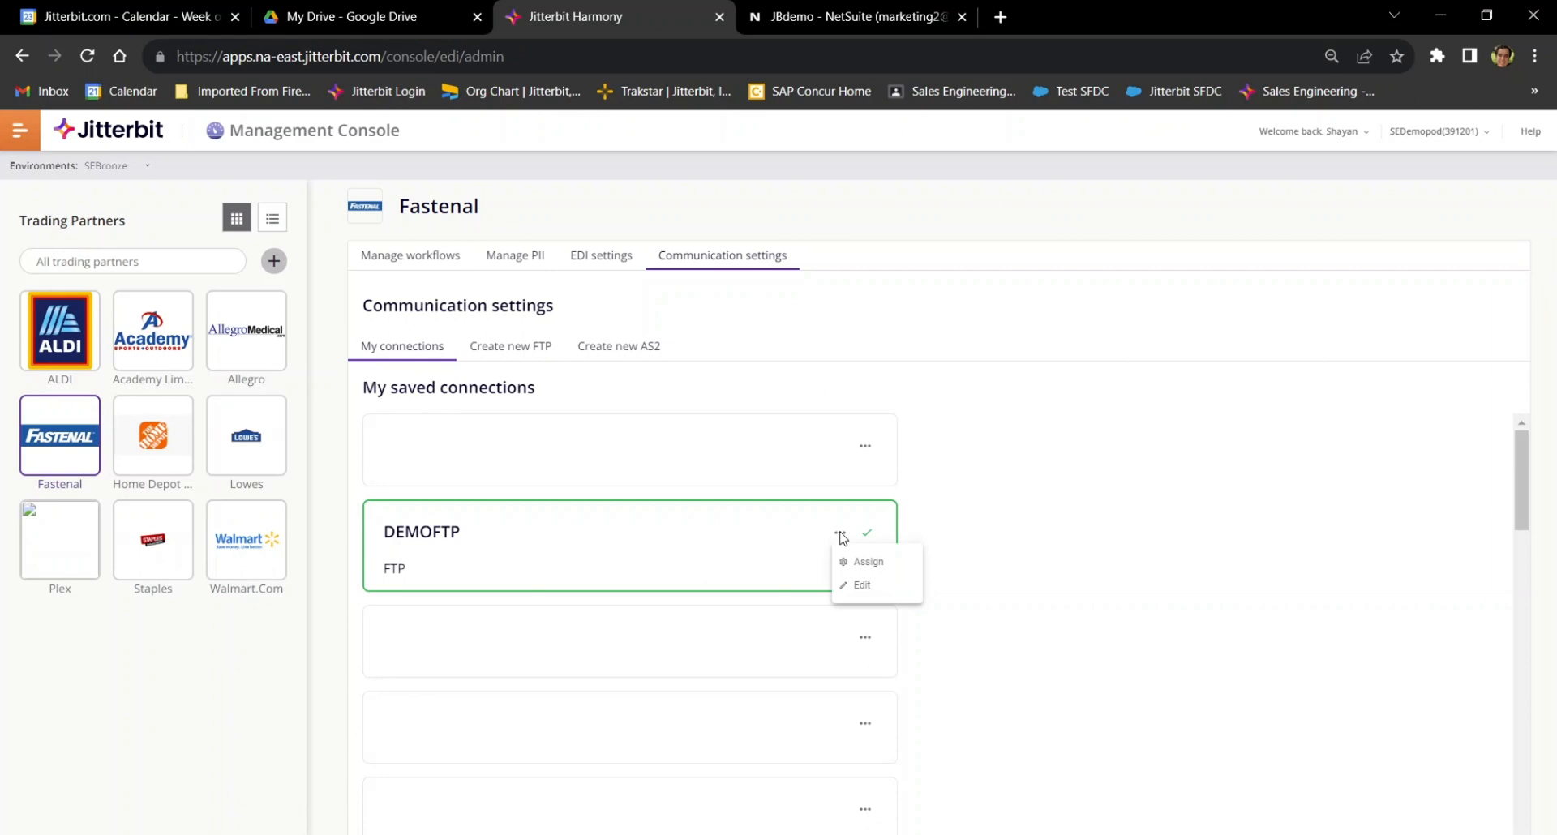
left_click(861, 585)
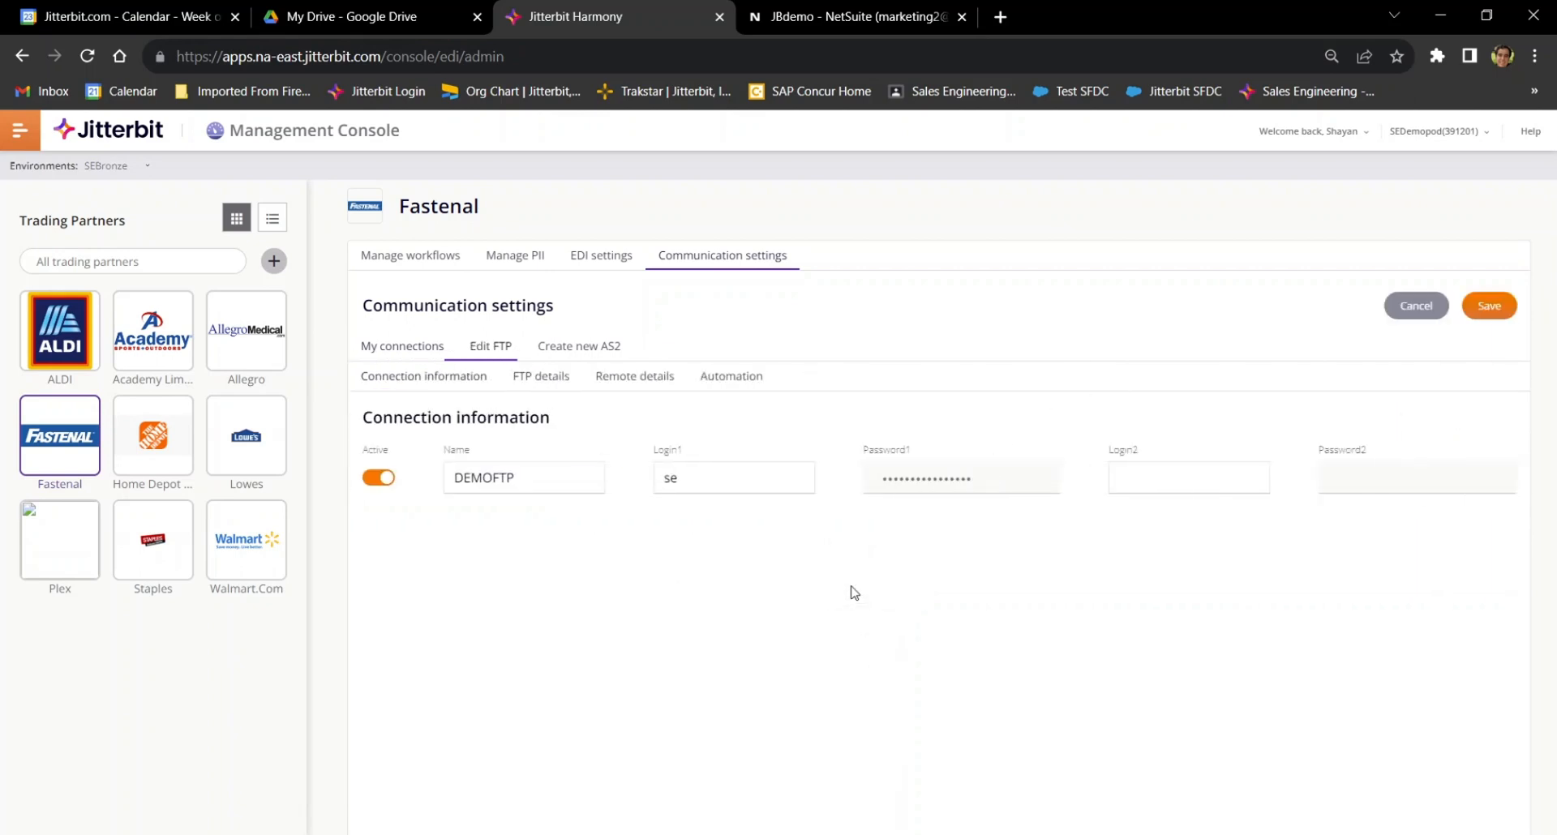
mouse_move(1312, 516)
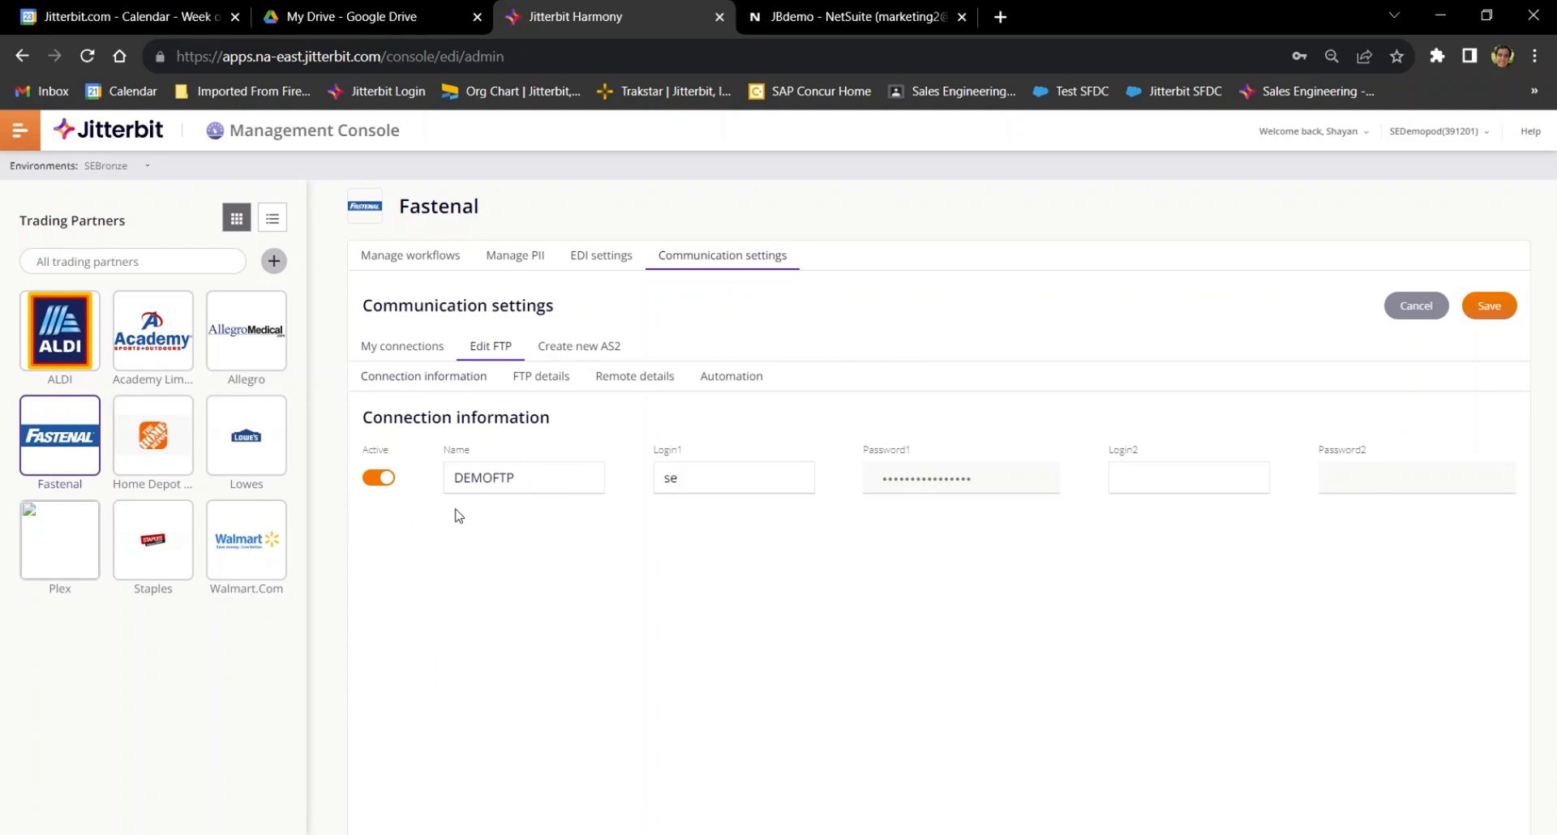
mouse_move(461, 501)
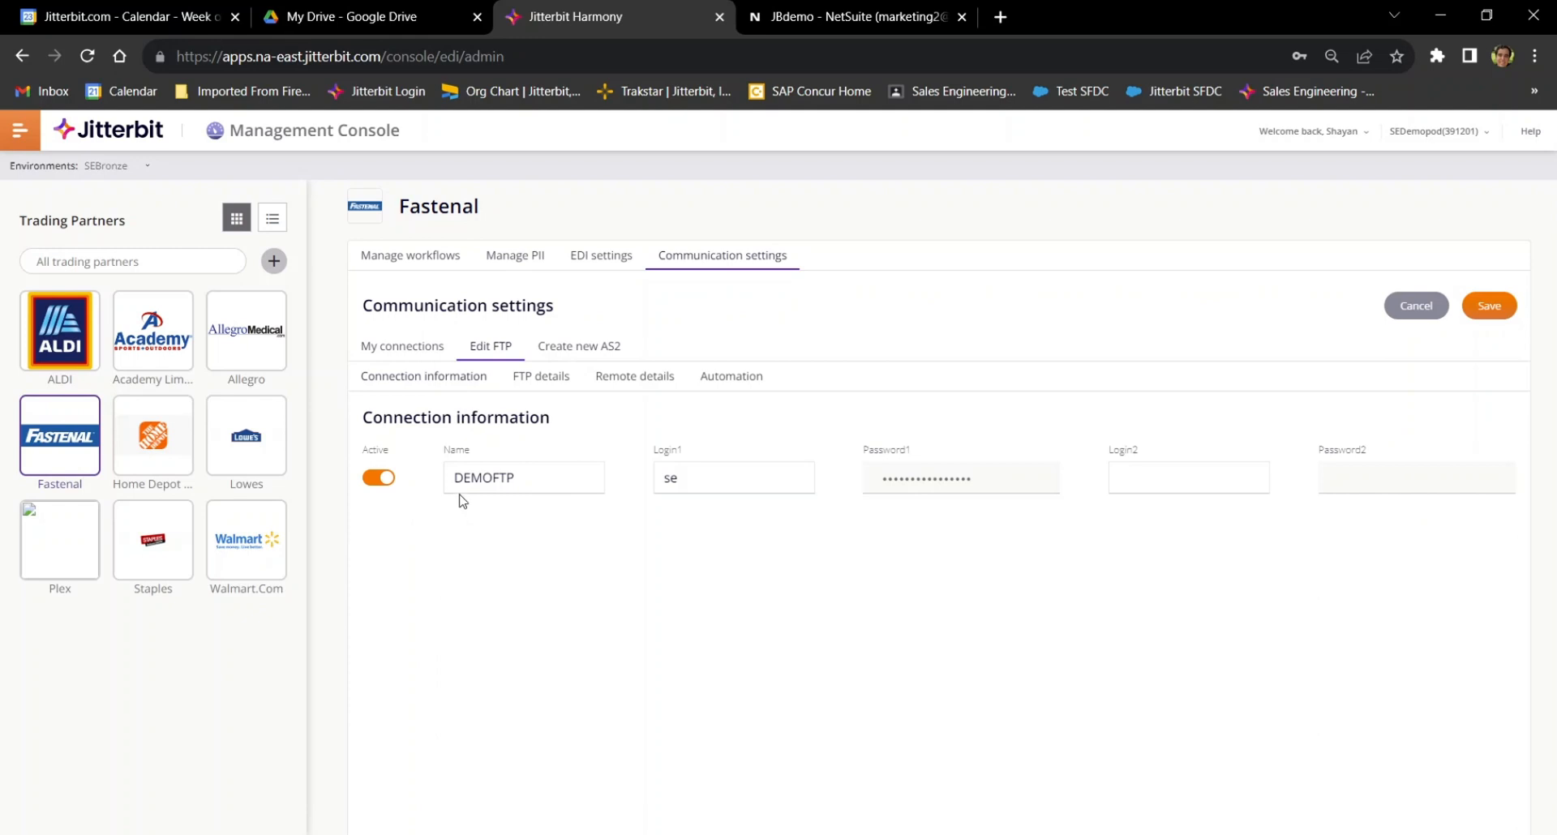
Review DEMOFTP's FTP details, remote details and the 15-minute automation schedule
left_click(542, 375)
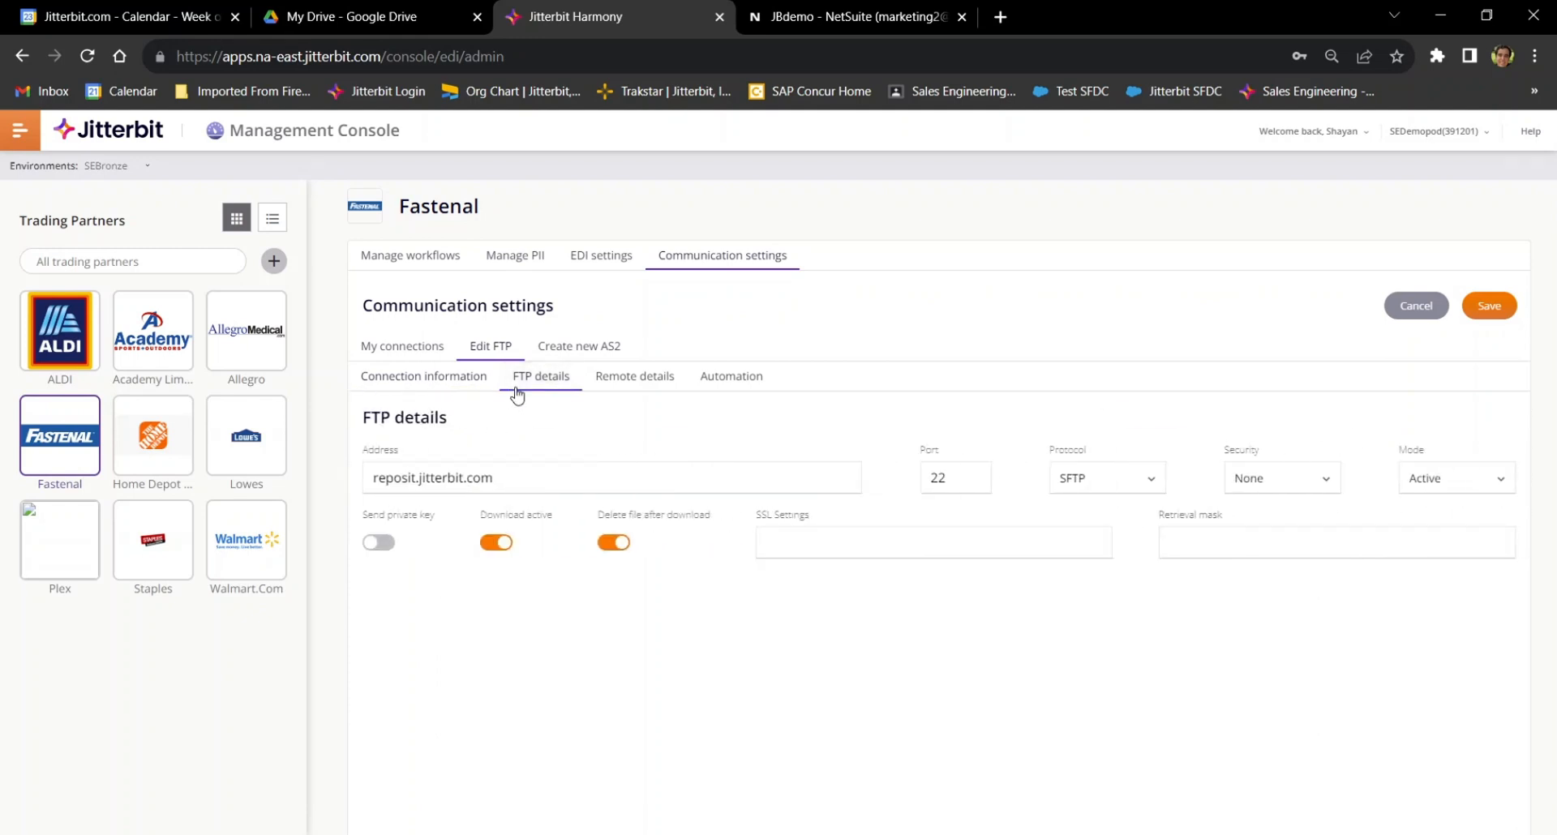
mouse_move(552, 428)
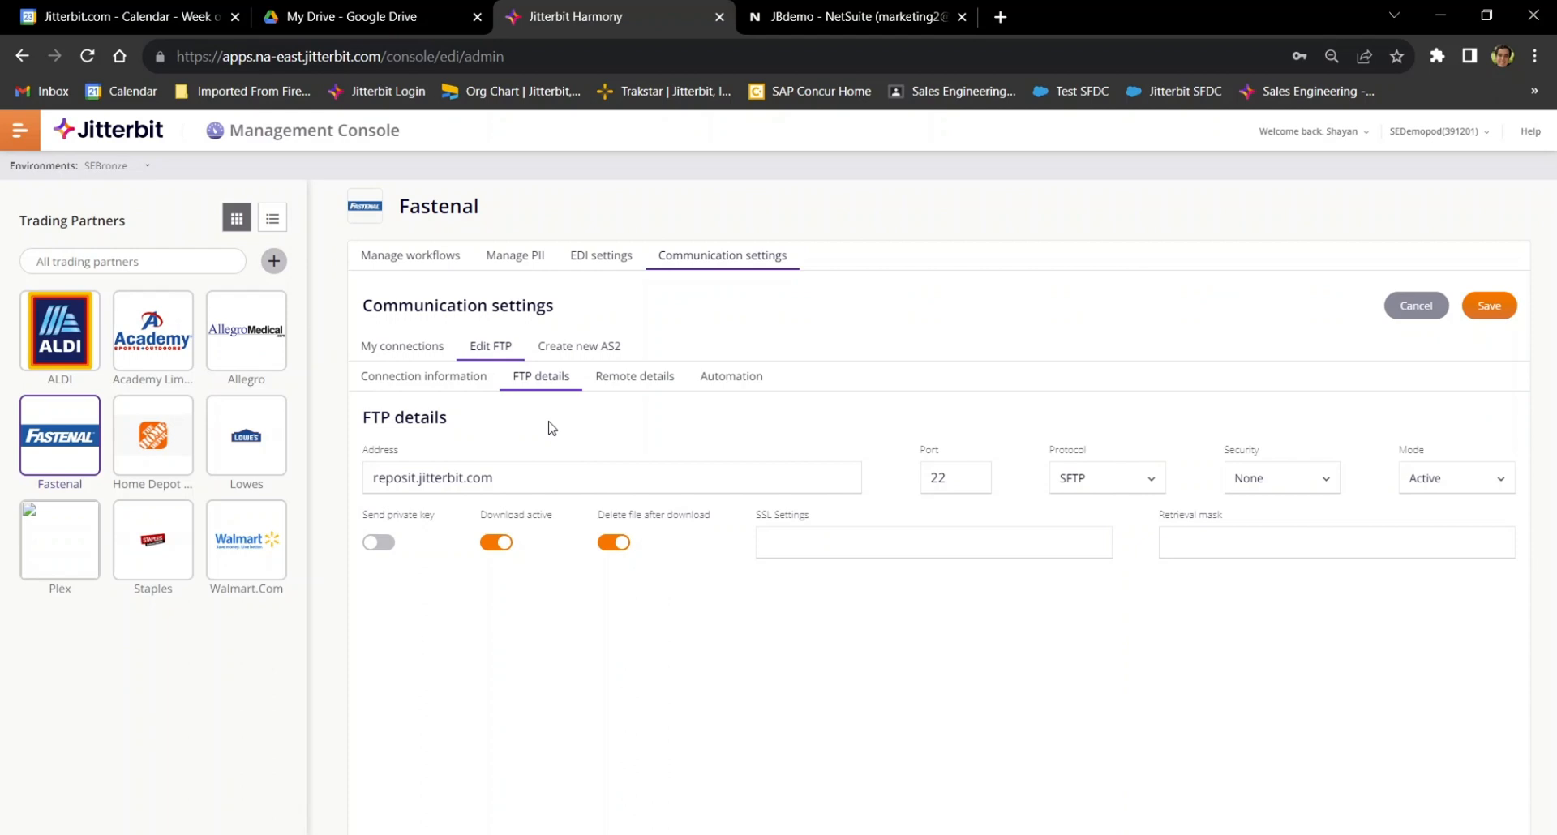
left_click(634, 374)
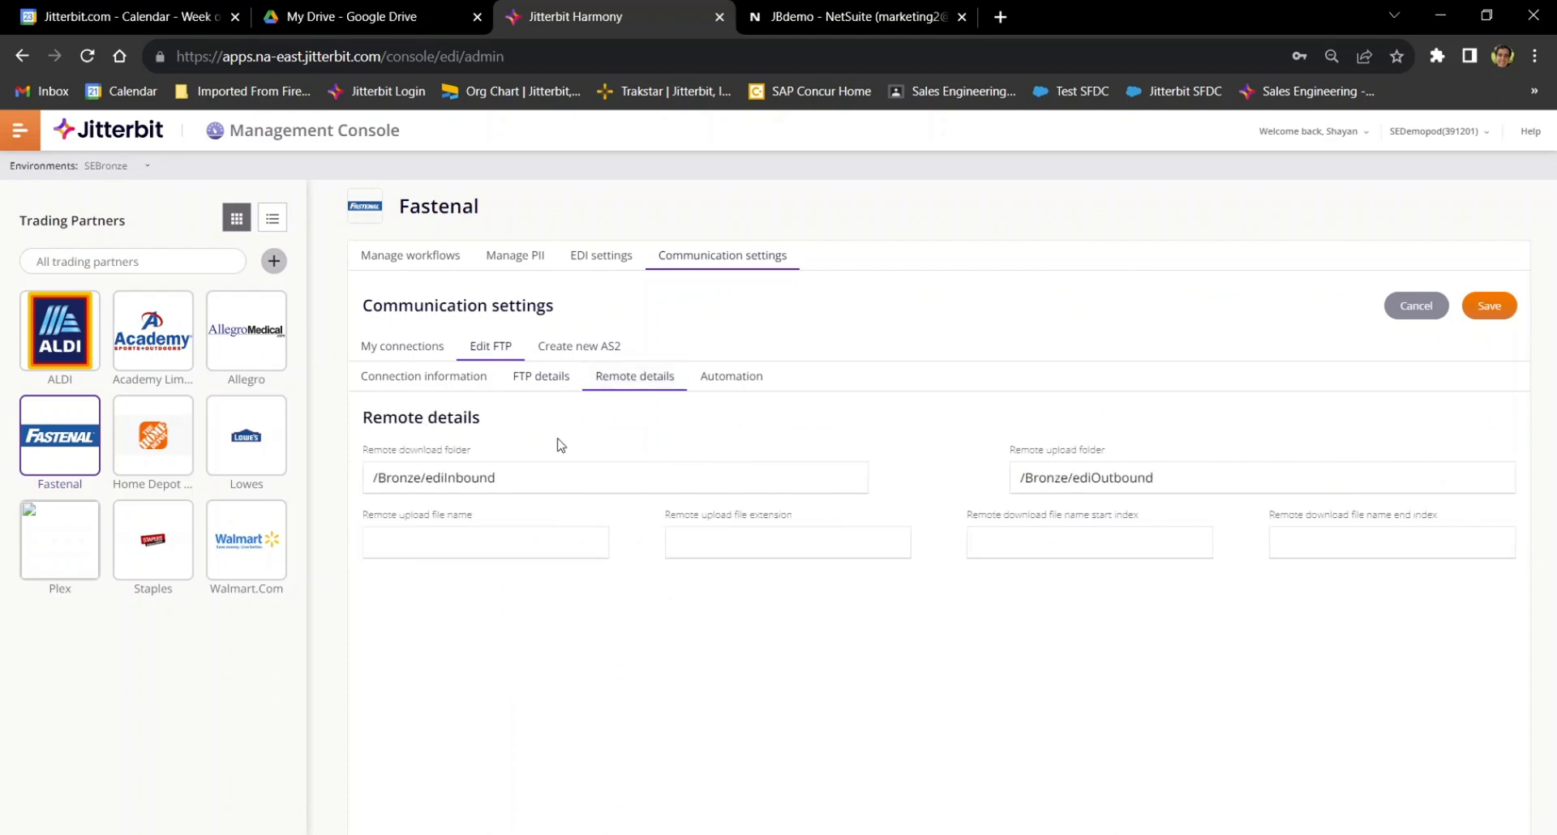
mouse_move(1086, 464)
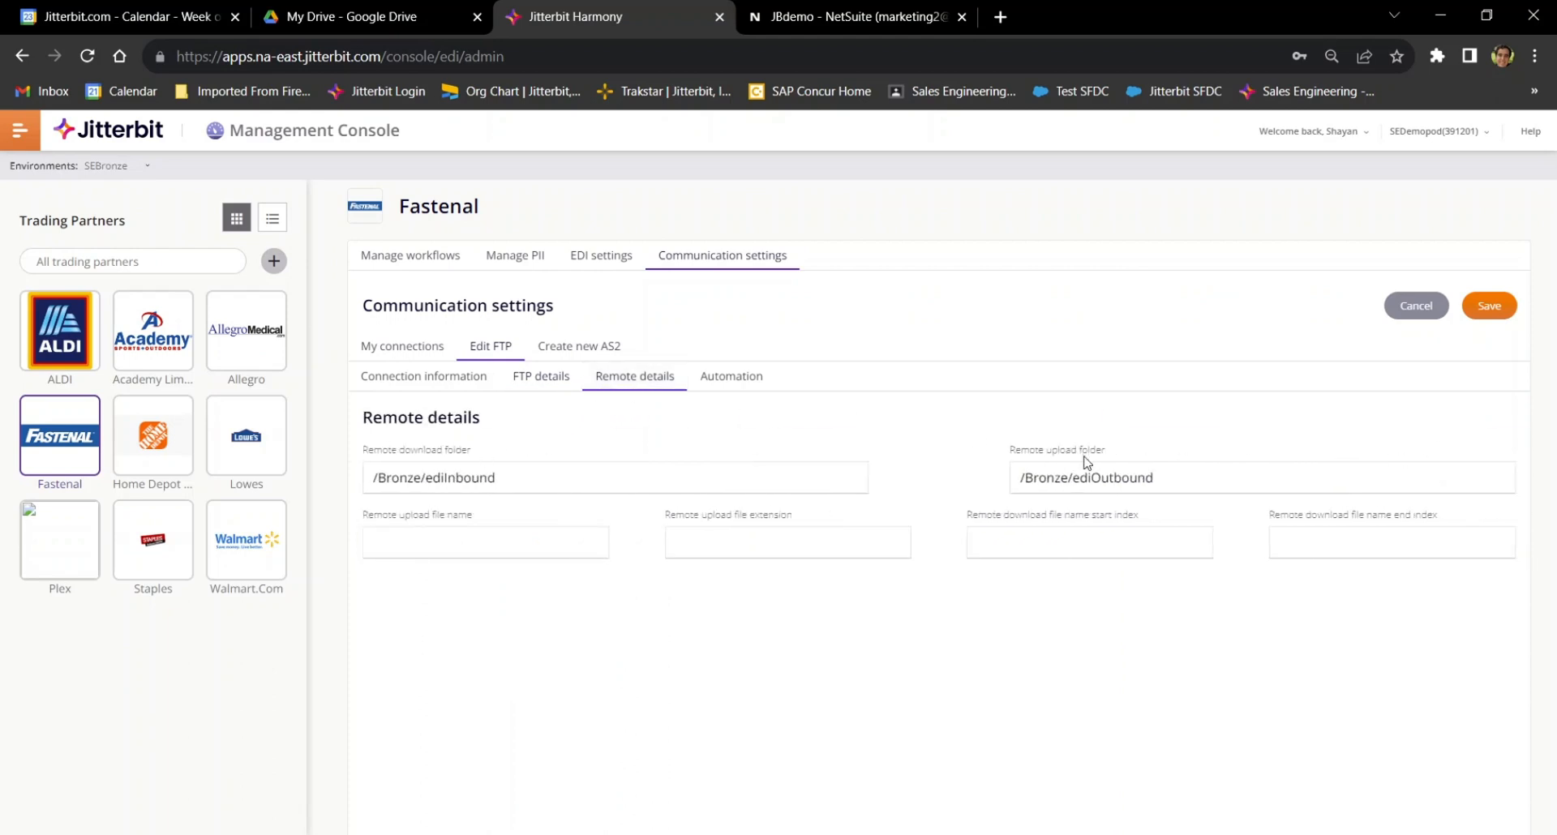
left_click(731, 381)
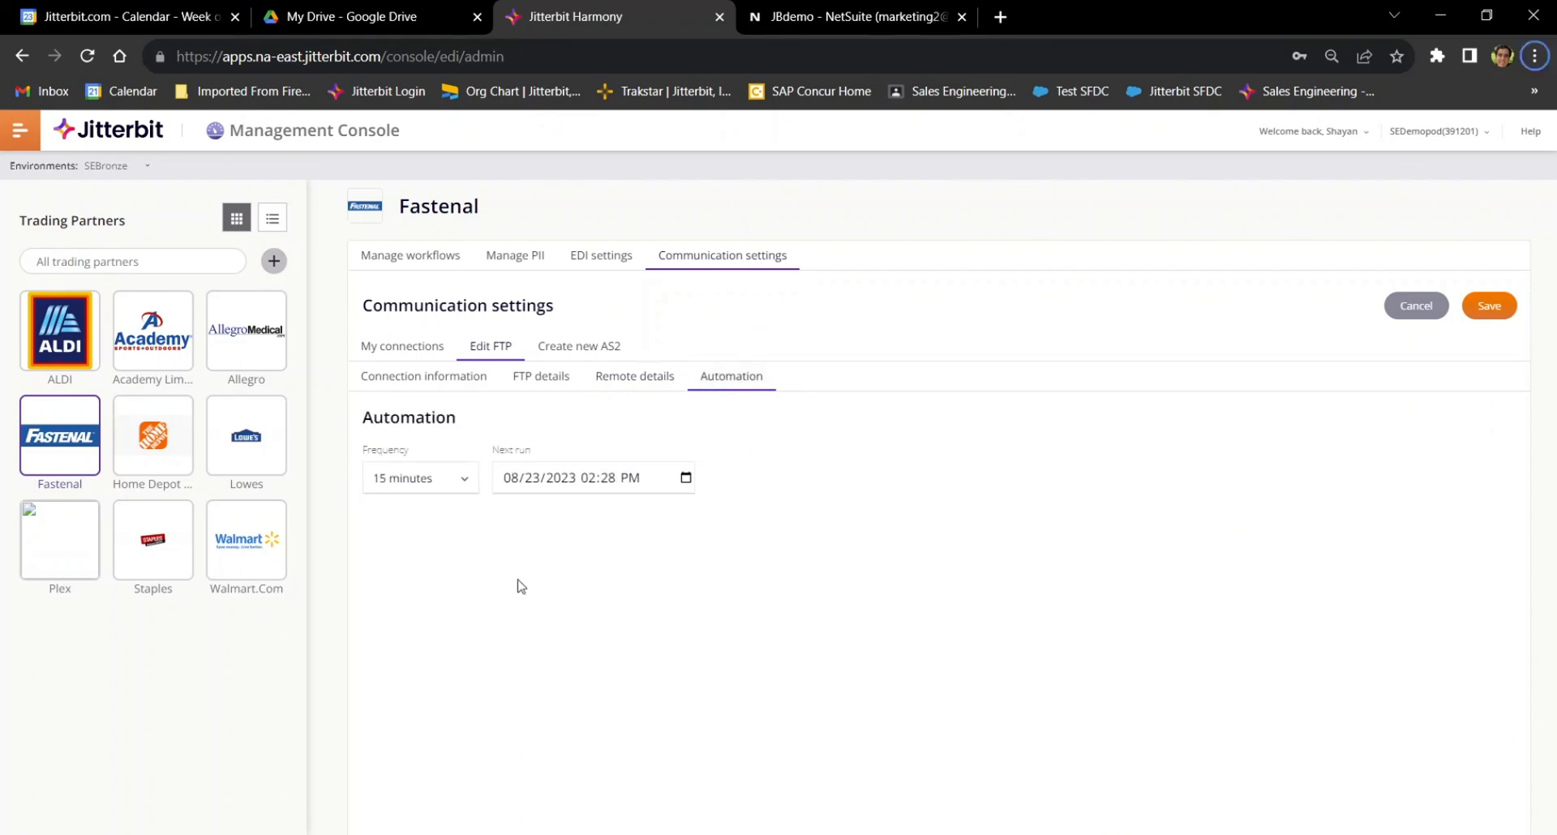
mouse_move(561, 600)
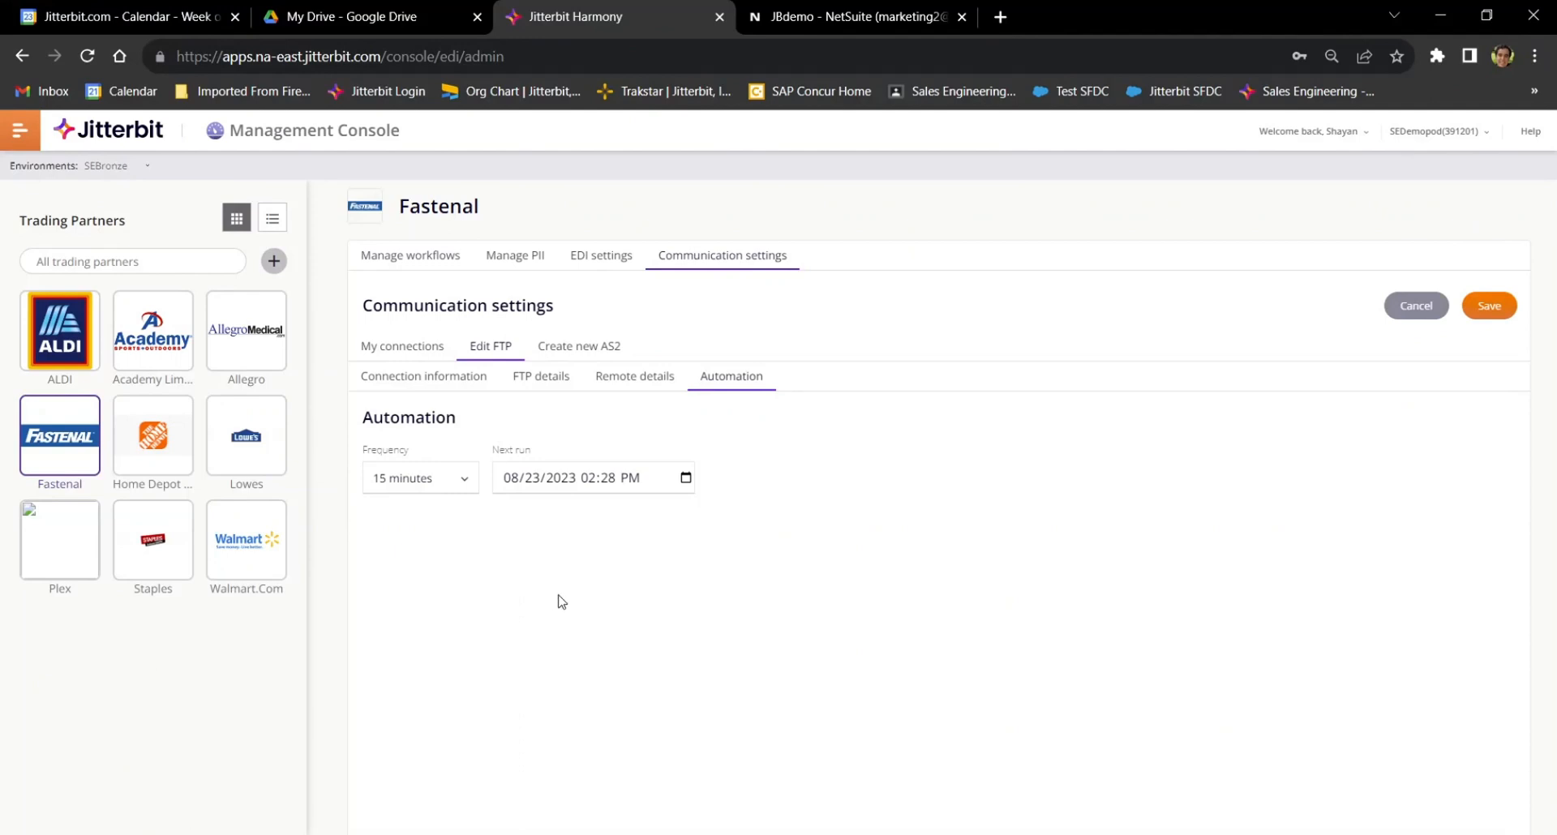
Add a new outbound Invoice workflow for Fastenal mapped to Fastenal_810_4010|4.0.0.26
left_click(410, 255)
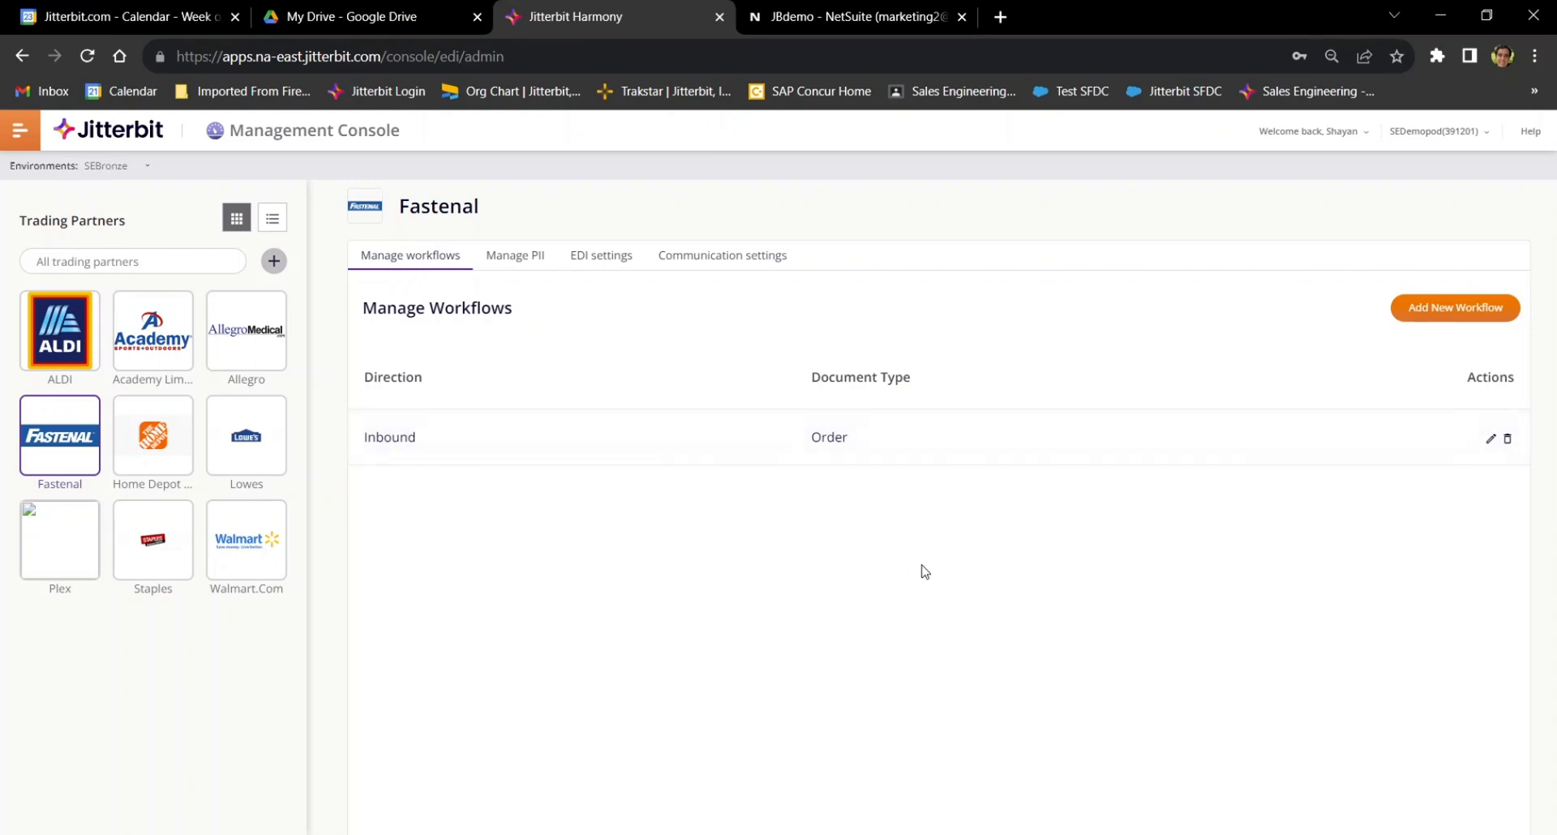
left_click(1453, 306)
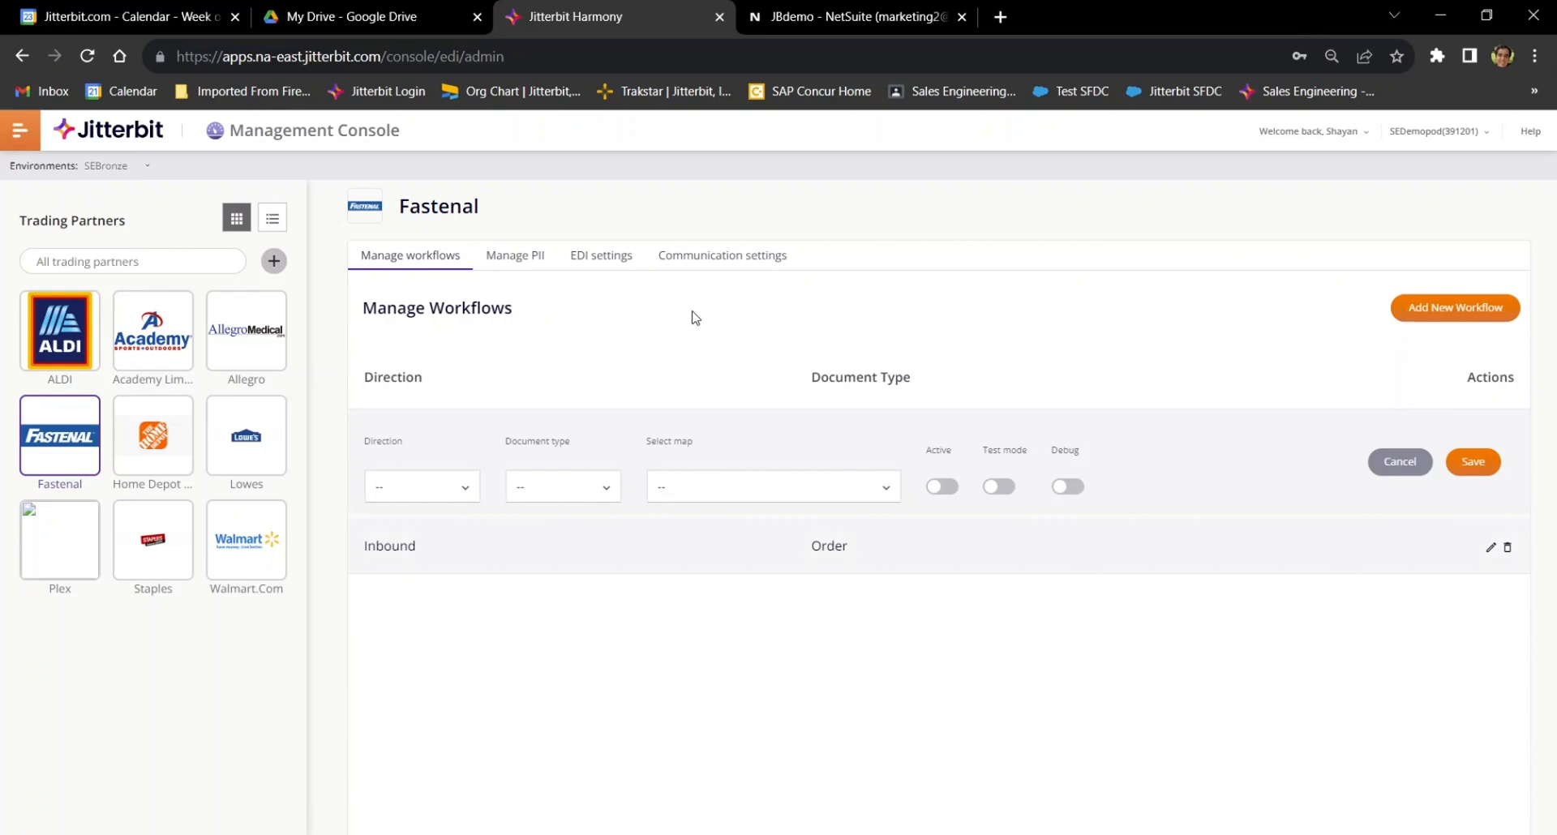
left_click(422, 485)
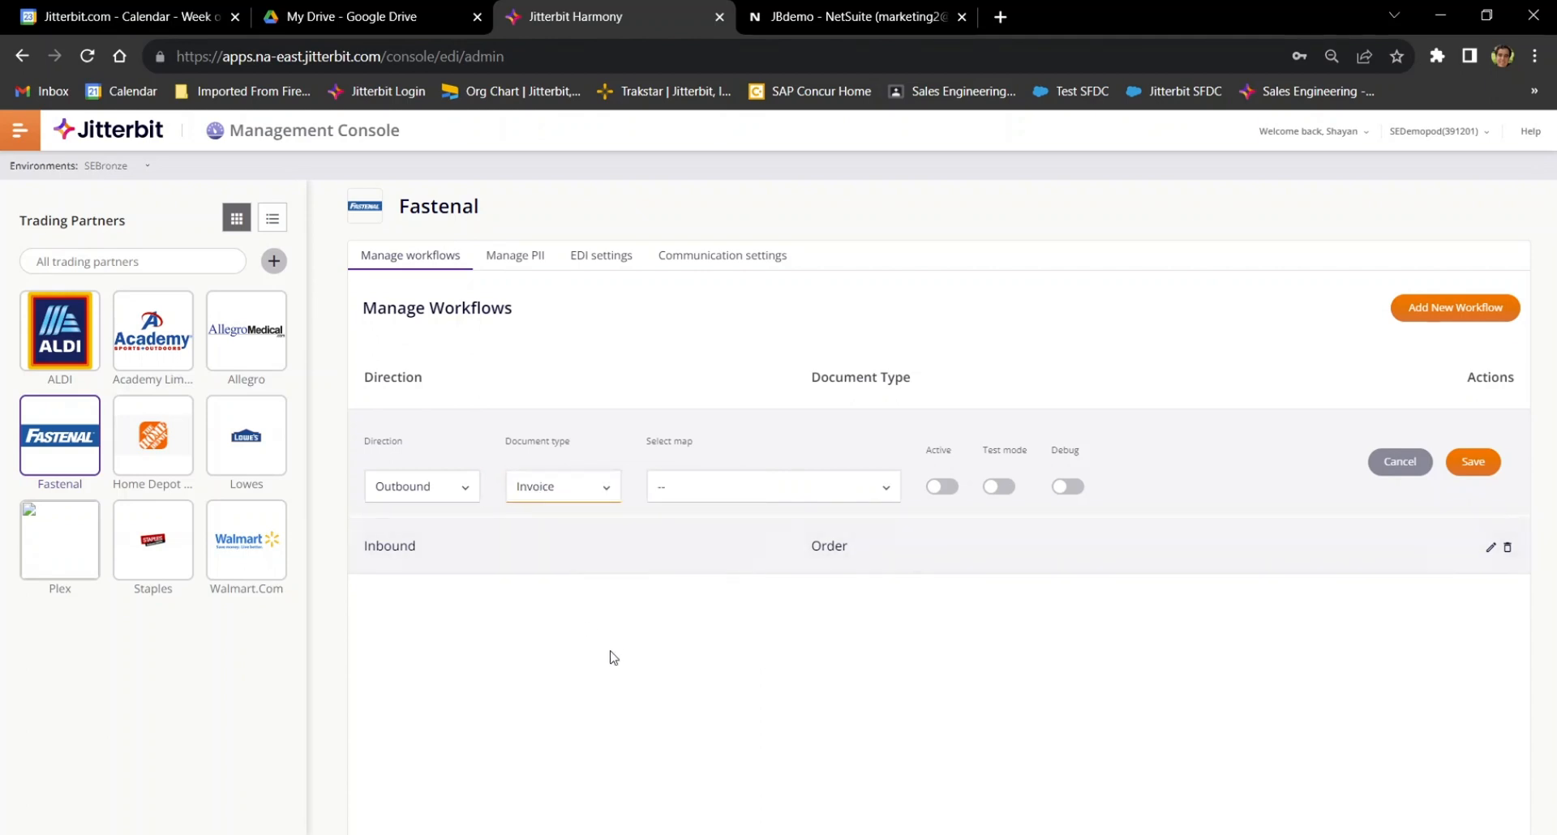
left_click(772, 486)
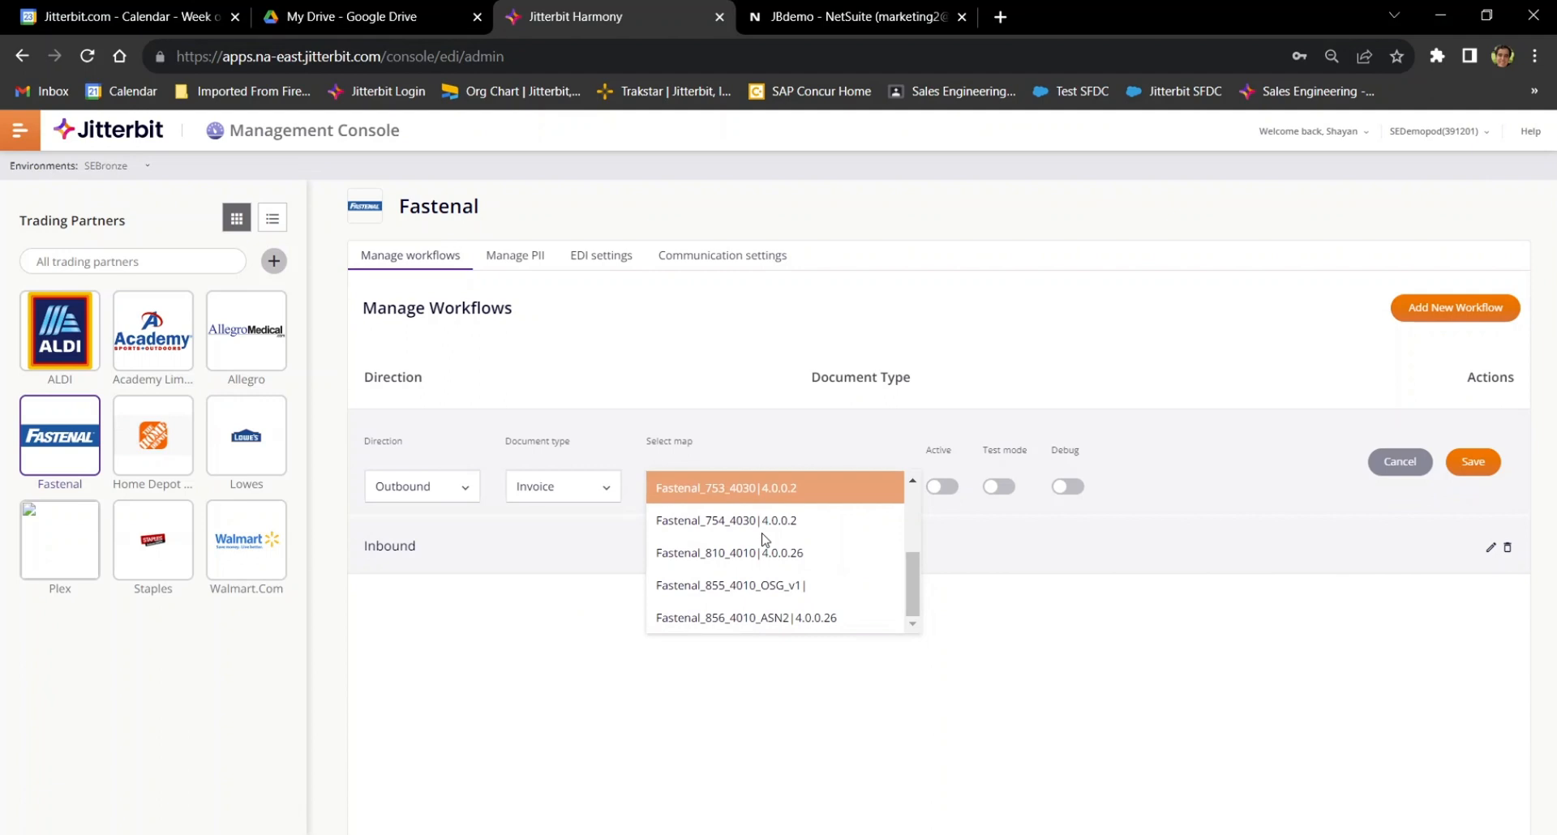
left_click(728, 553)
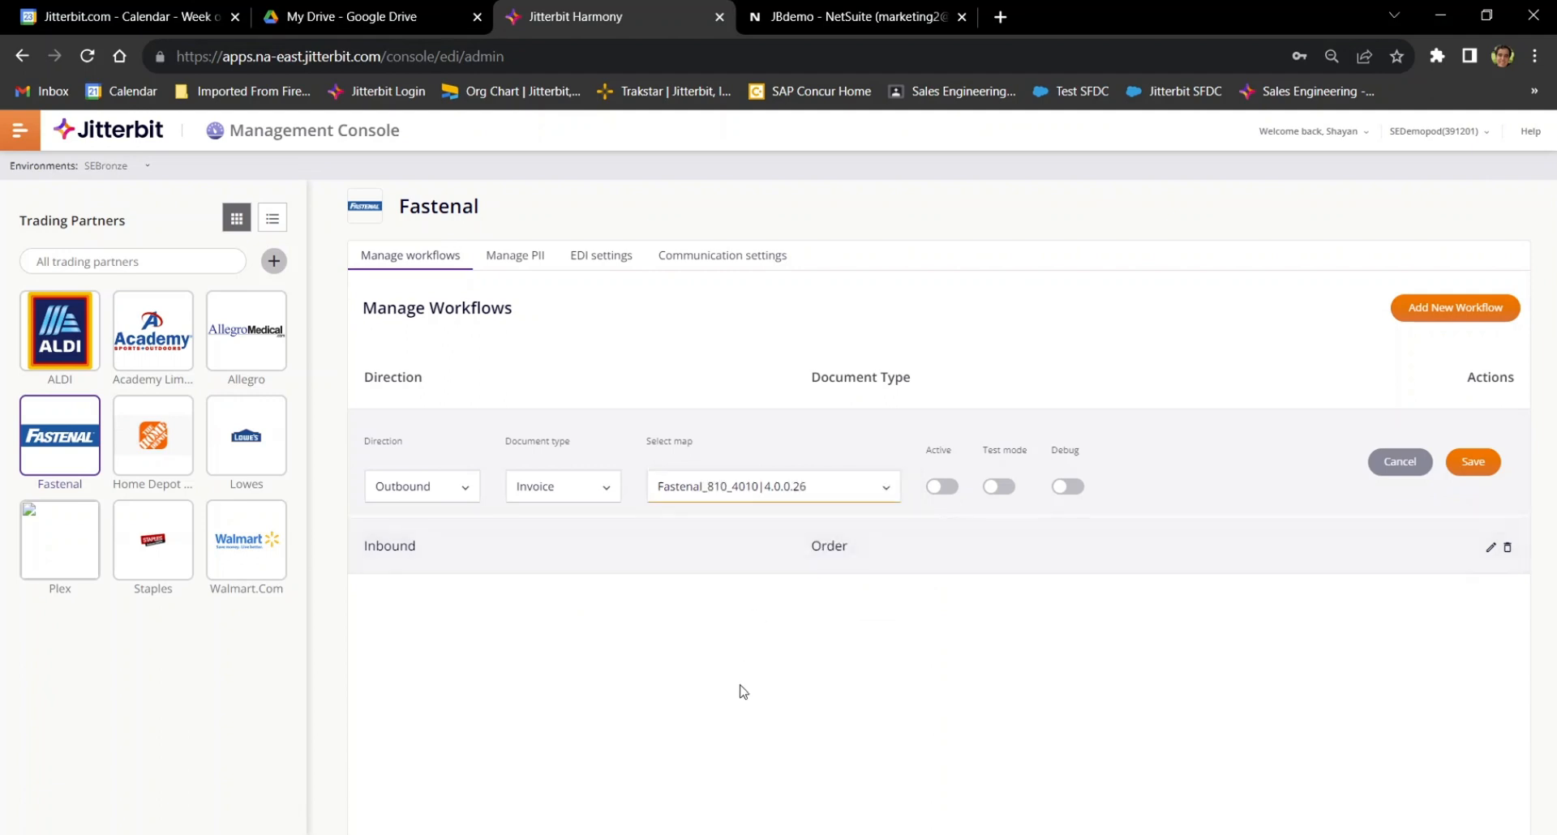
mouse_move(748, 688)
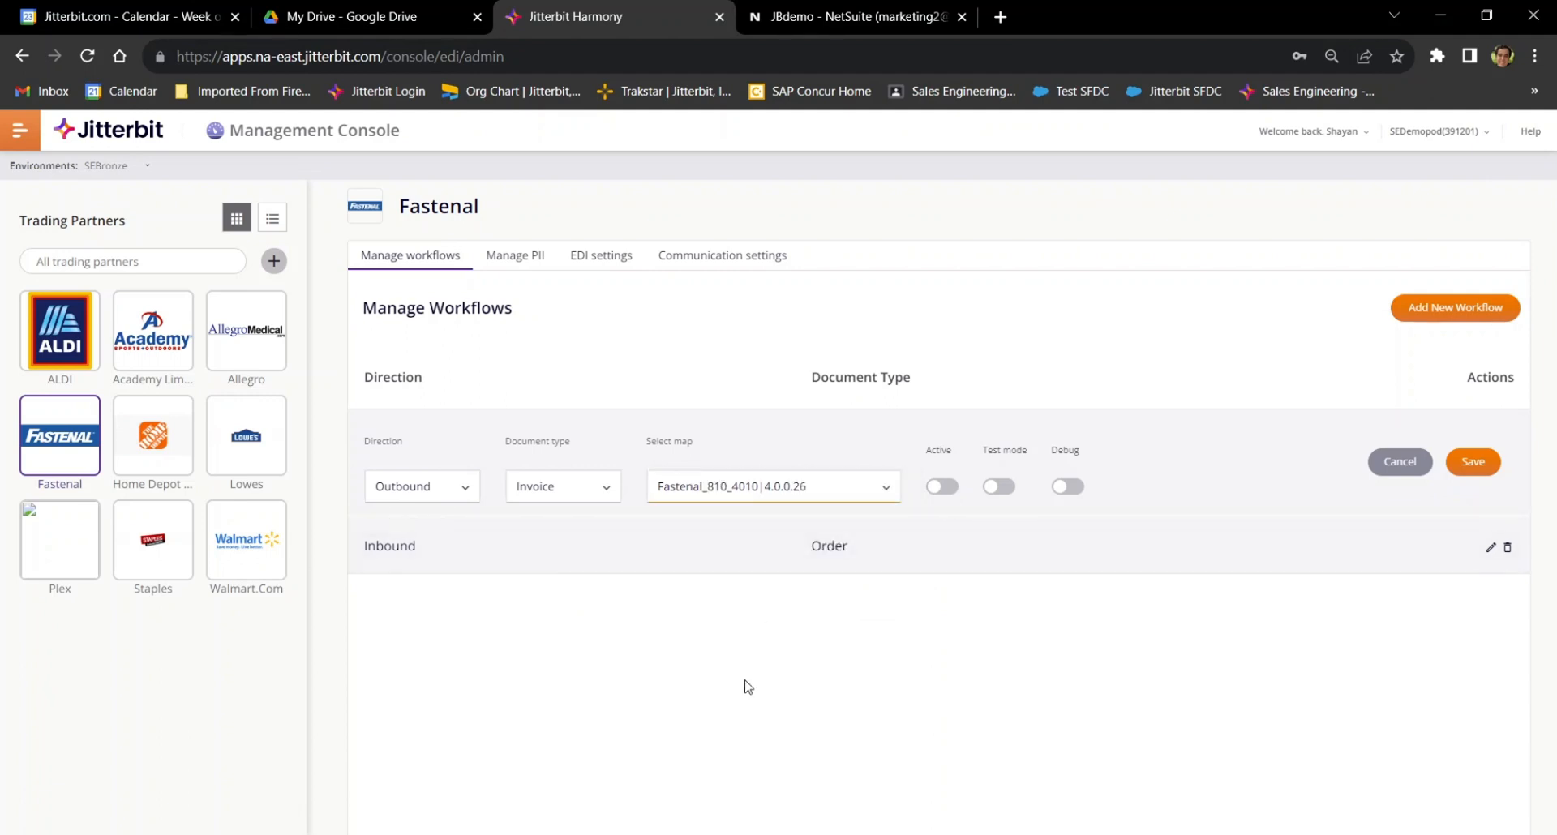
mouse_move(960, 686)
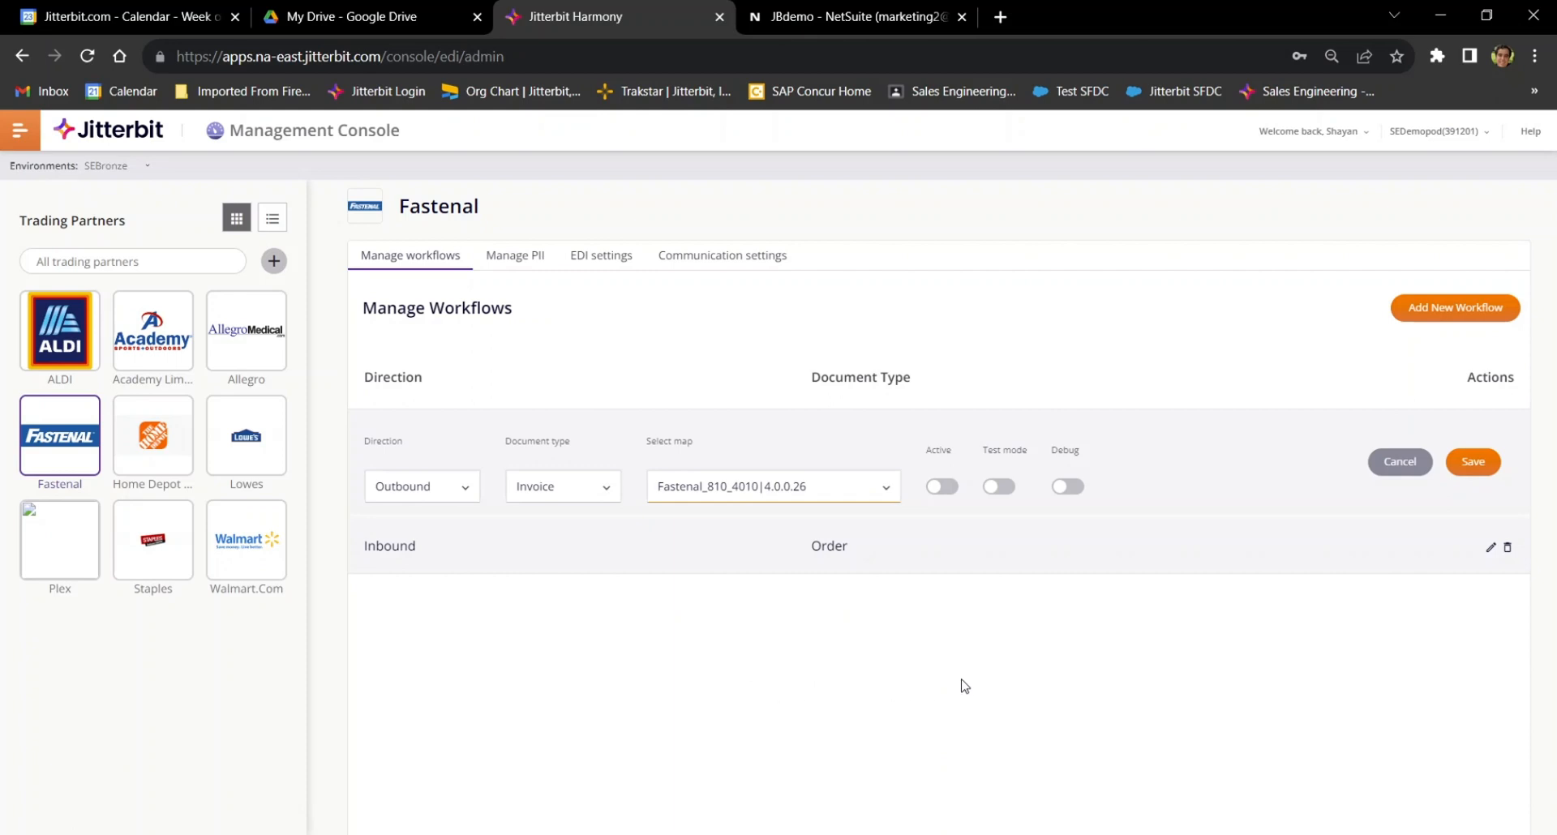
Enable Active, Test mode and Debug on the workflow and save it
left_click(998, 487)
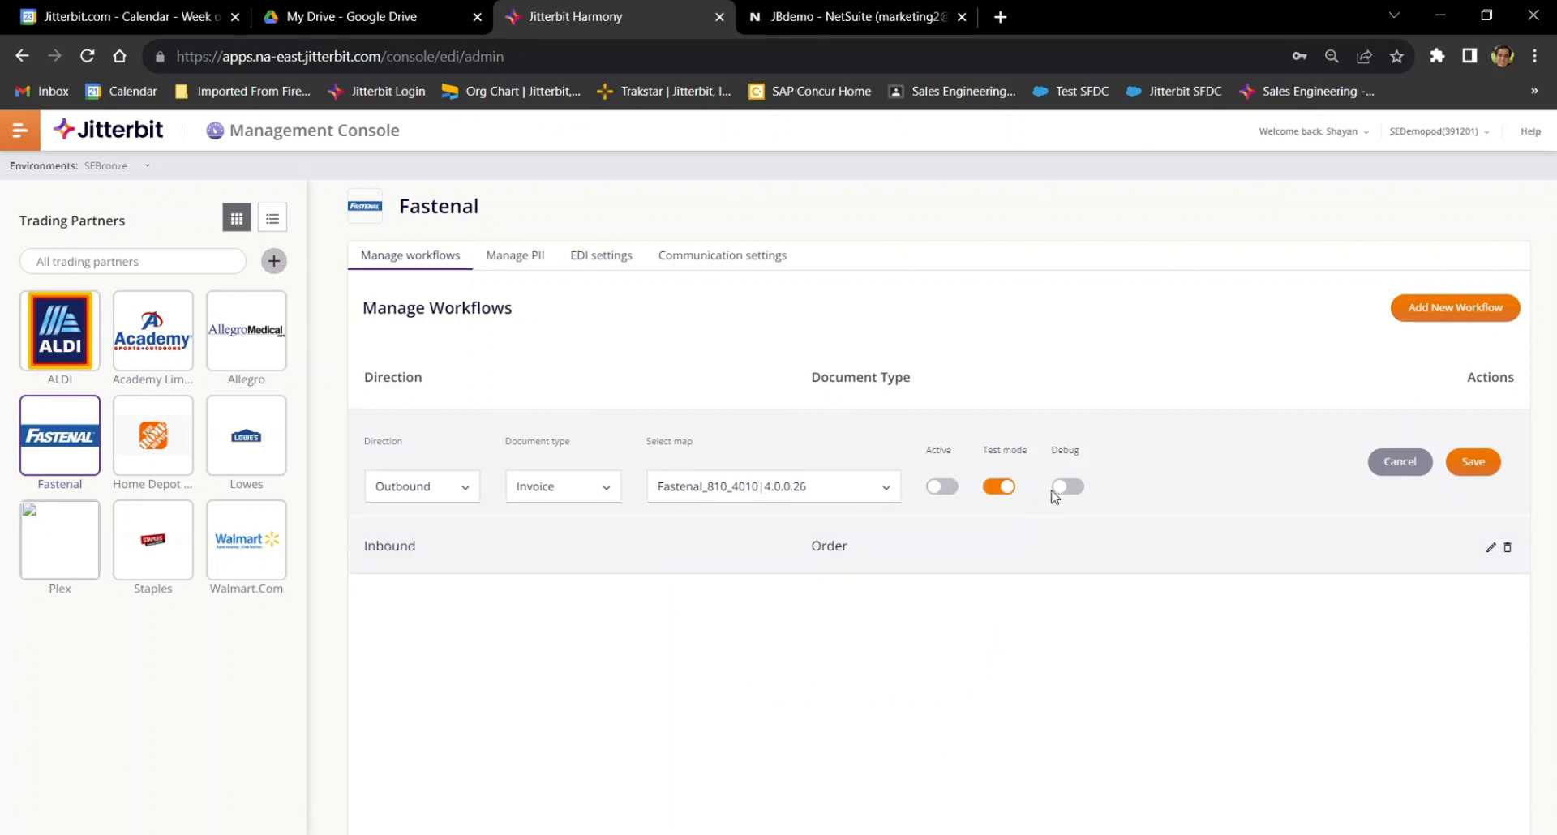
left_click(1067, 487)
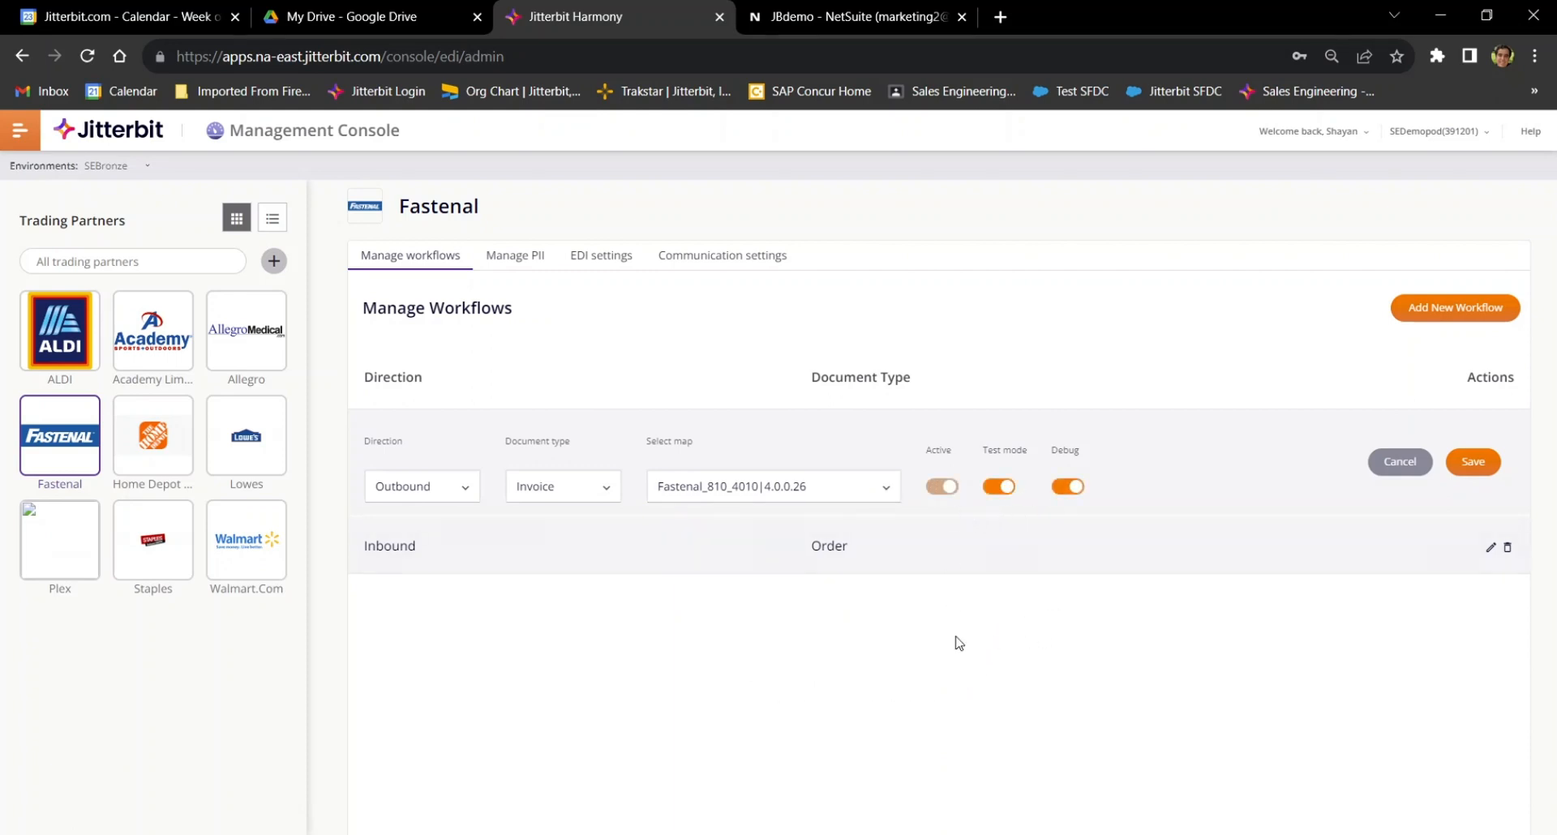
left_click(941, 486)
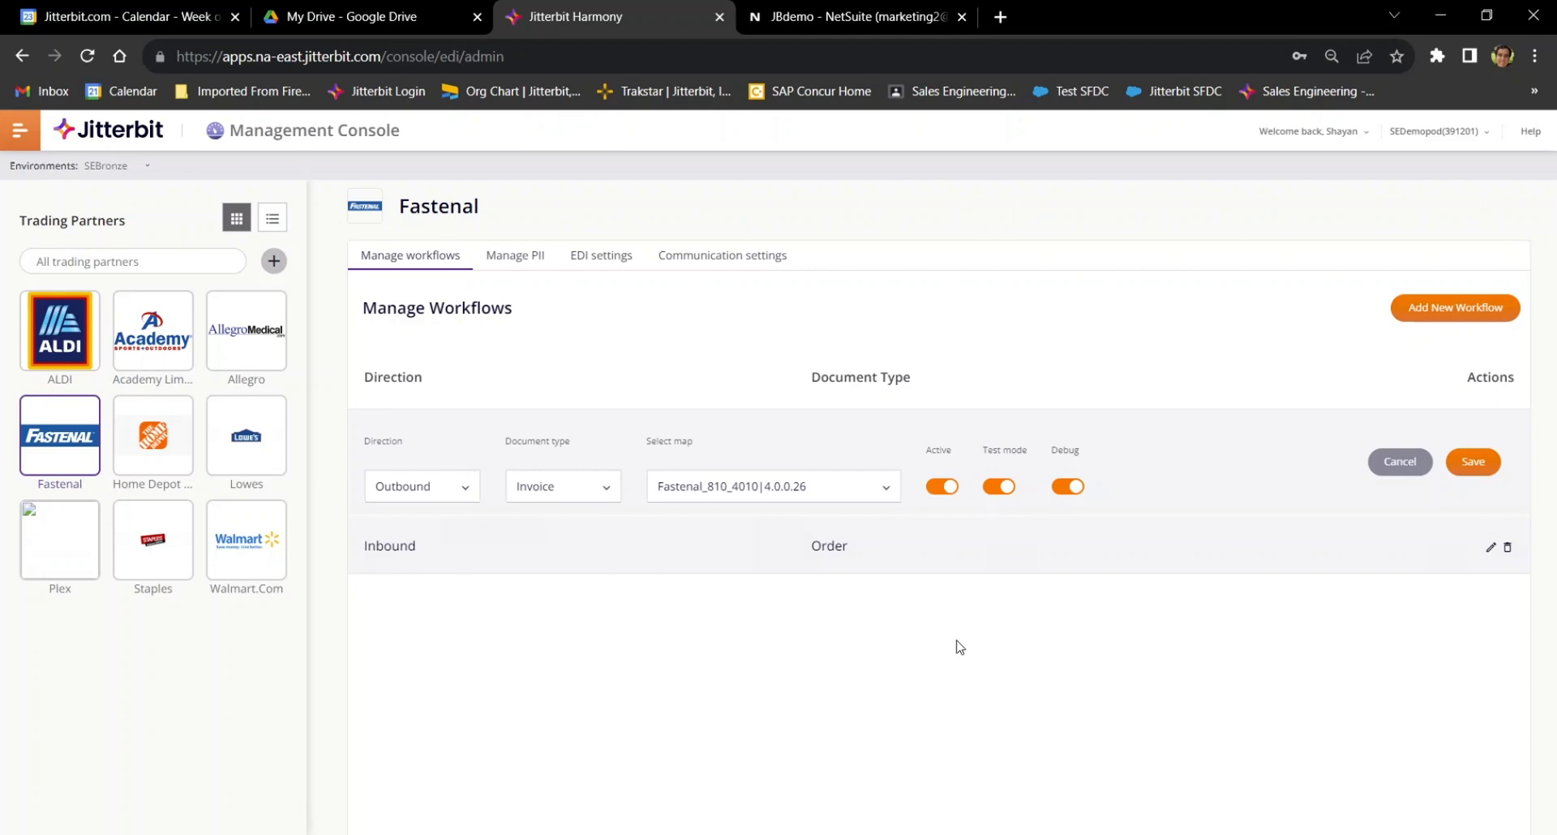
mouse_move(1430, 483)
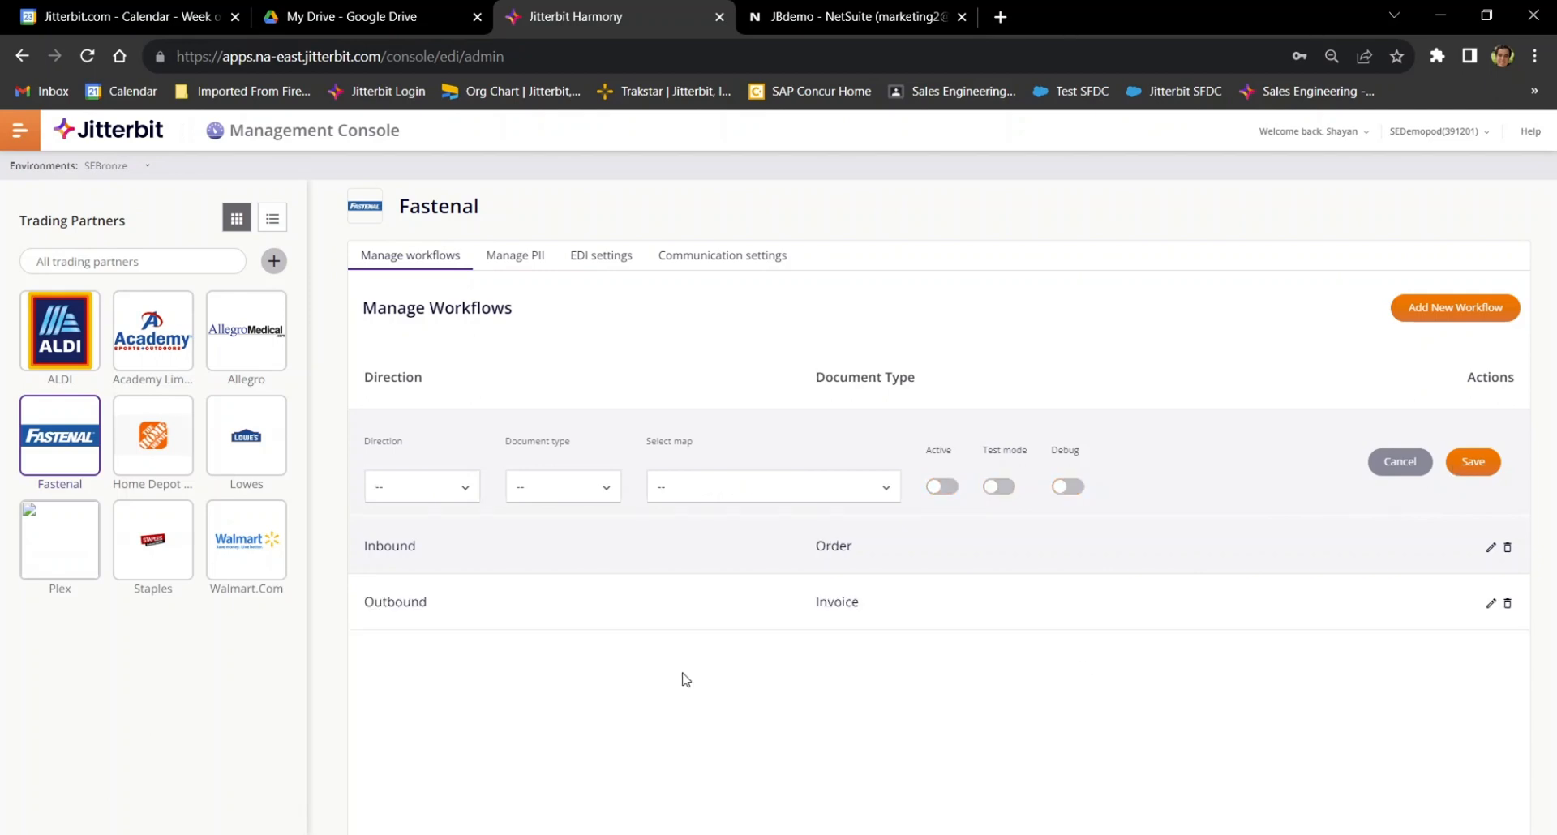
mouse_move(581, 332)
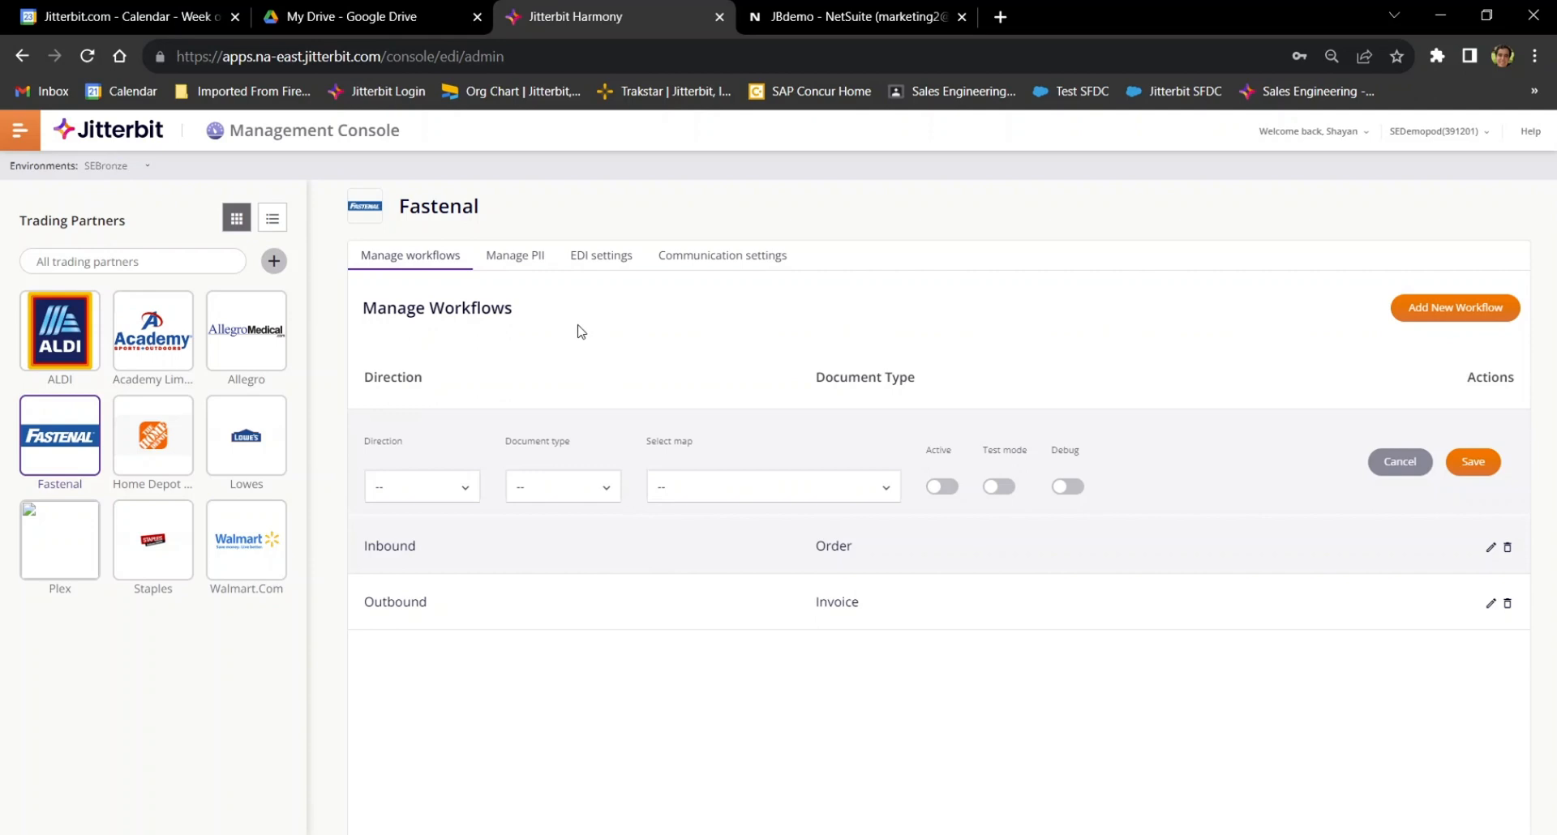
Review Fastenal's Manage PII and Purge documents options, then its EDI settings
left_click(514, 254)
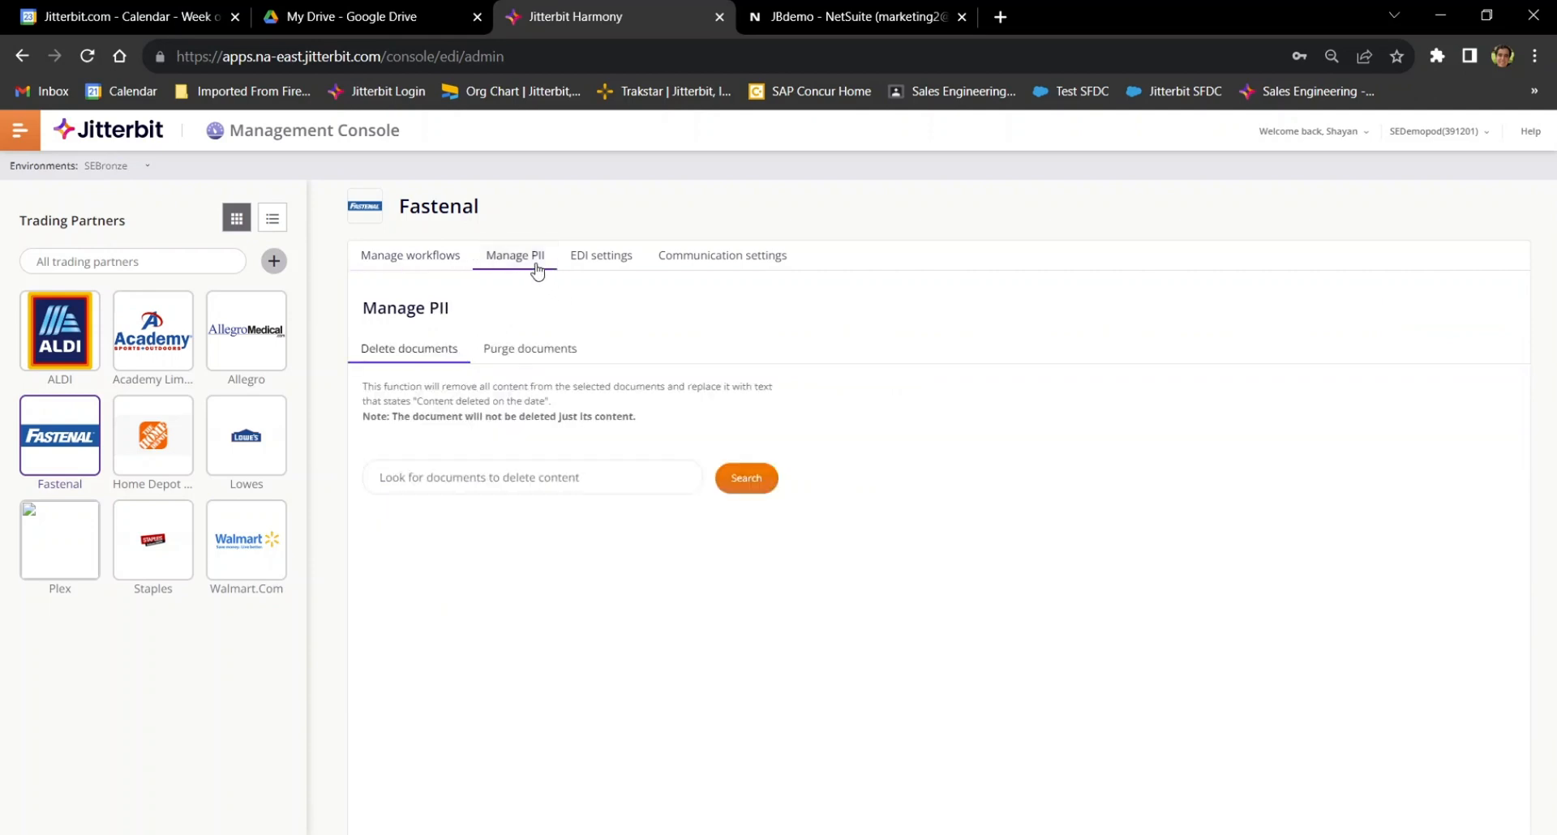
mouse_move(529, 629)
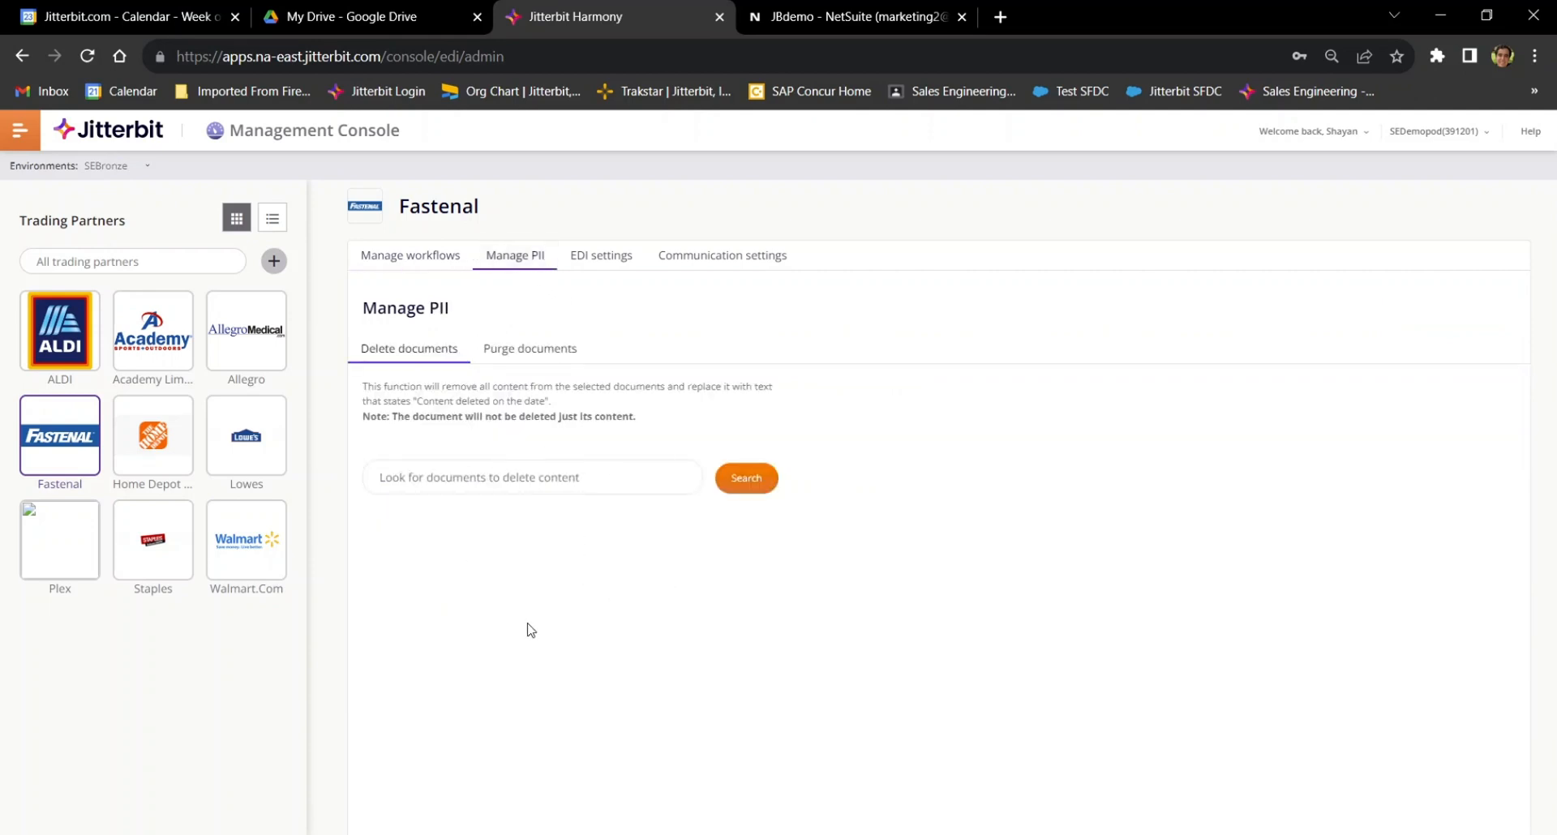
left_click(528, 349)
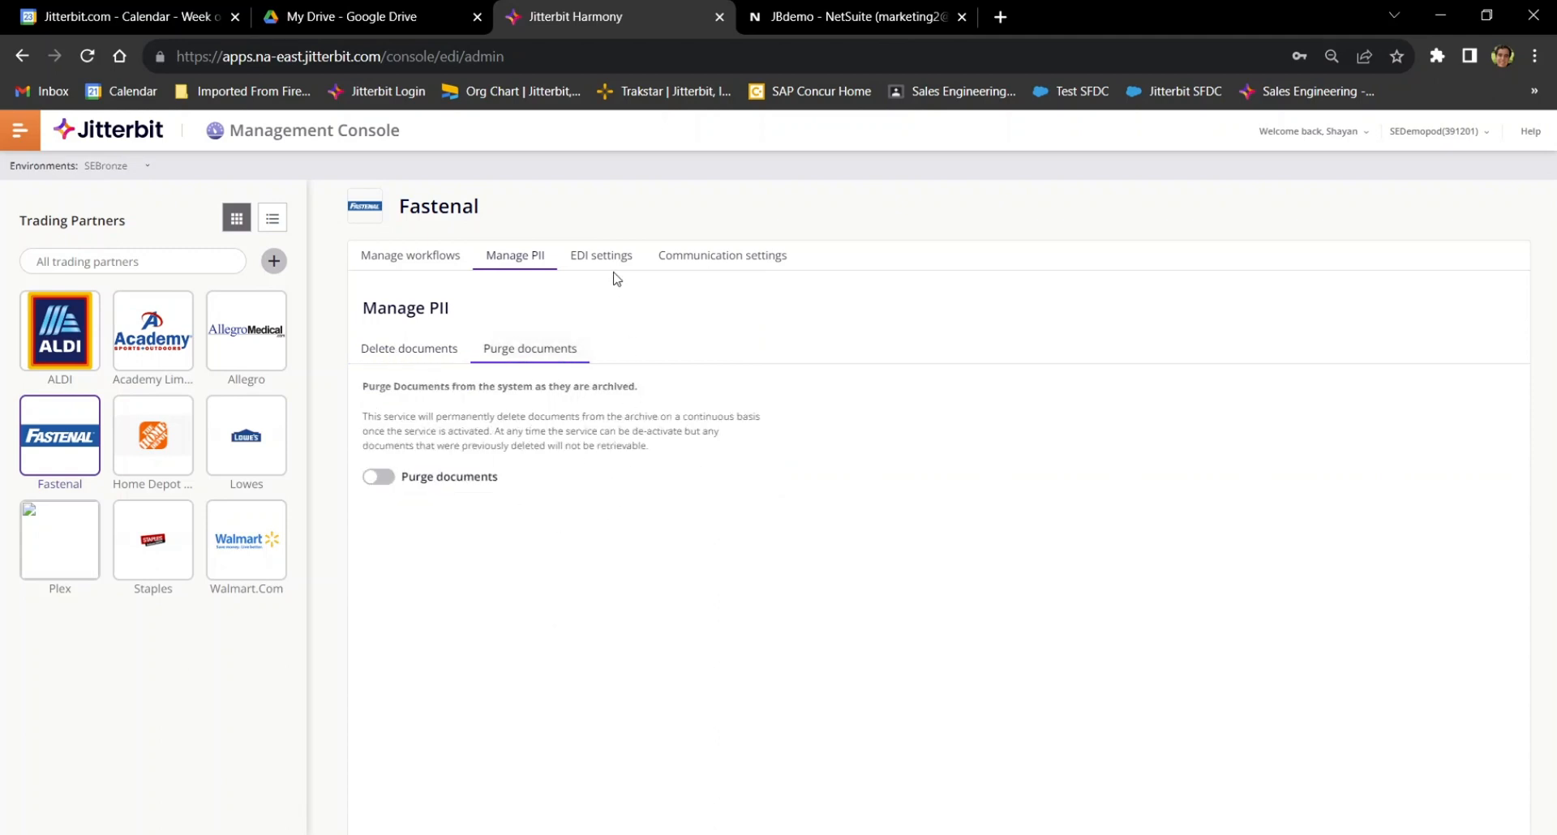
left_click(600, 254)
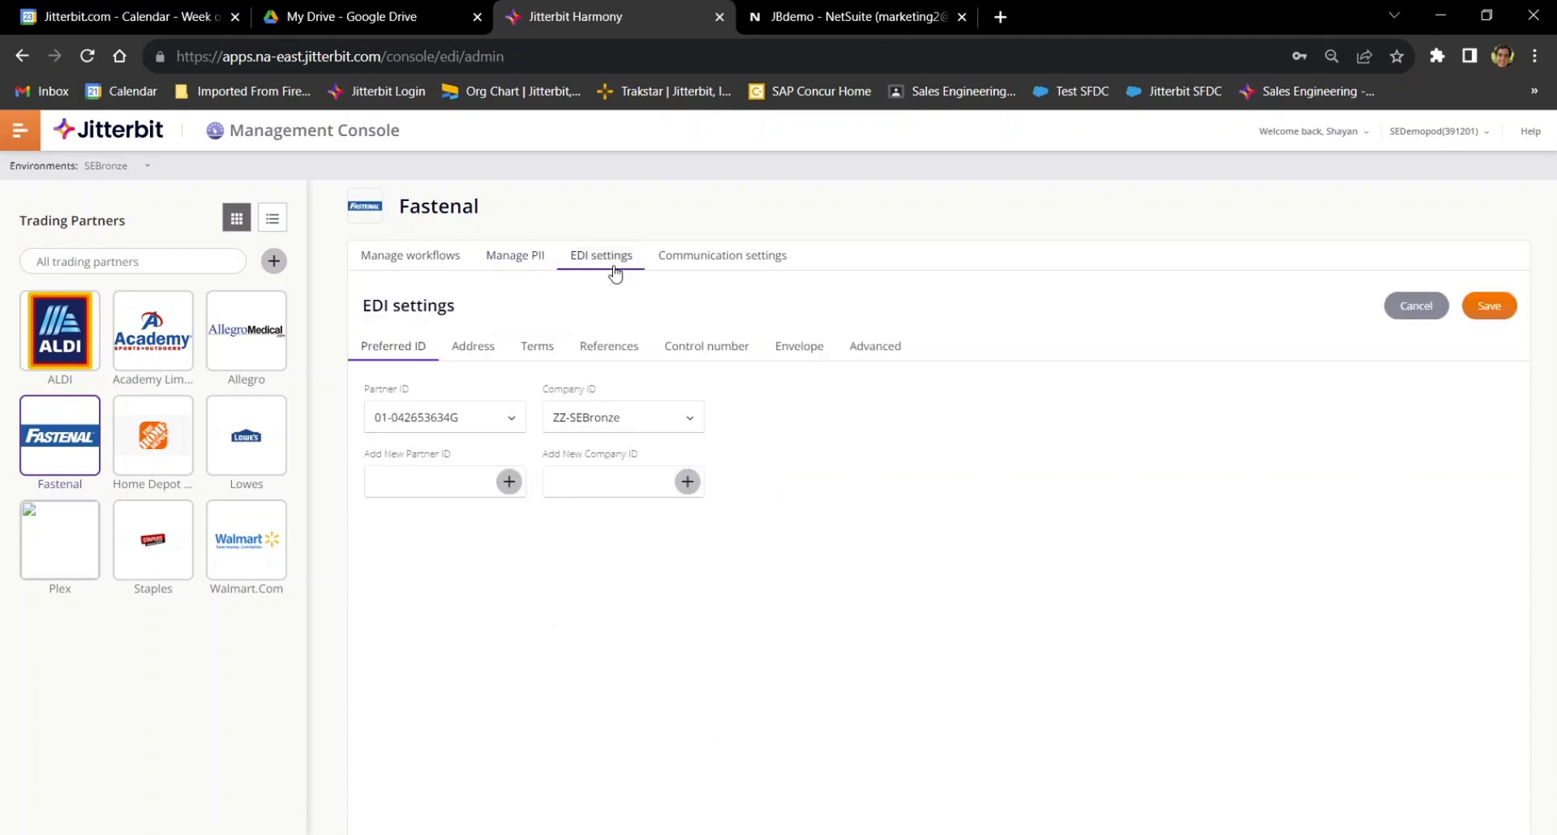
mouse_move(861, 377)
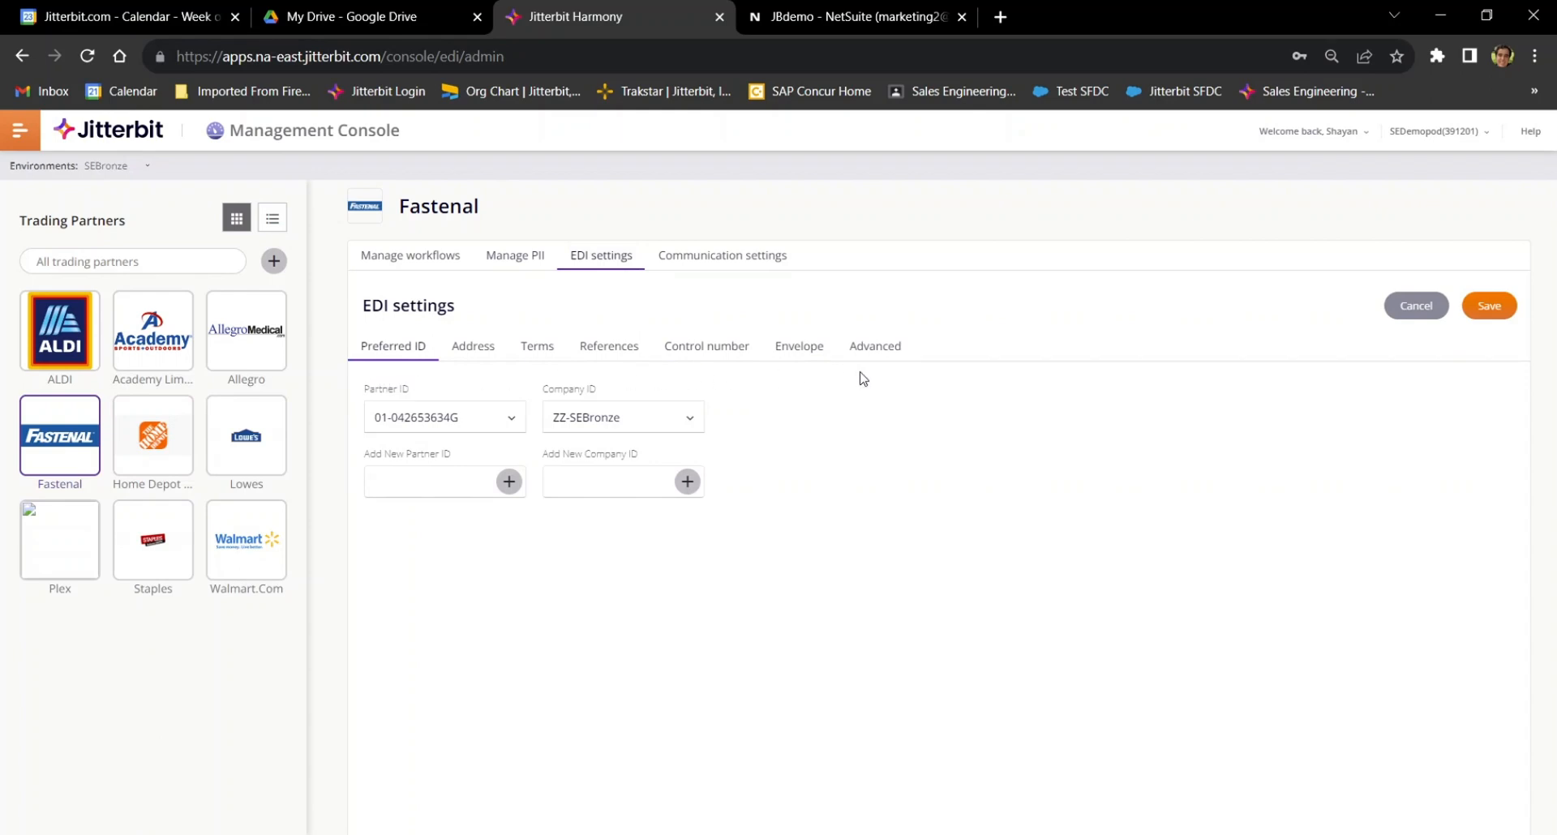
mouse_move(488, 378)
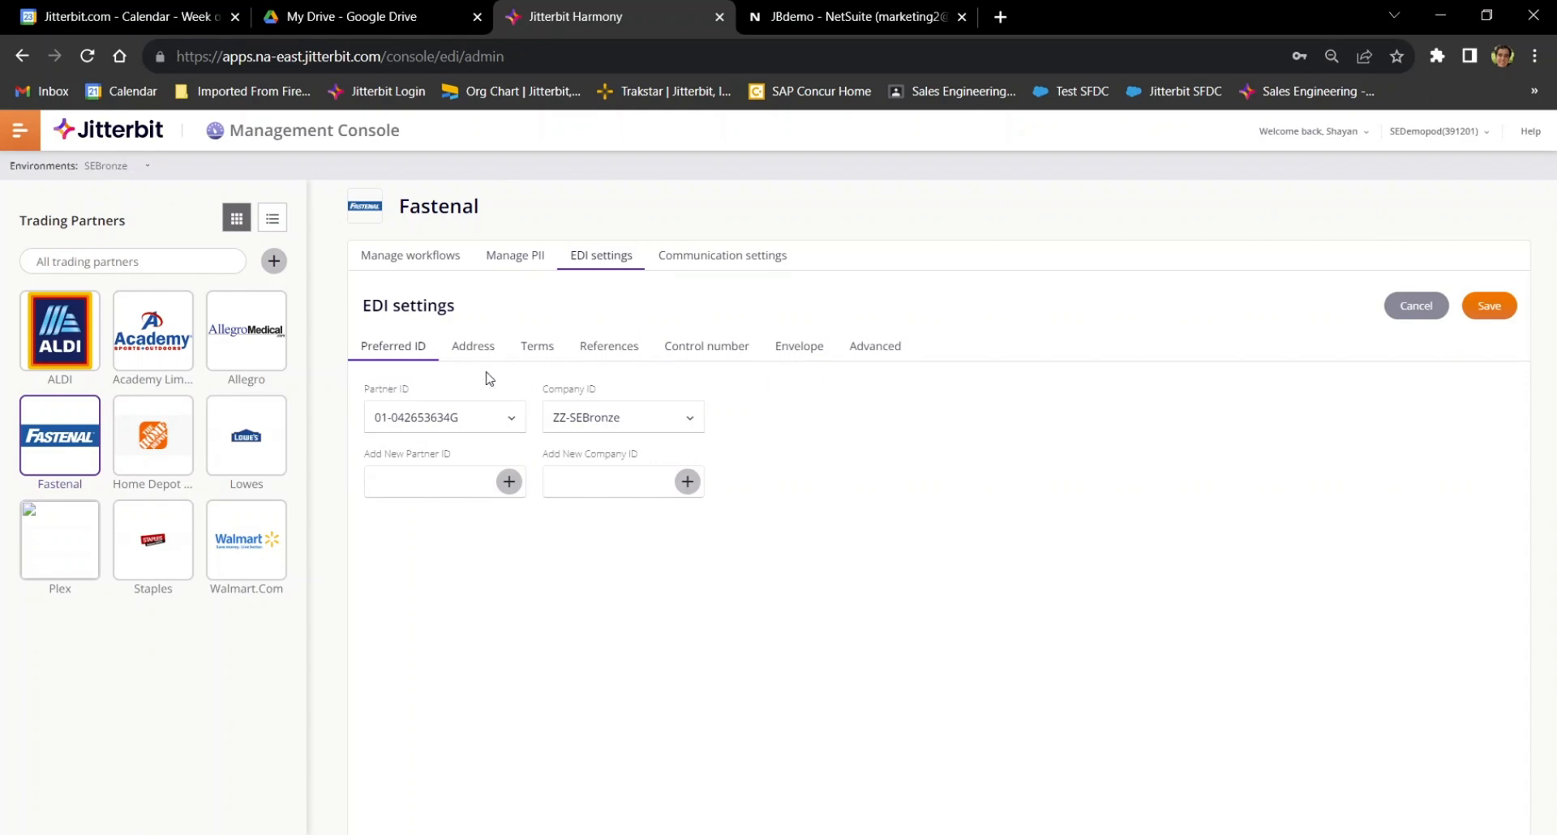
Step through Address, Terms, References, Control number 1002, Envelope and Advanced EDI settings
left_click(472, 345)
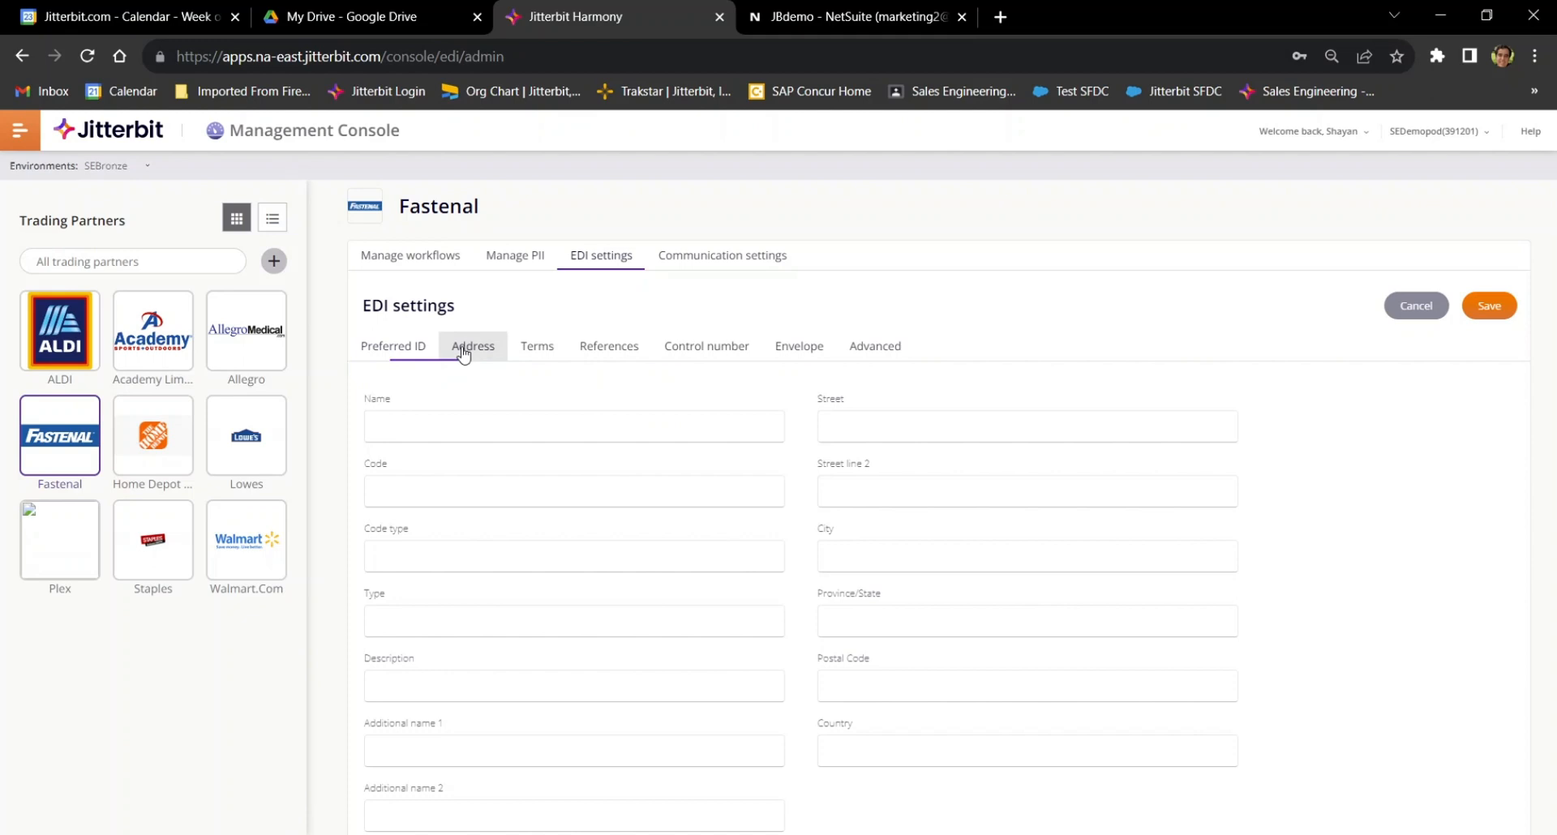
left_click(537, 346)
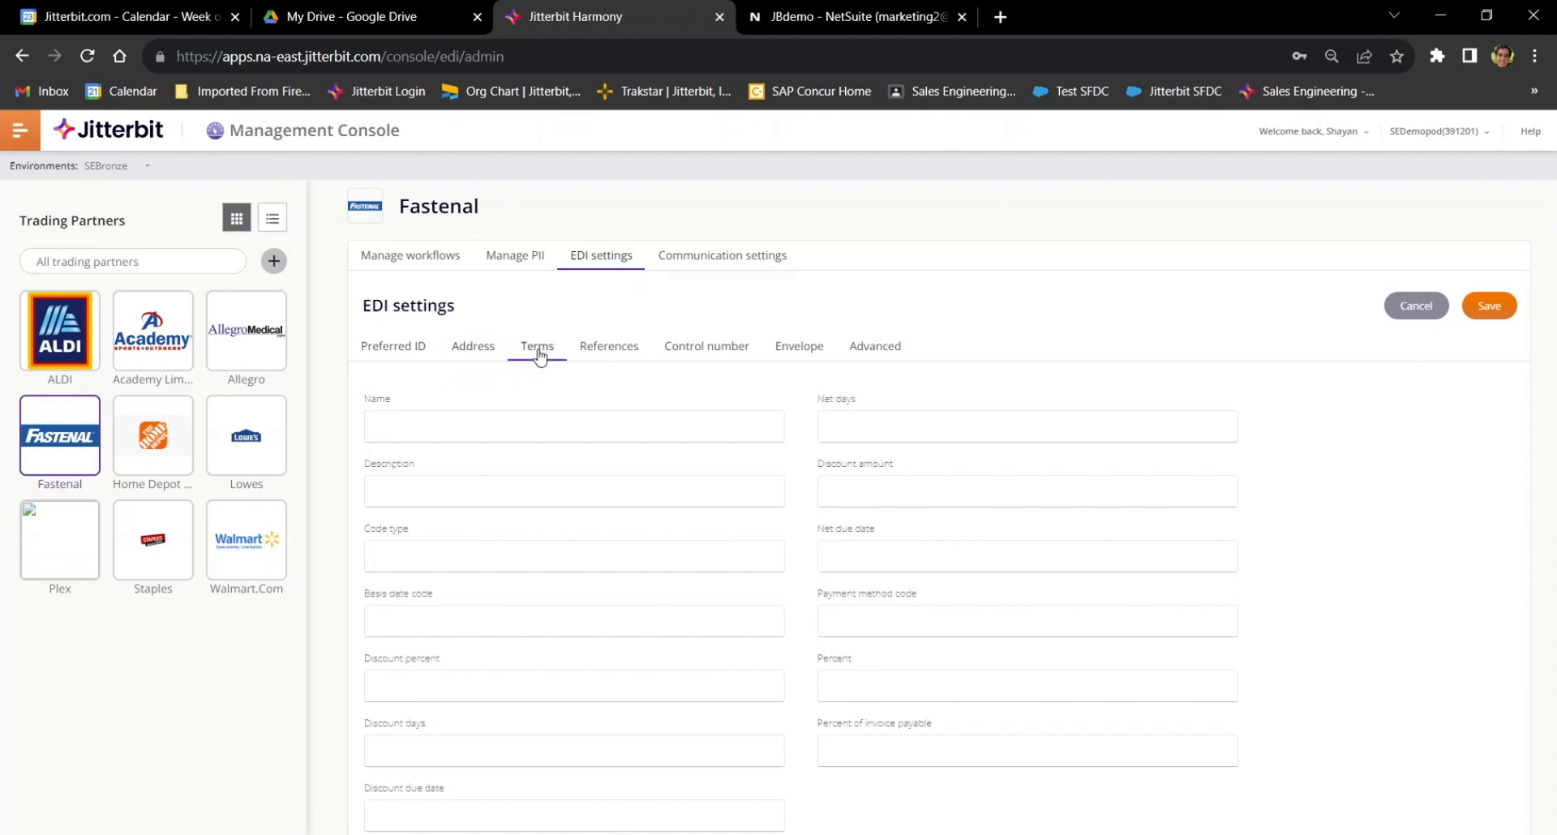
left_click(608, 346)
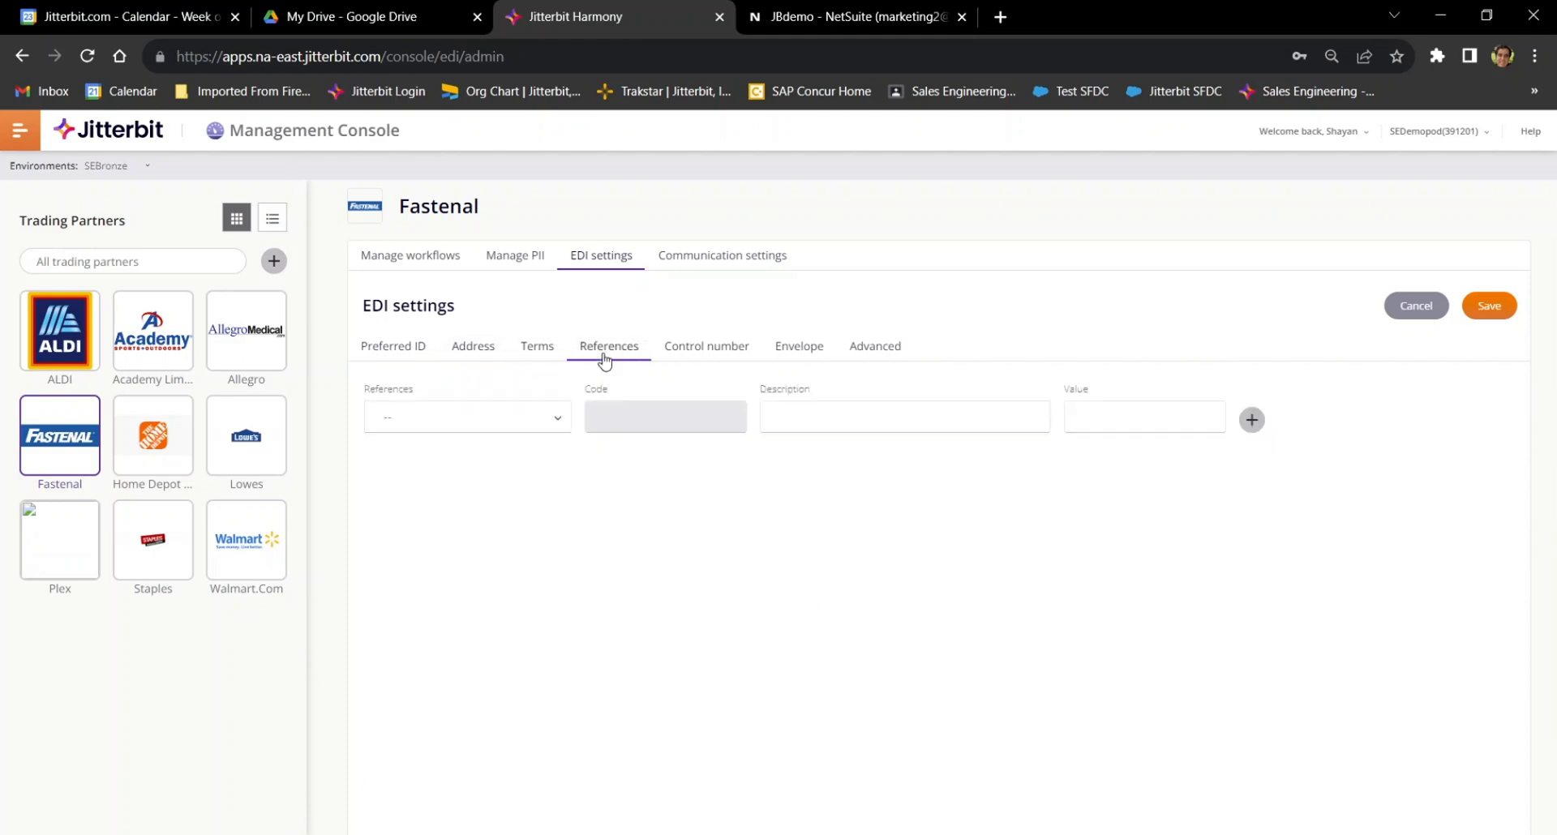
left_click(705, 345)
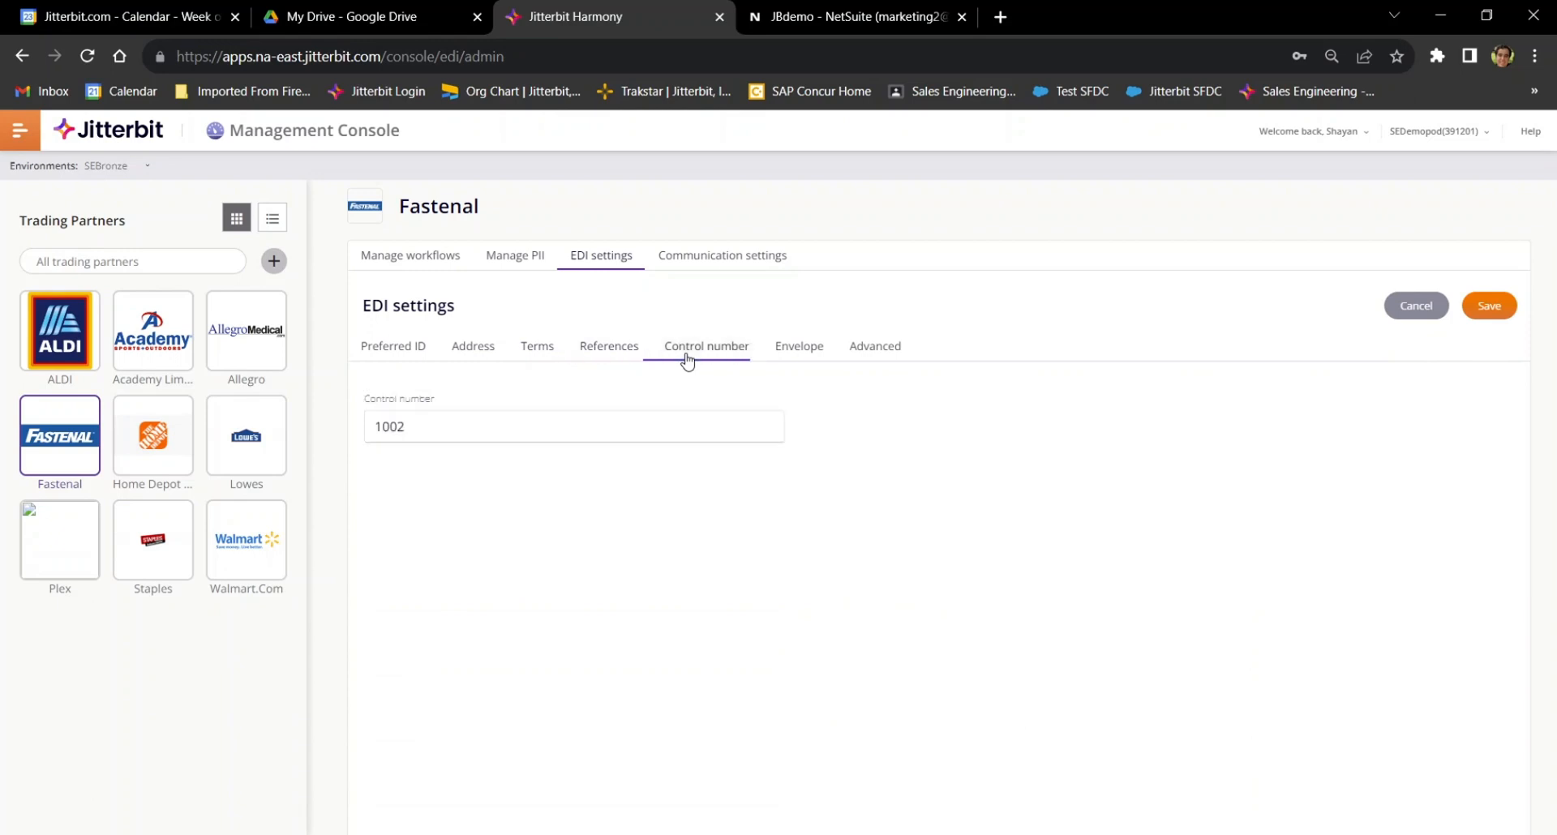
left_click(798, 346)
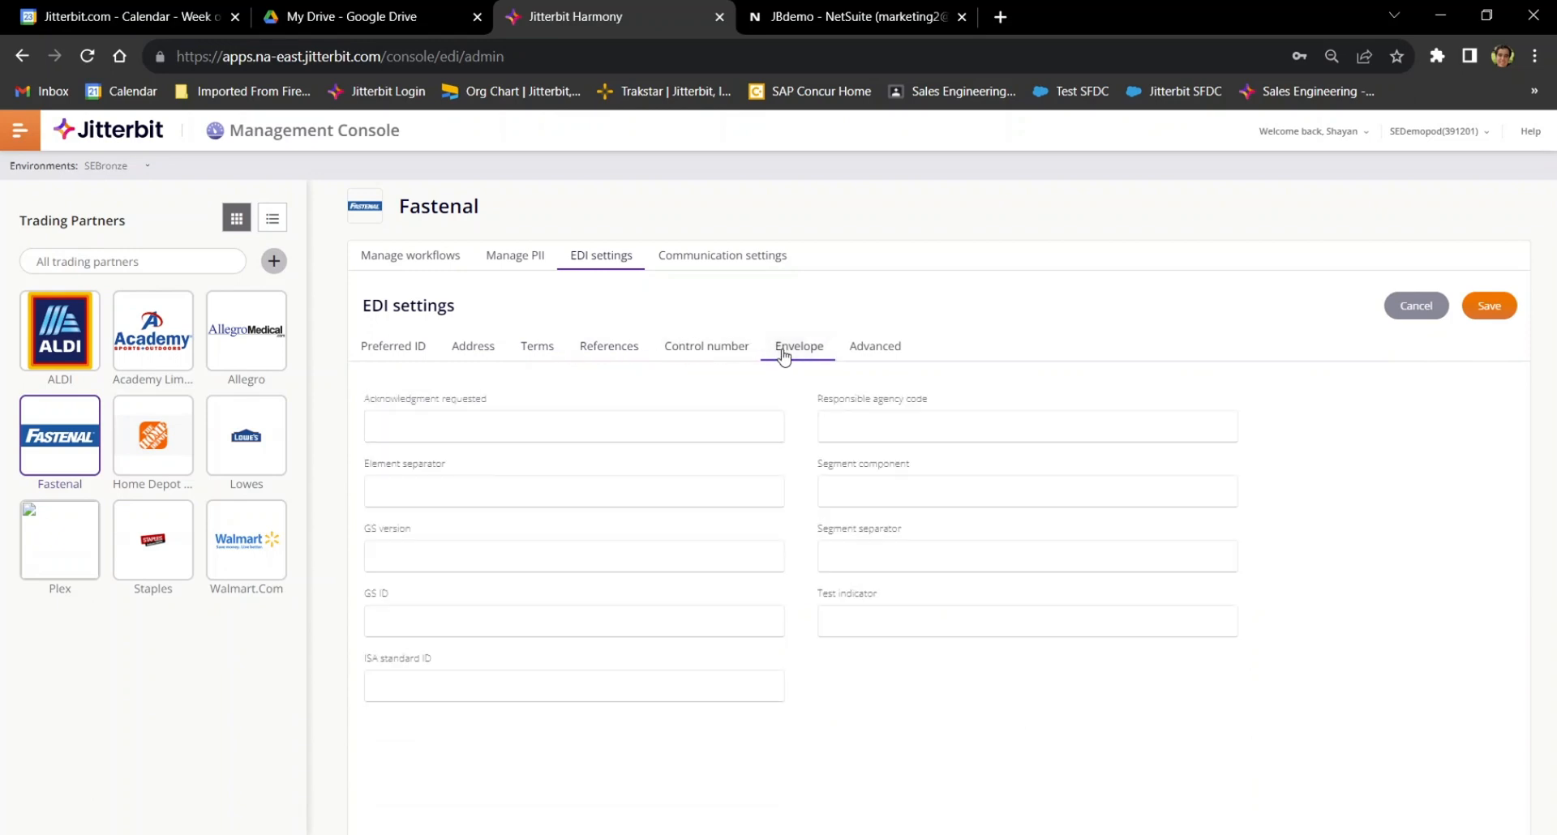
left_click(874, 346)
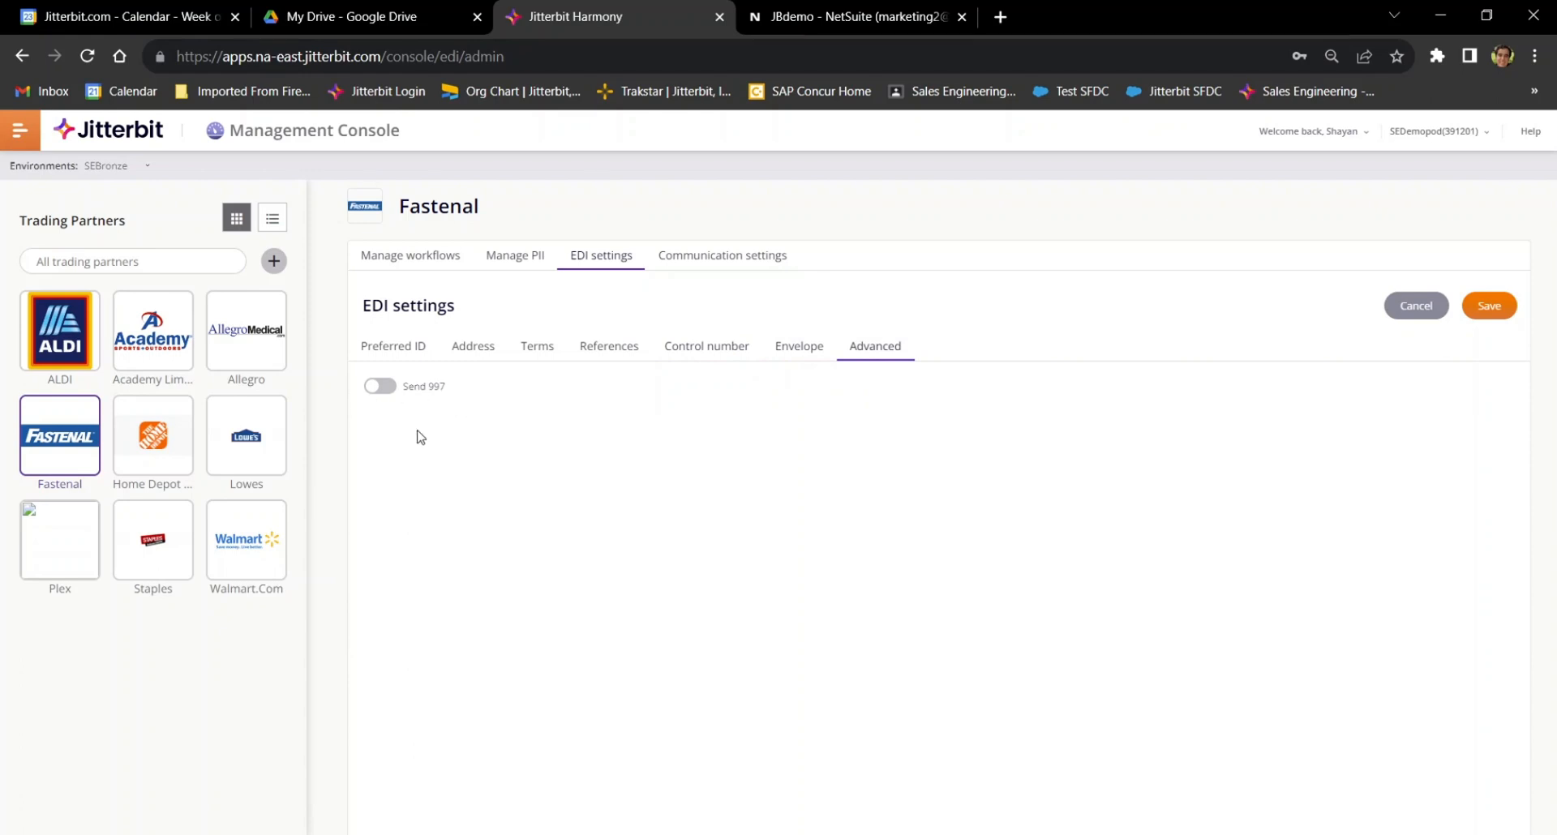
left_click(19, 129)
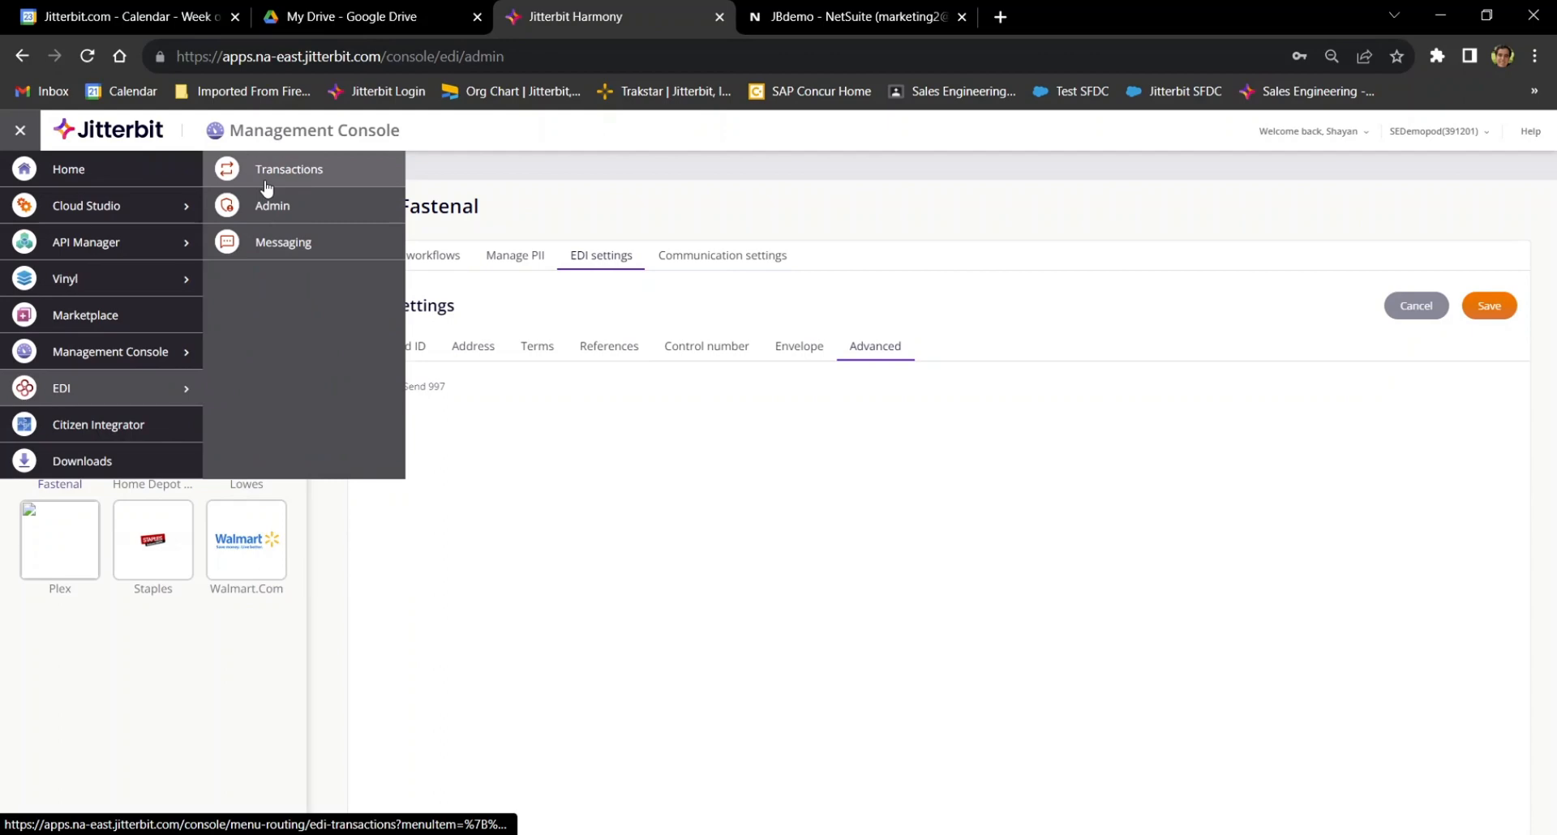
left_click(289, 168)
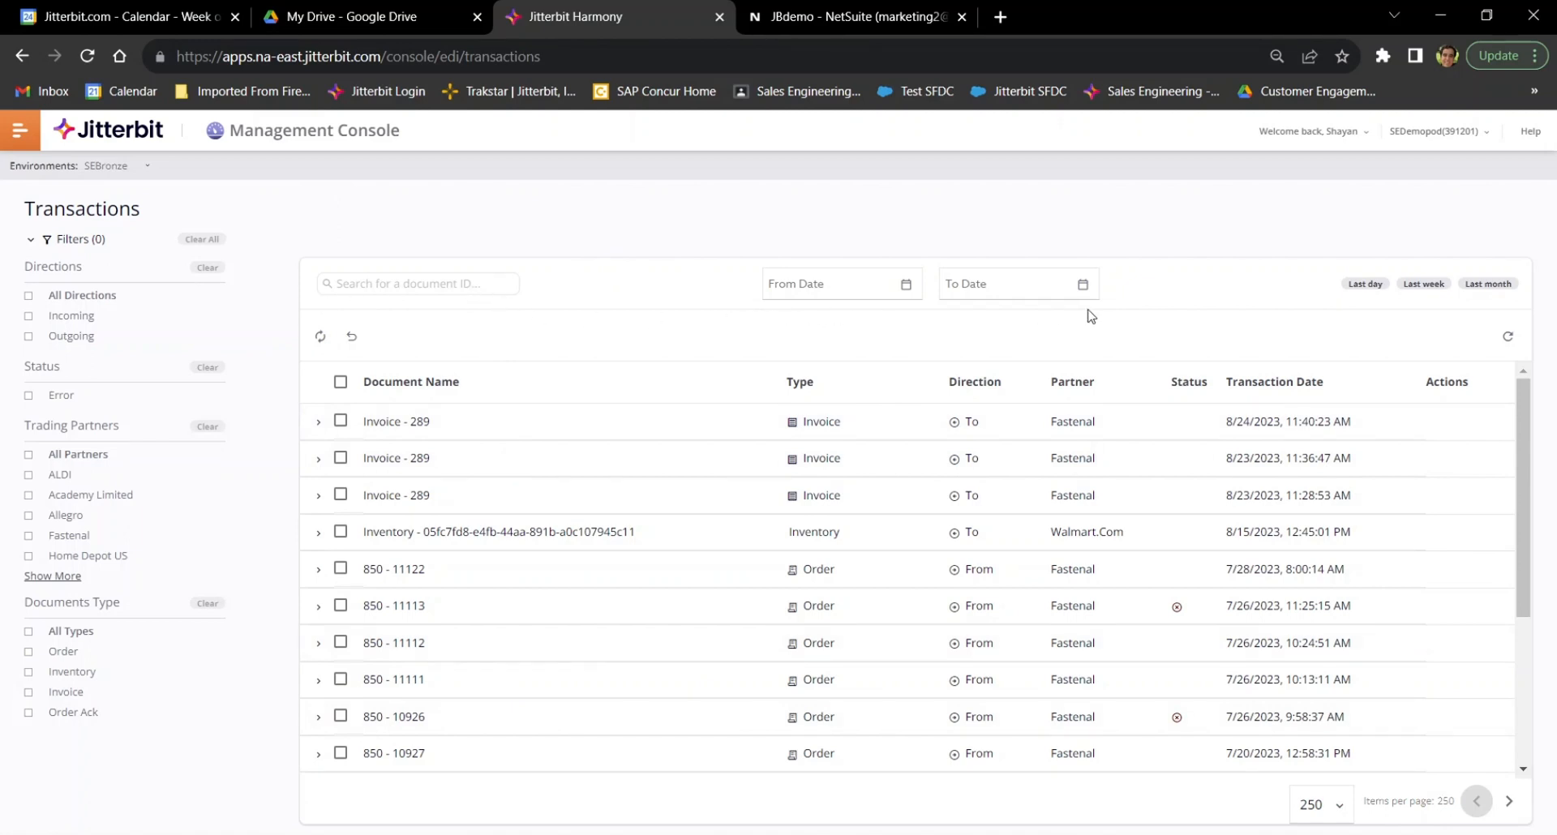
mouse_move(108, 269)
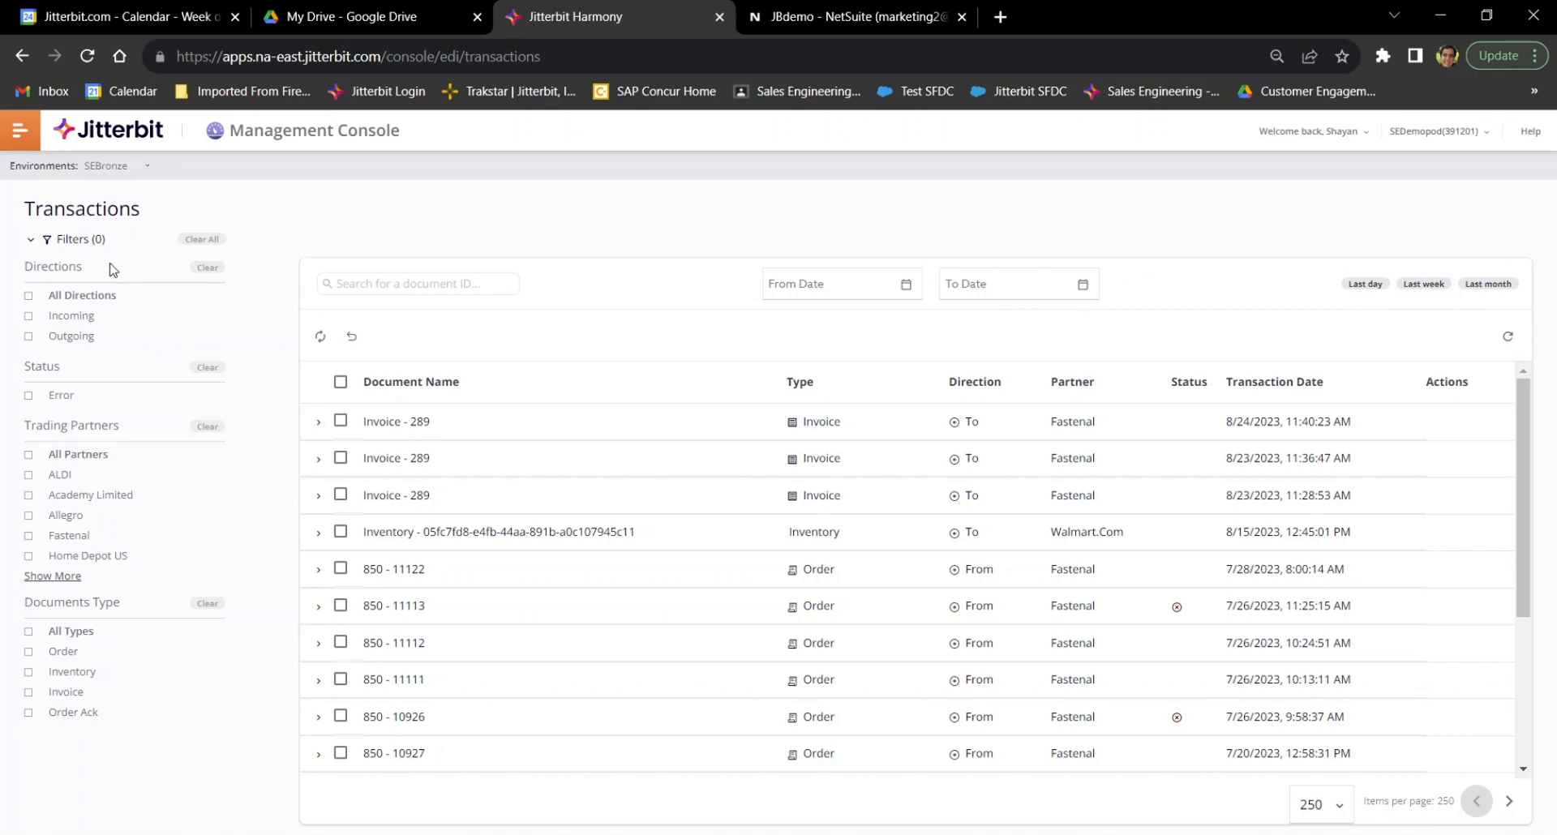
mouse_move(92, 341)
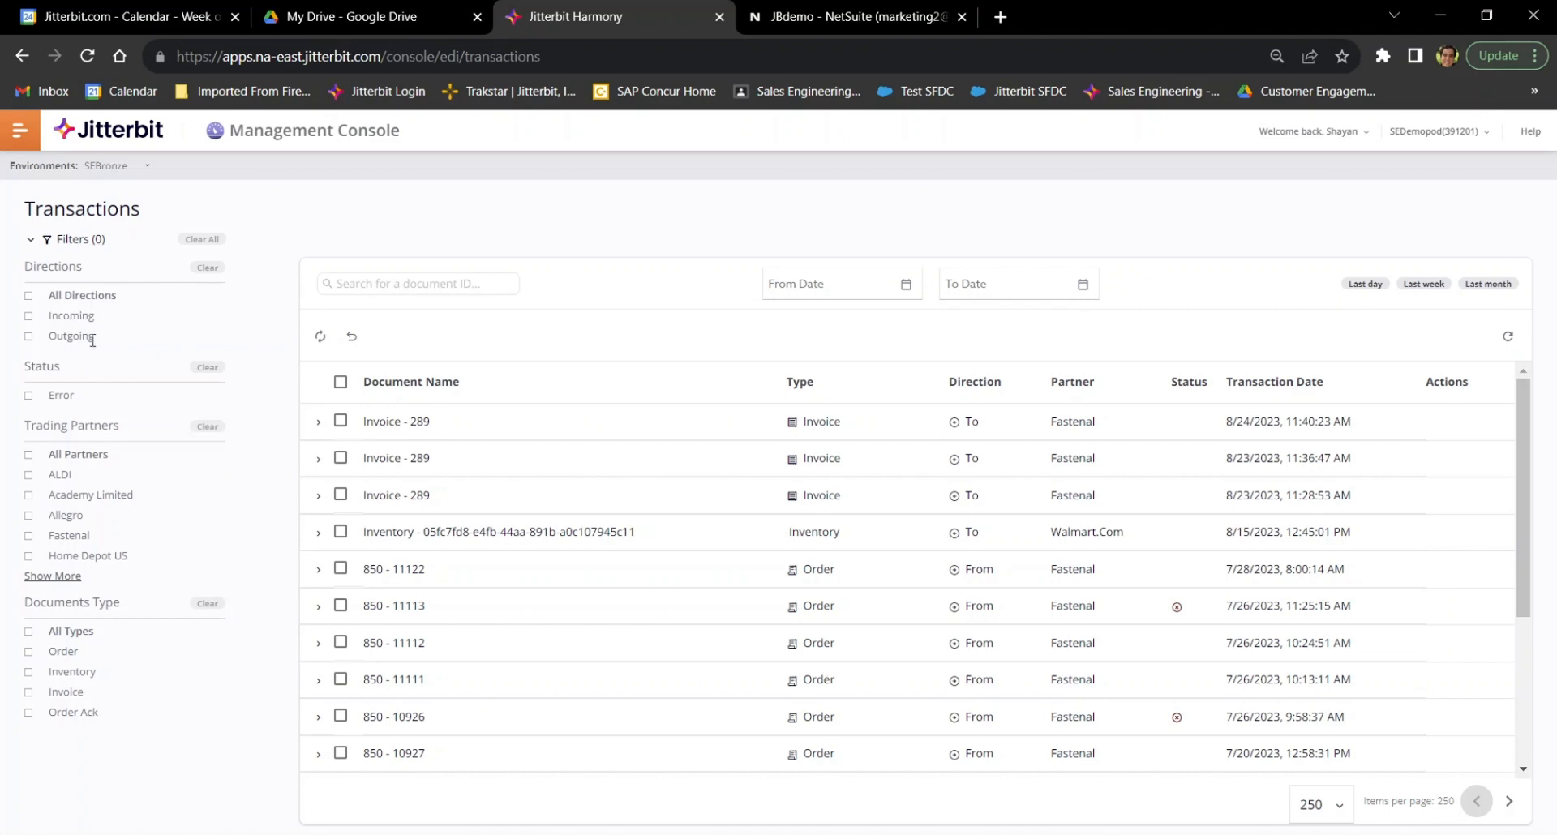
mouse_move(14, 438)
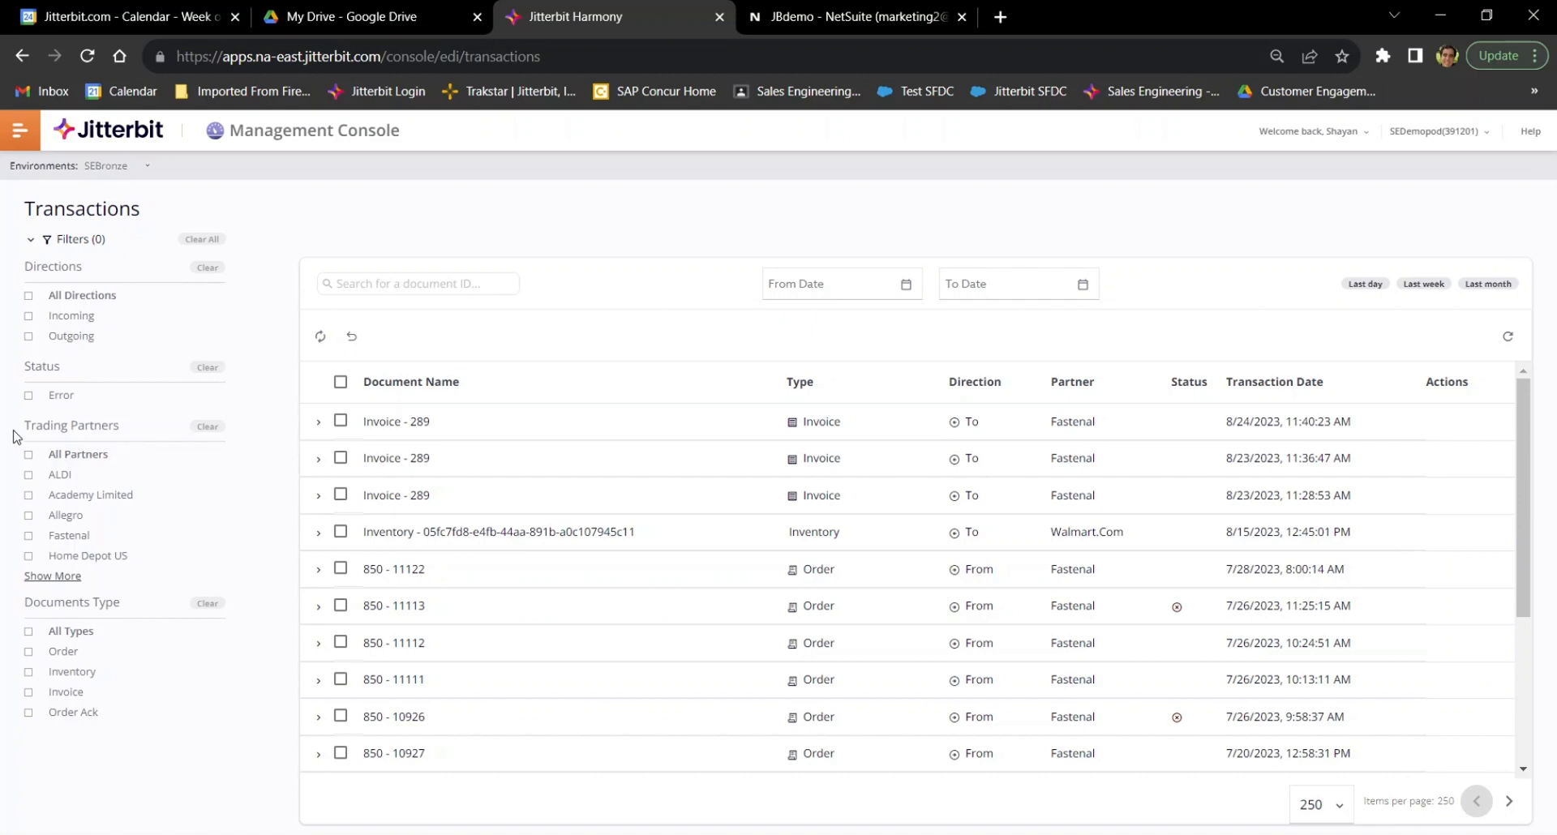
mouse_move(237, 642)
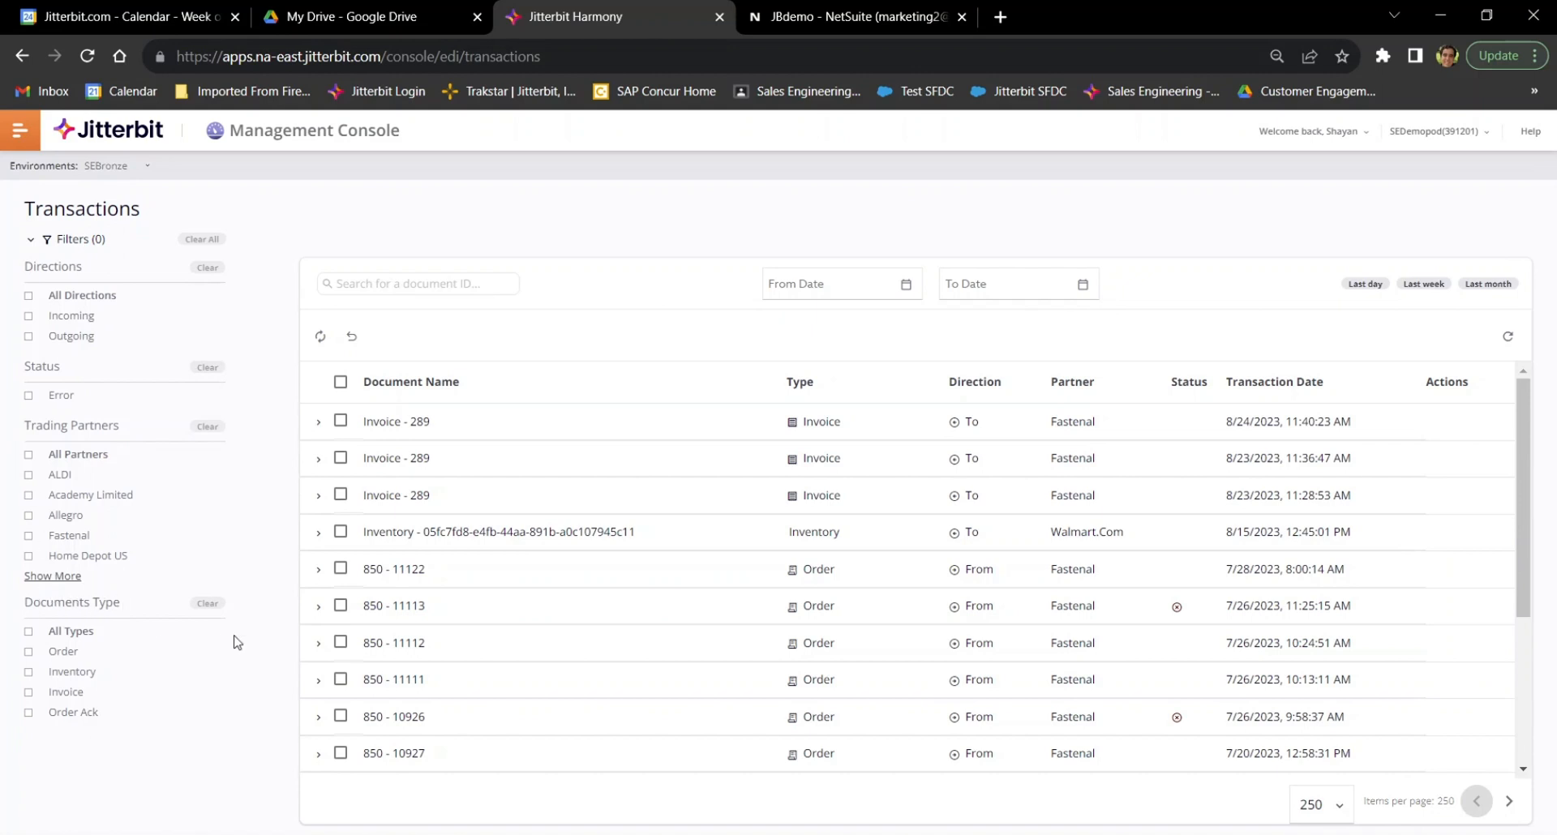
left_click(410, 381)
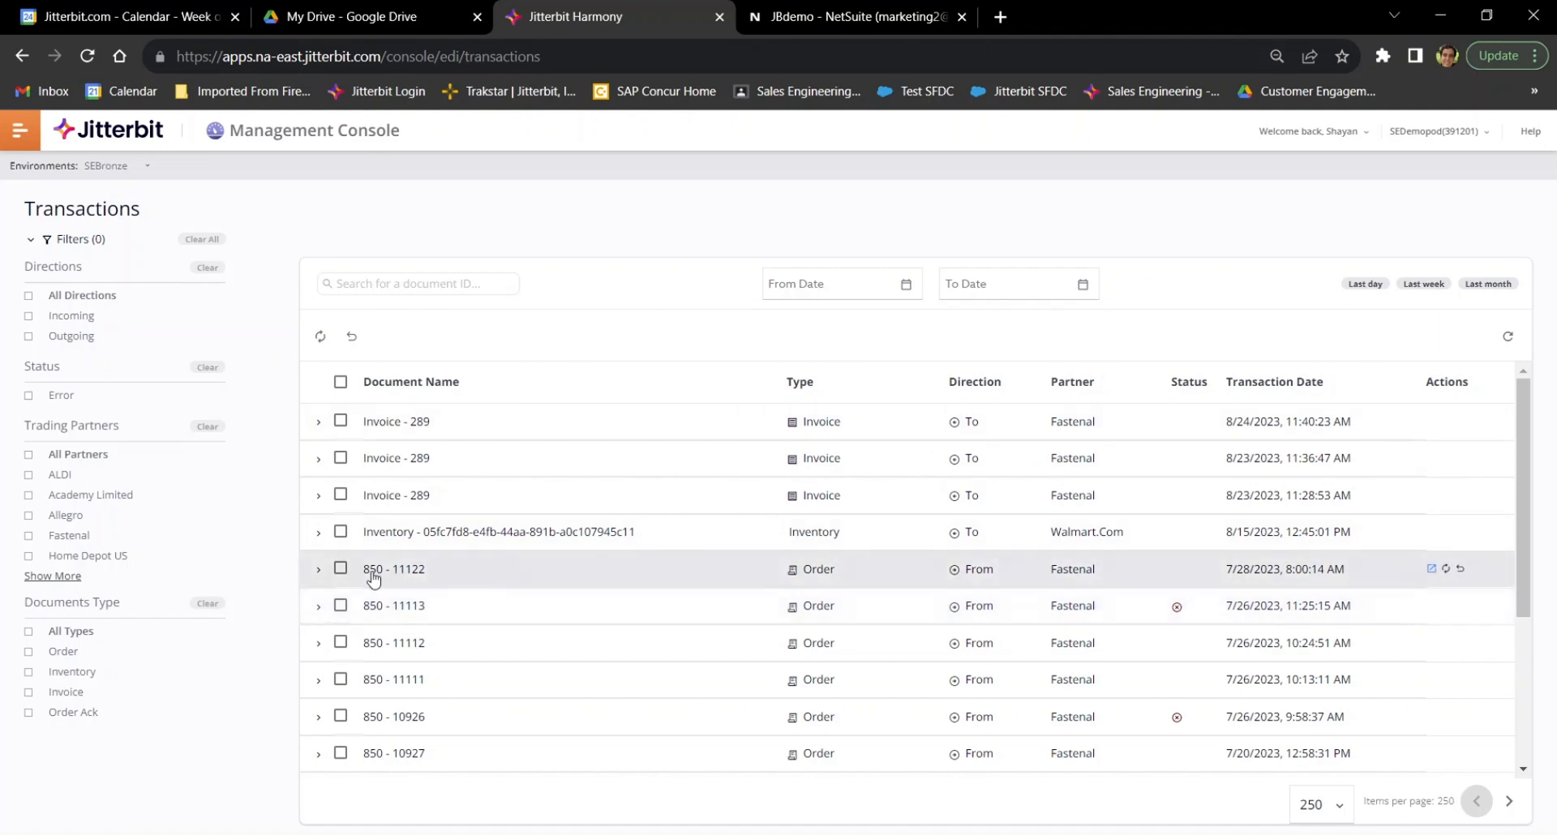
mouse_move(776, 578)
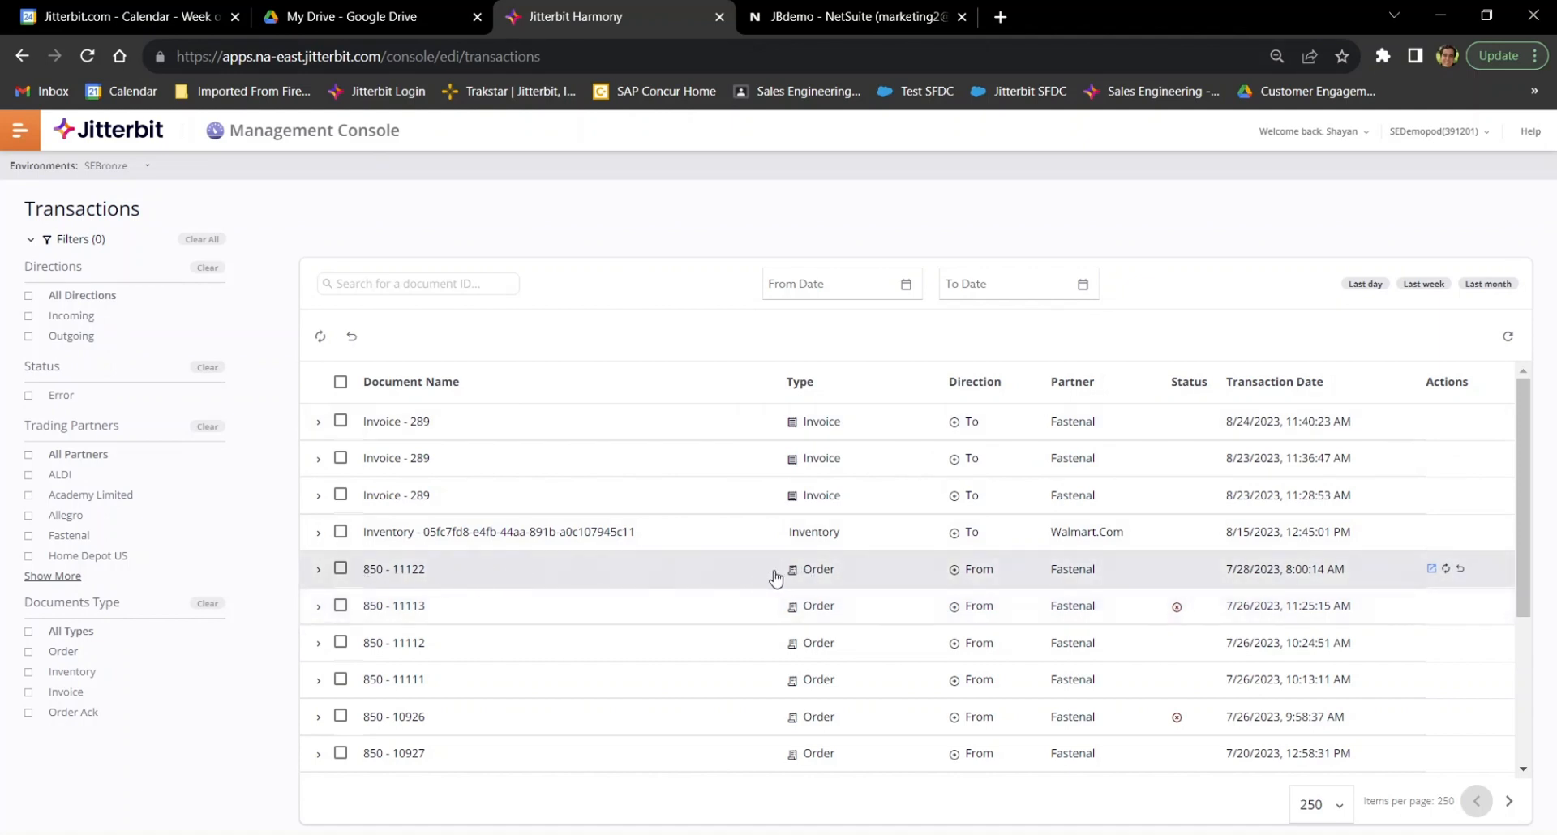
mouse_move(1074, 583)
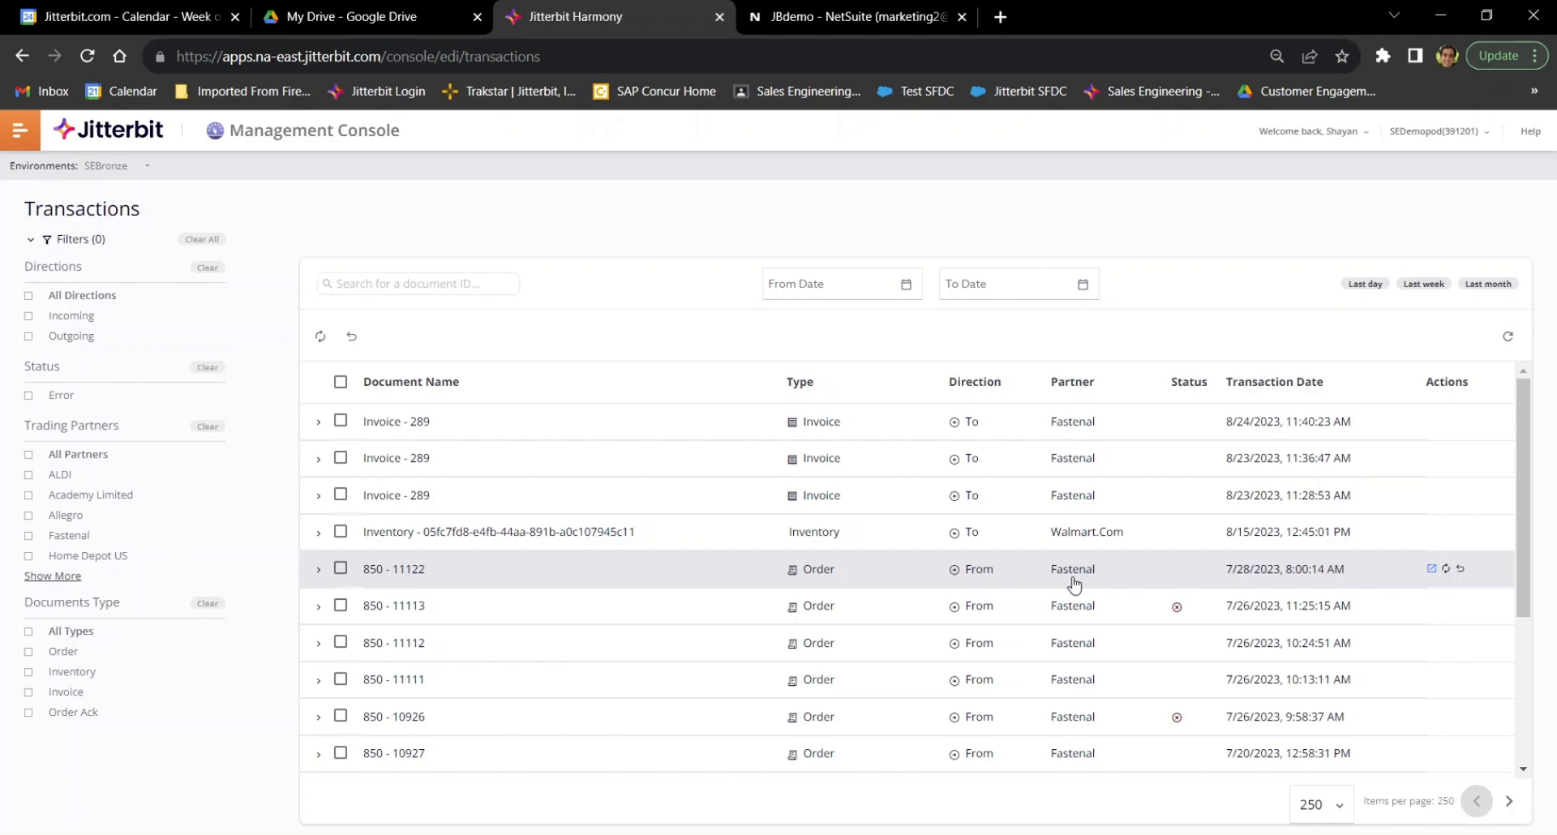
mouse_move(1247, 582)
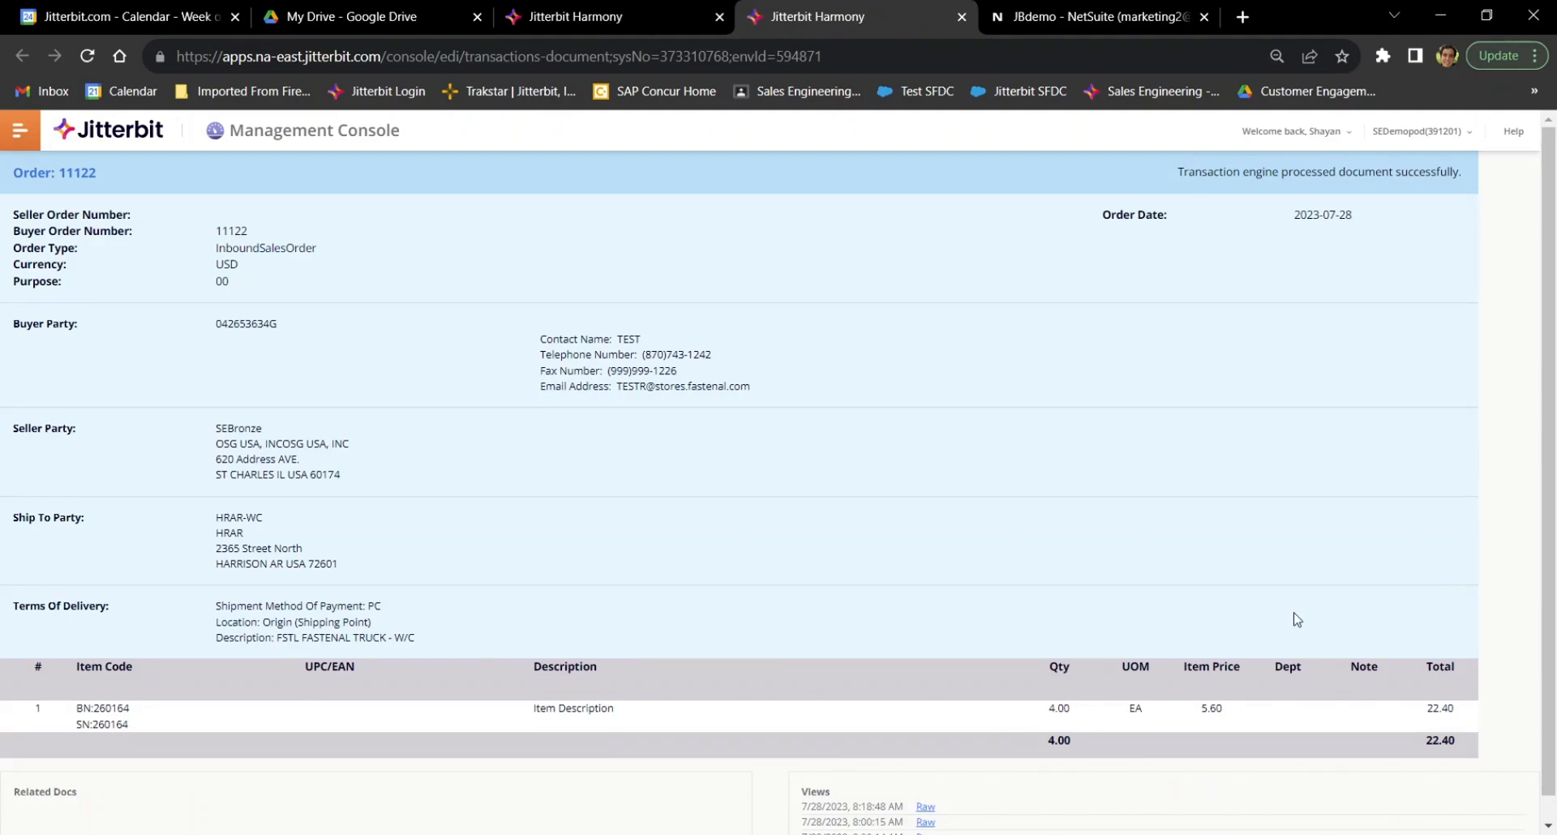
mouse_move(376, 621)
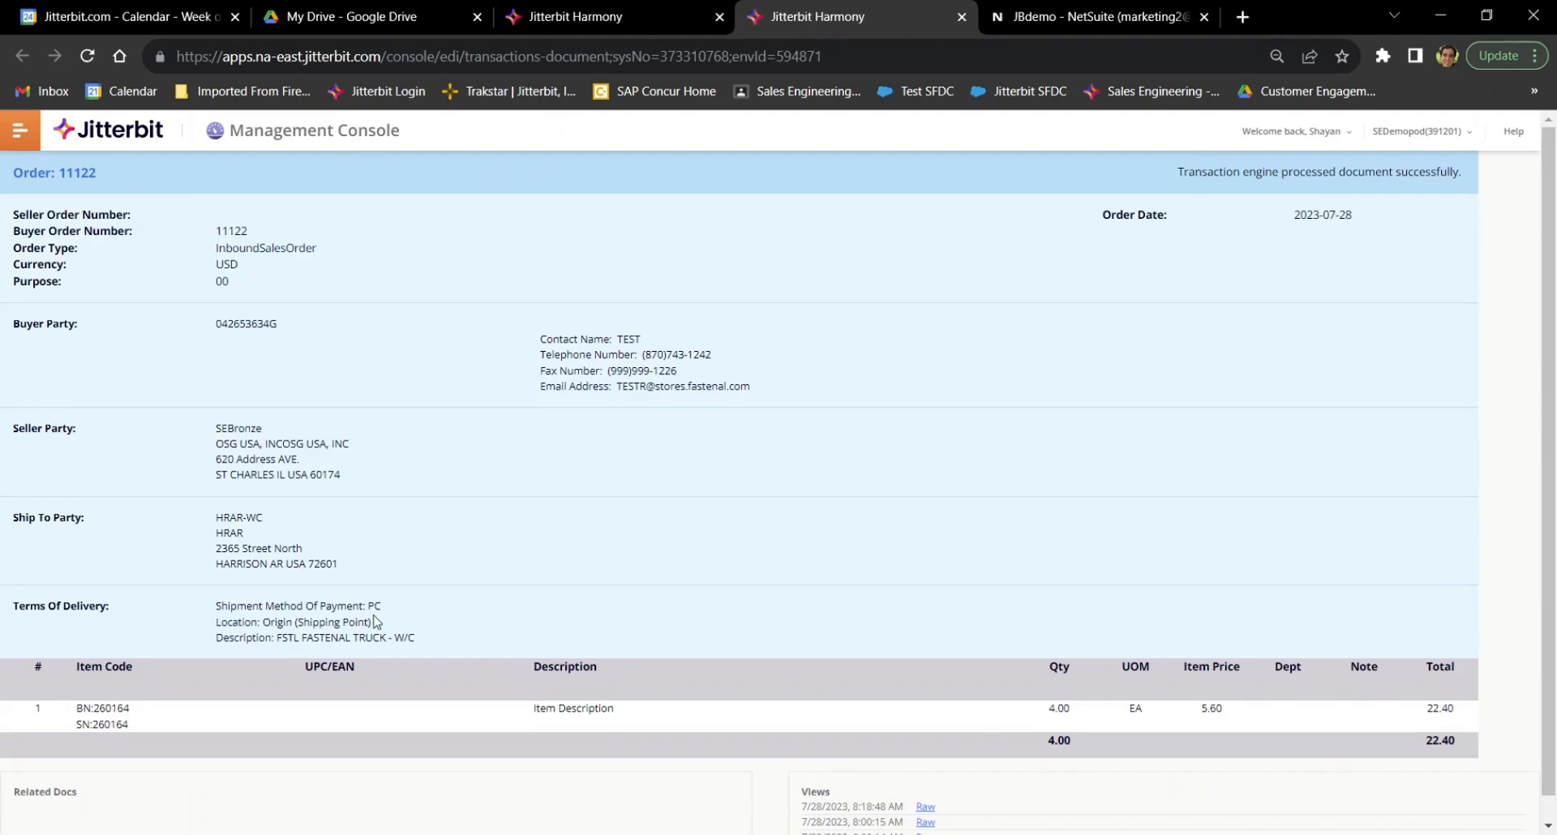
mouse_move(425, 623)
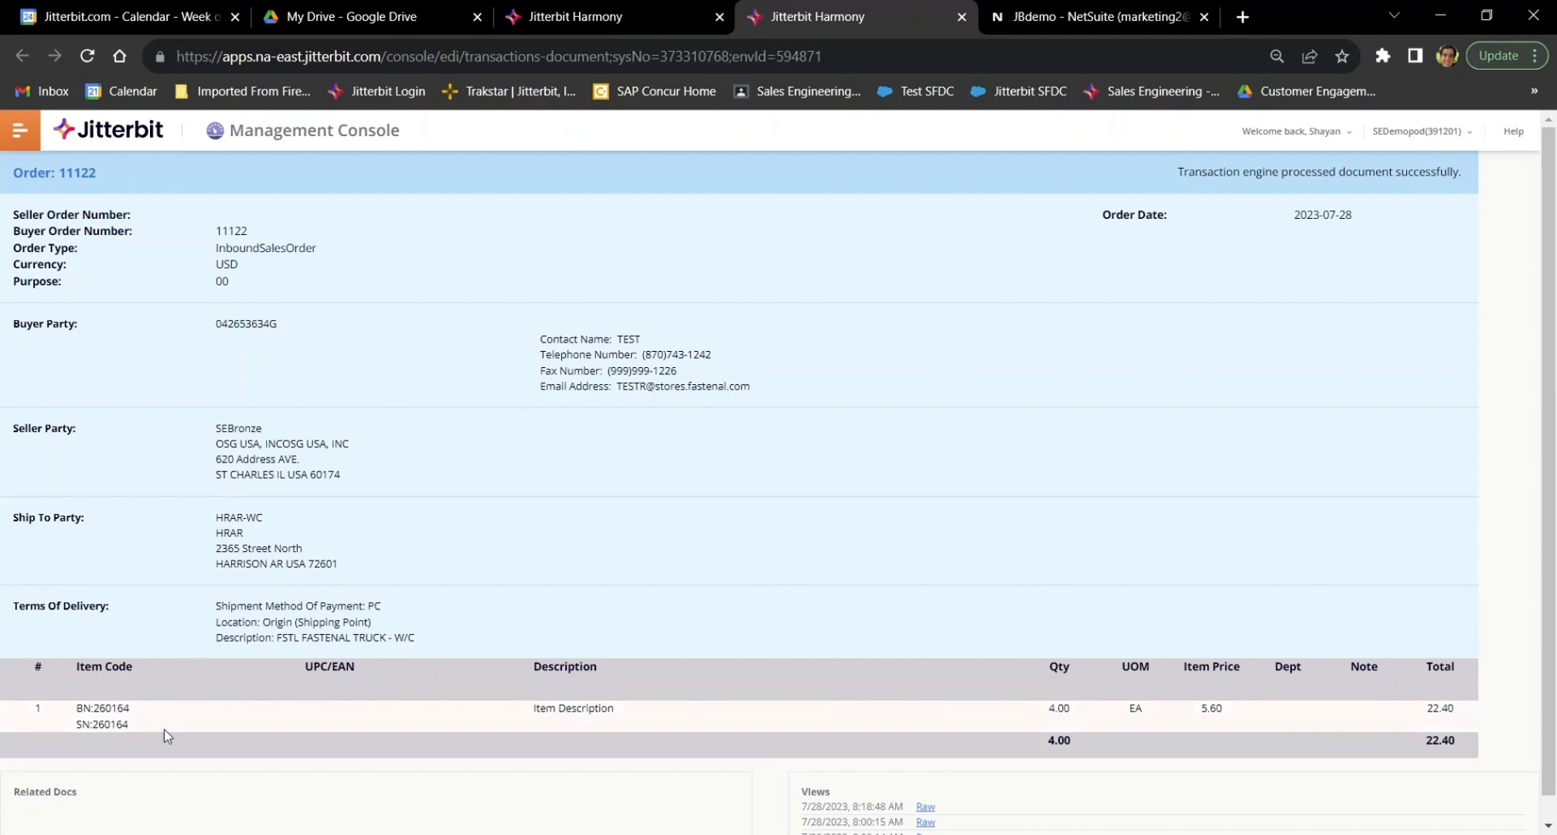
mouse_move(135, 787)
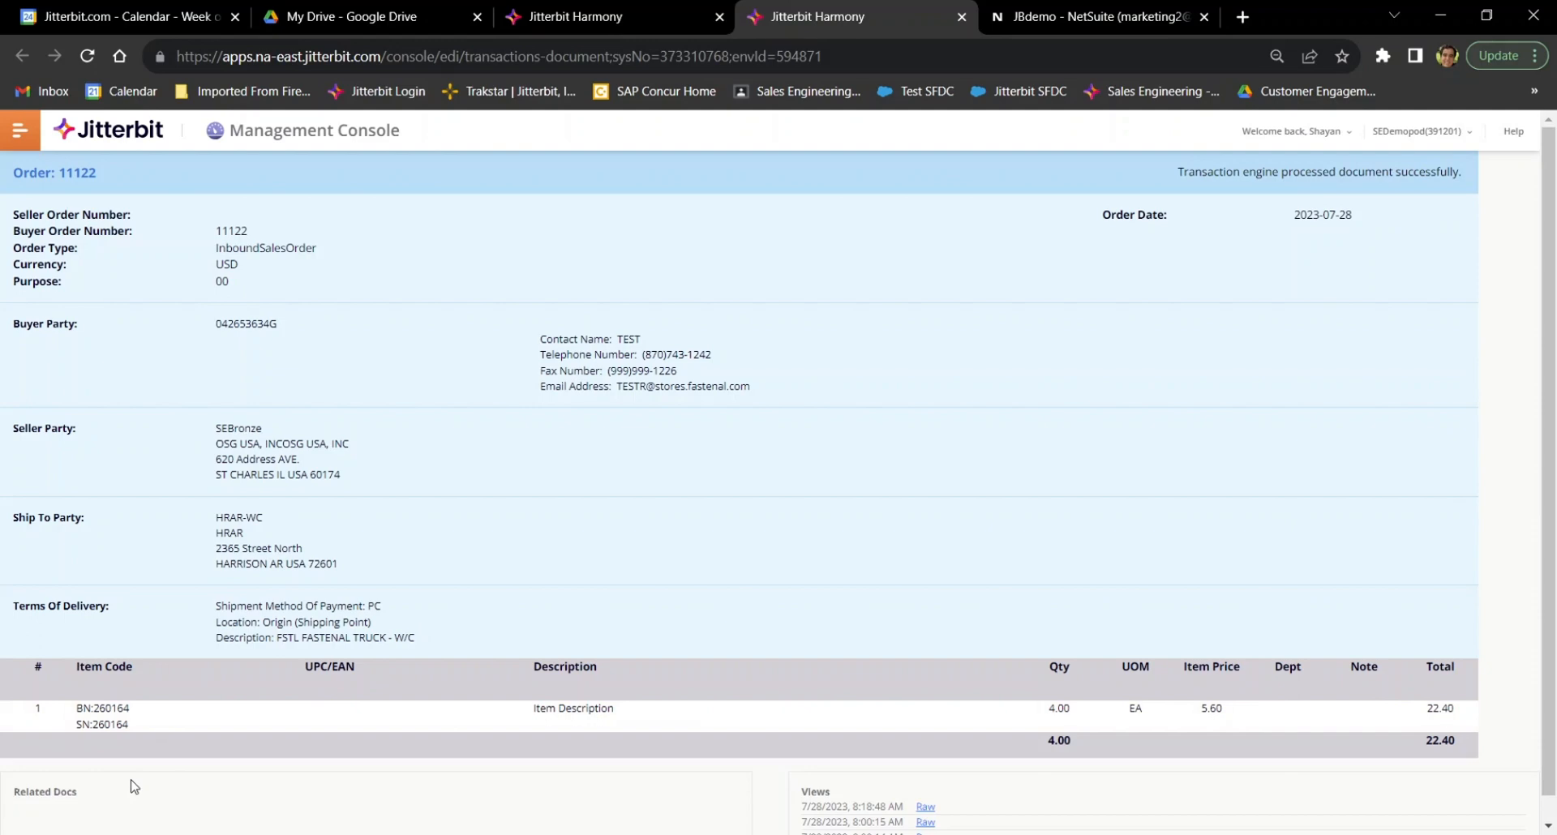
Open the raw XML view of Fastenal 850 order 11122 from its Views links
scroll("down", 3)
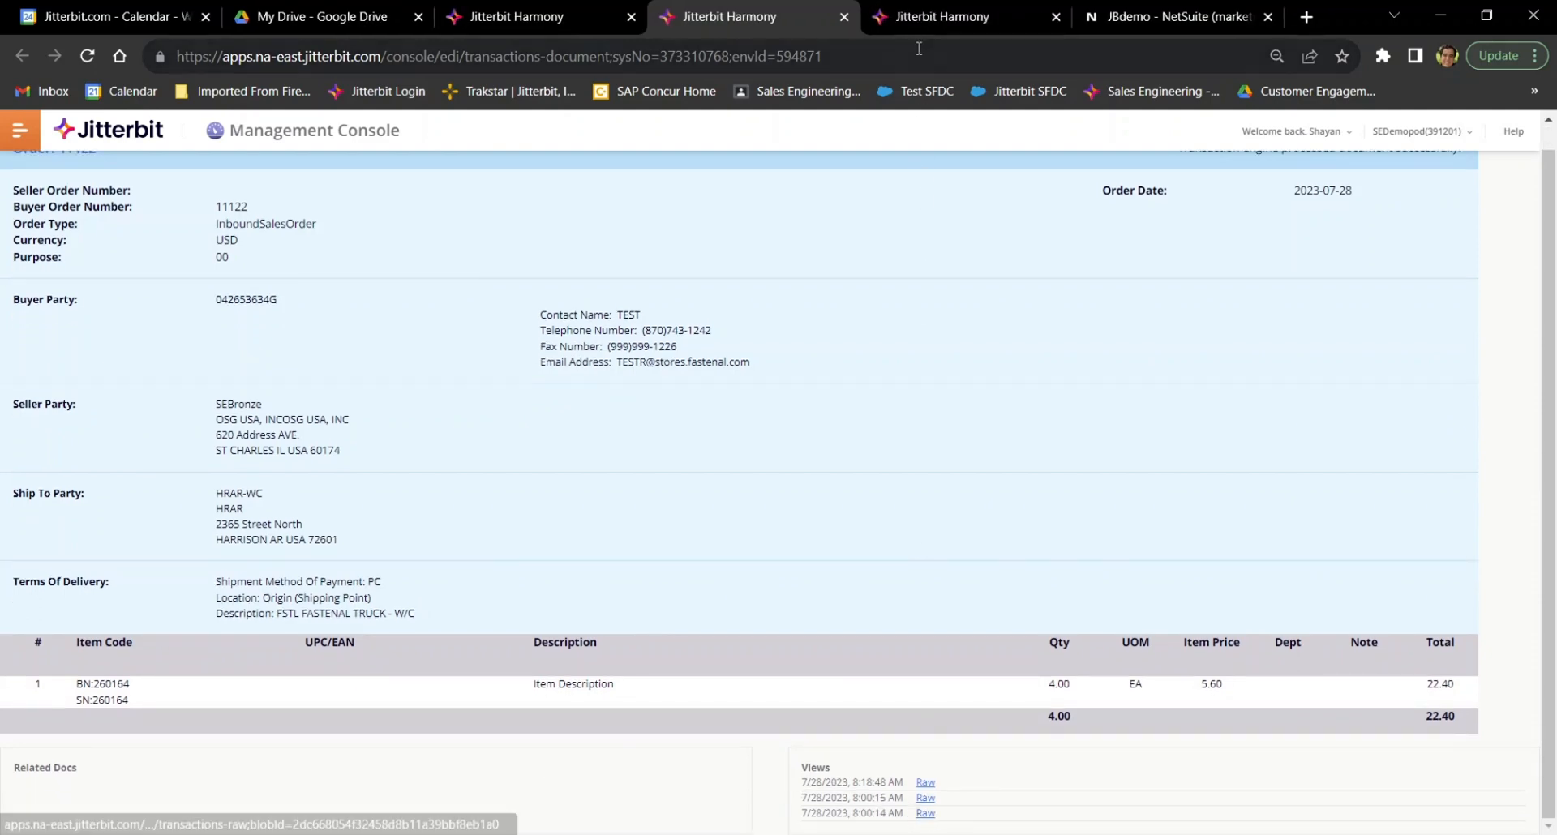
left_click(925, 781)
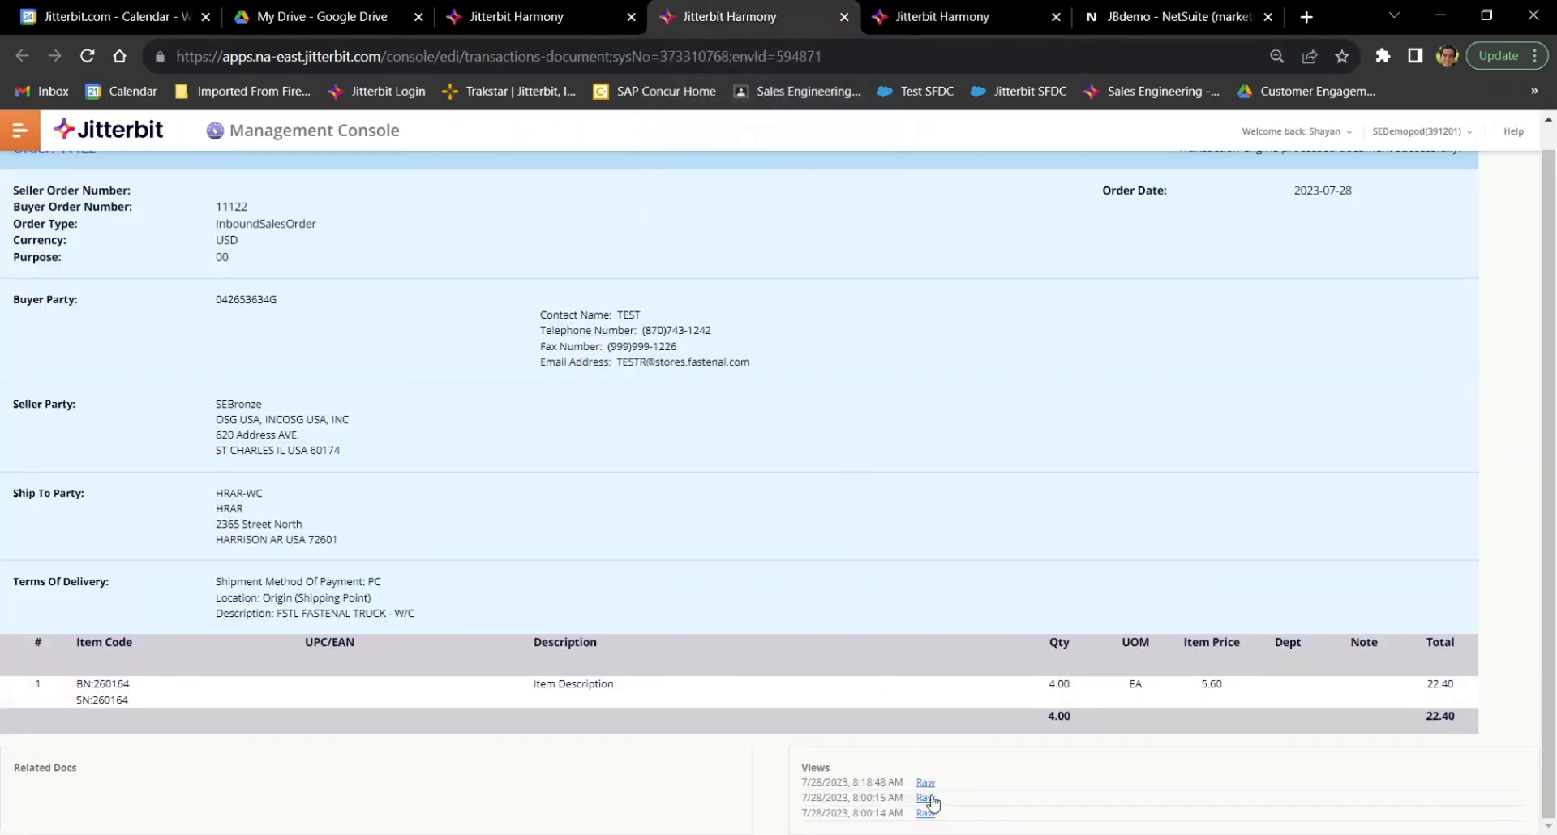
left_click(923, 798)
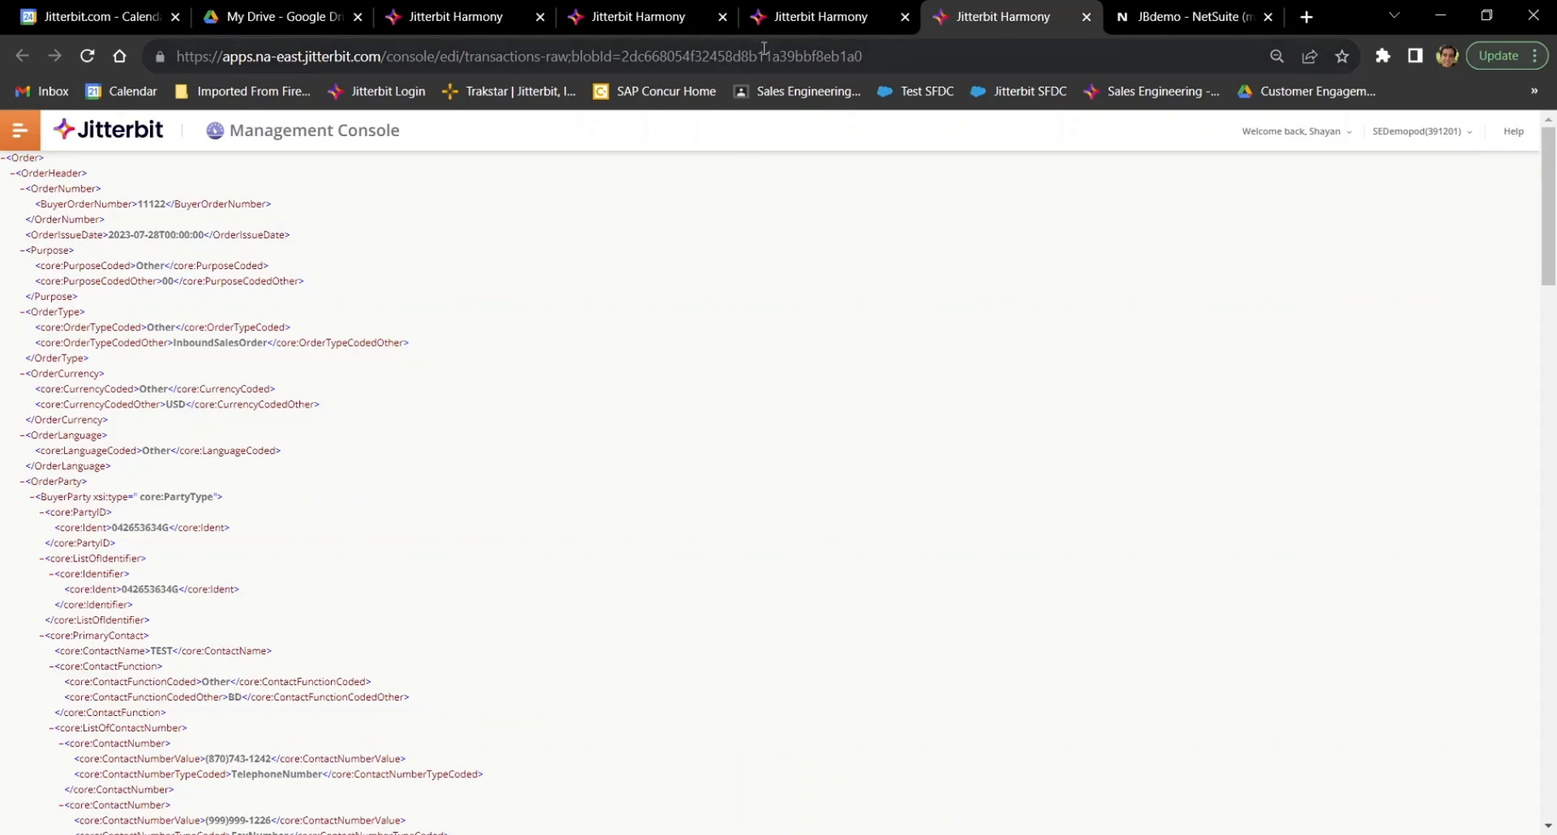
Return to the transactions list and scroll through order 11122's processing messages
left_click(464, 16)
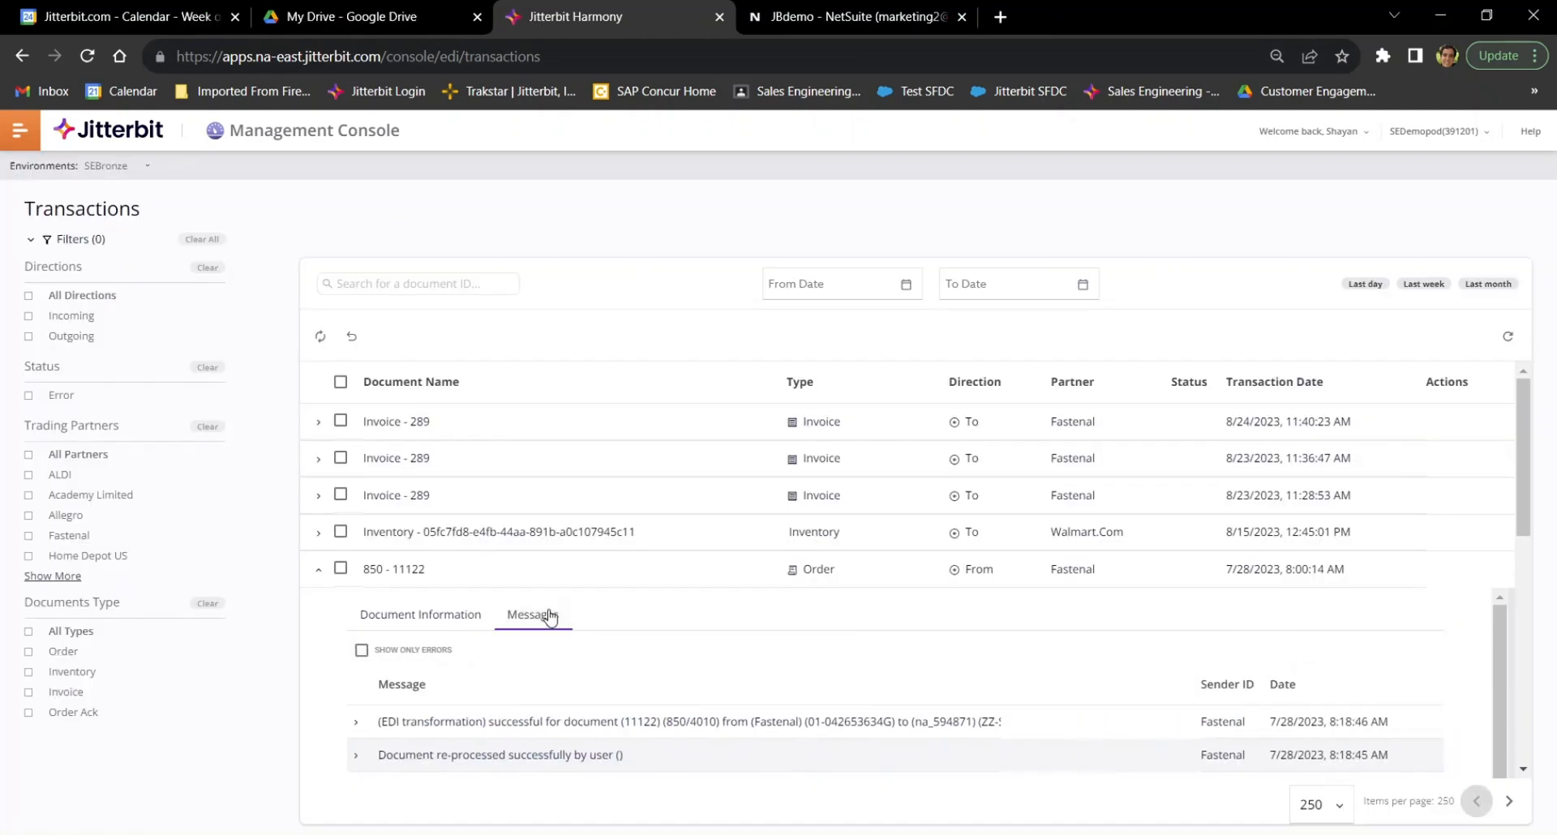
scroll("down", 3)
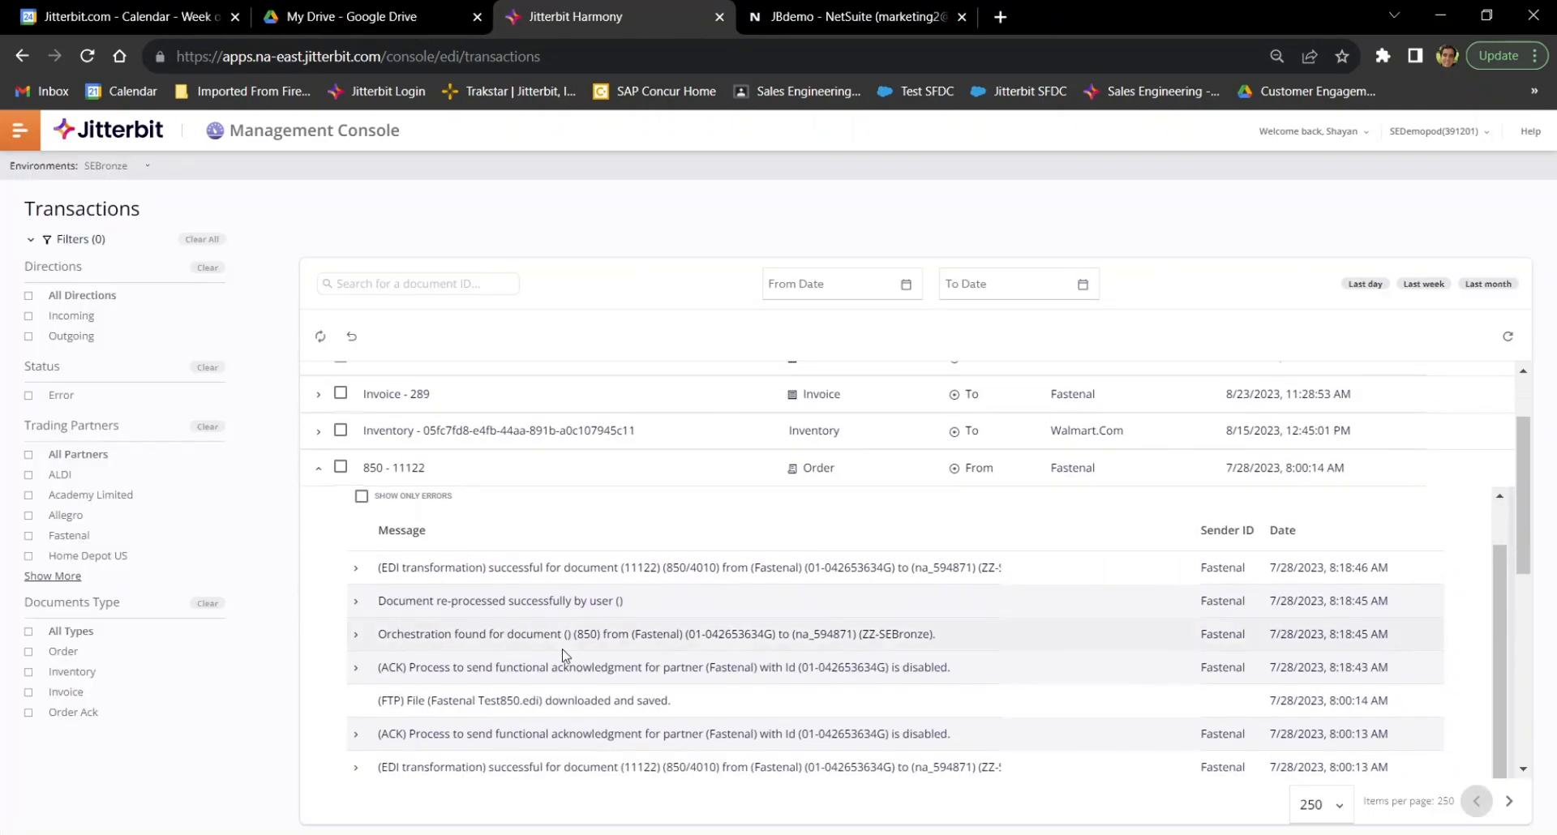
scroll("down", 3)
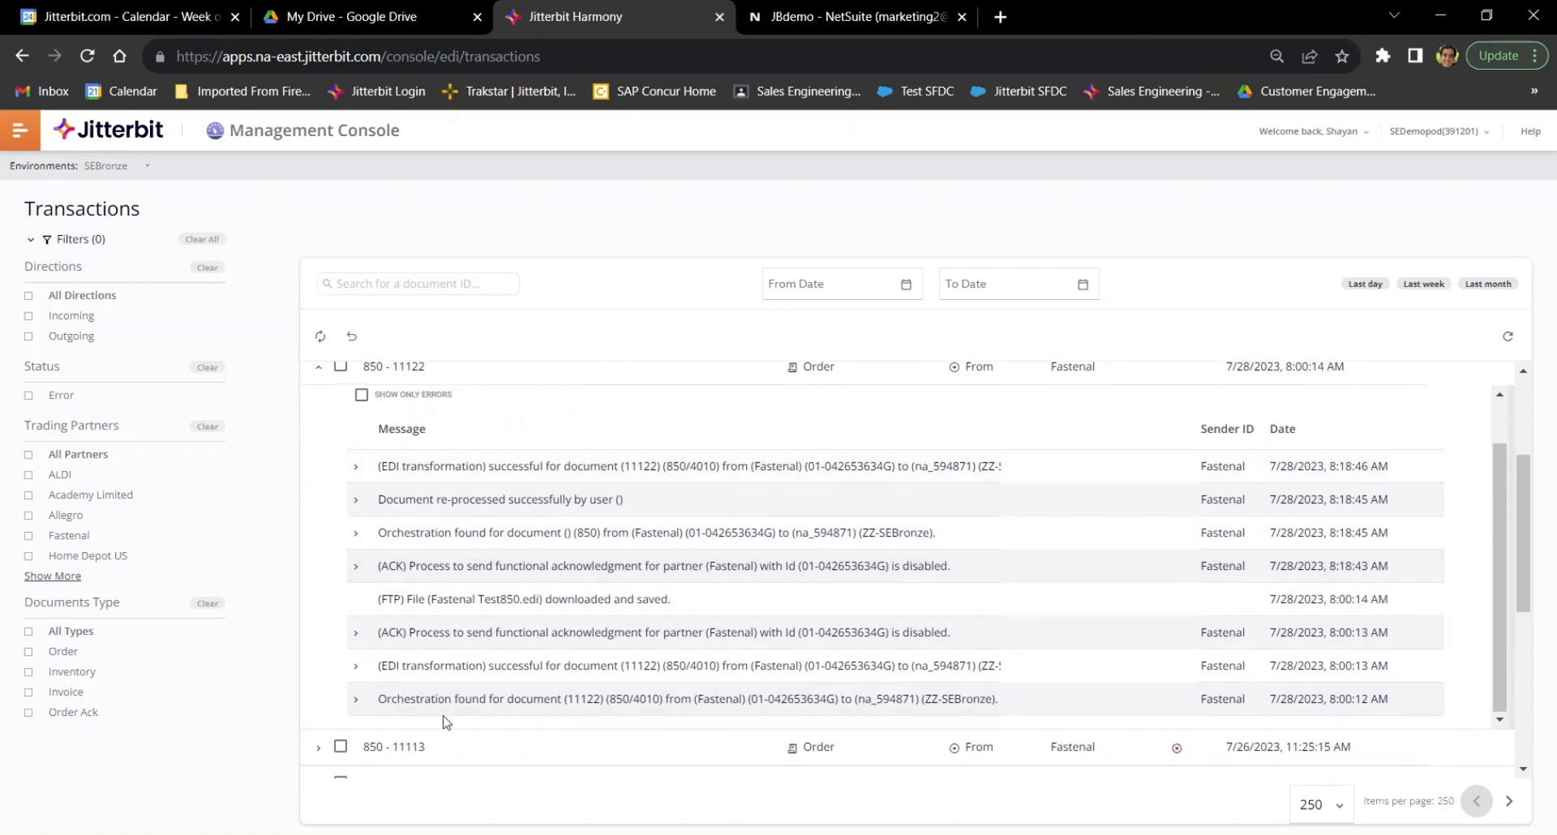
mouse_move(311, 710)
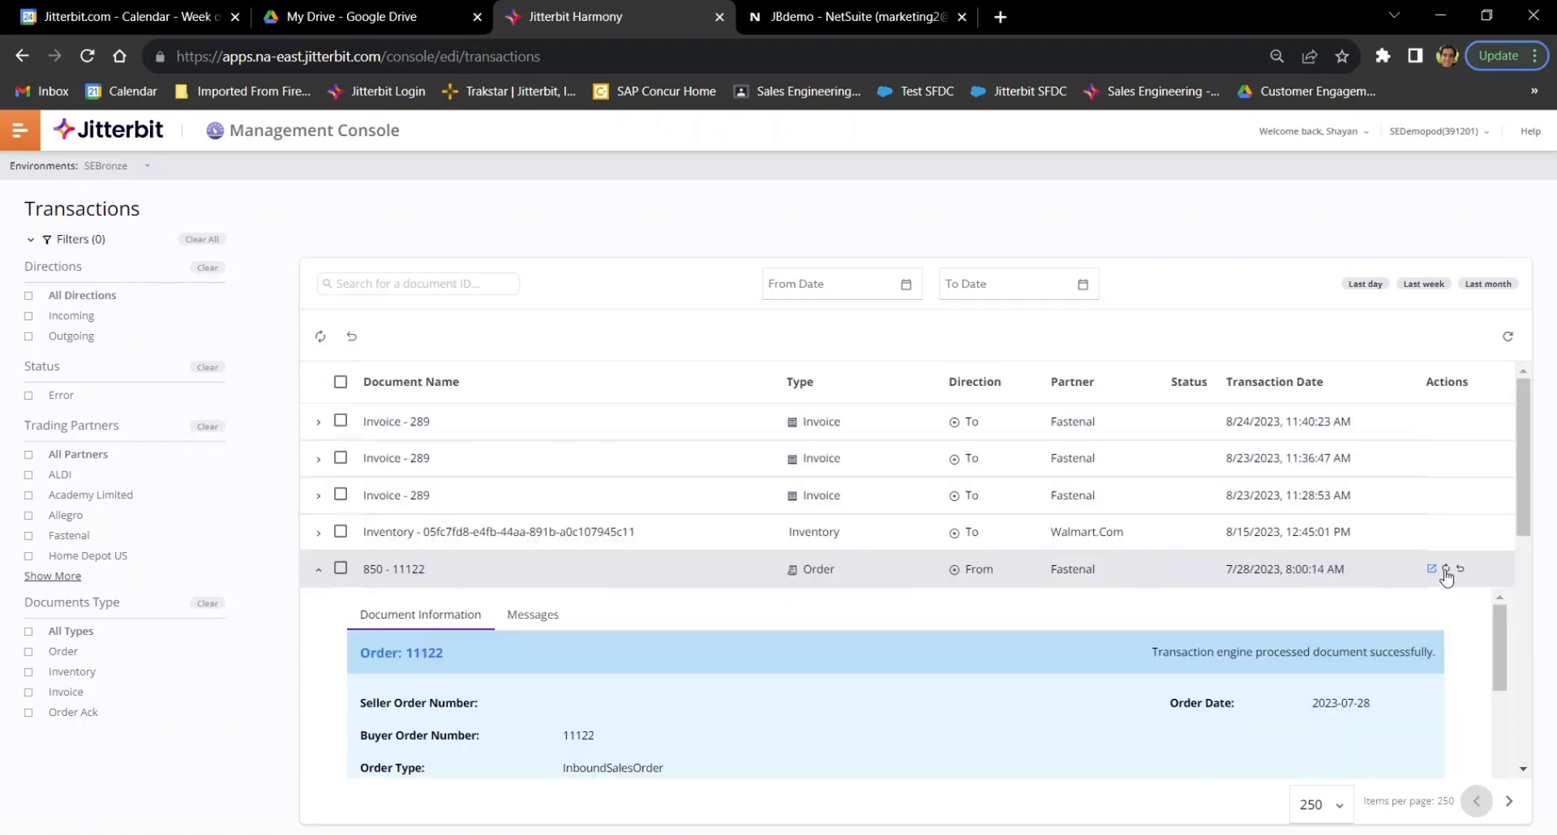
mouse_move(1445, 569)
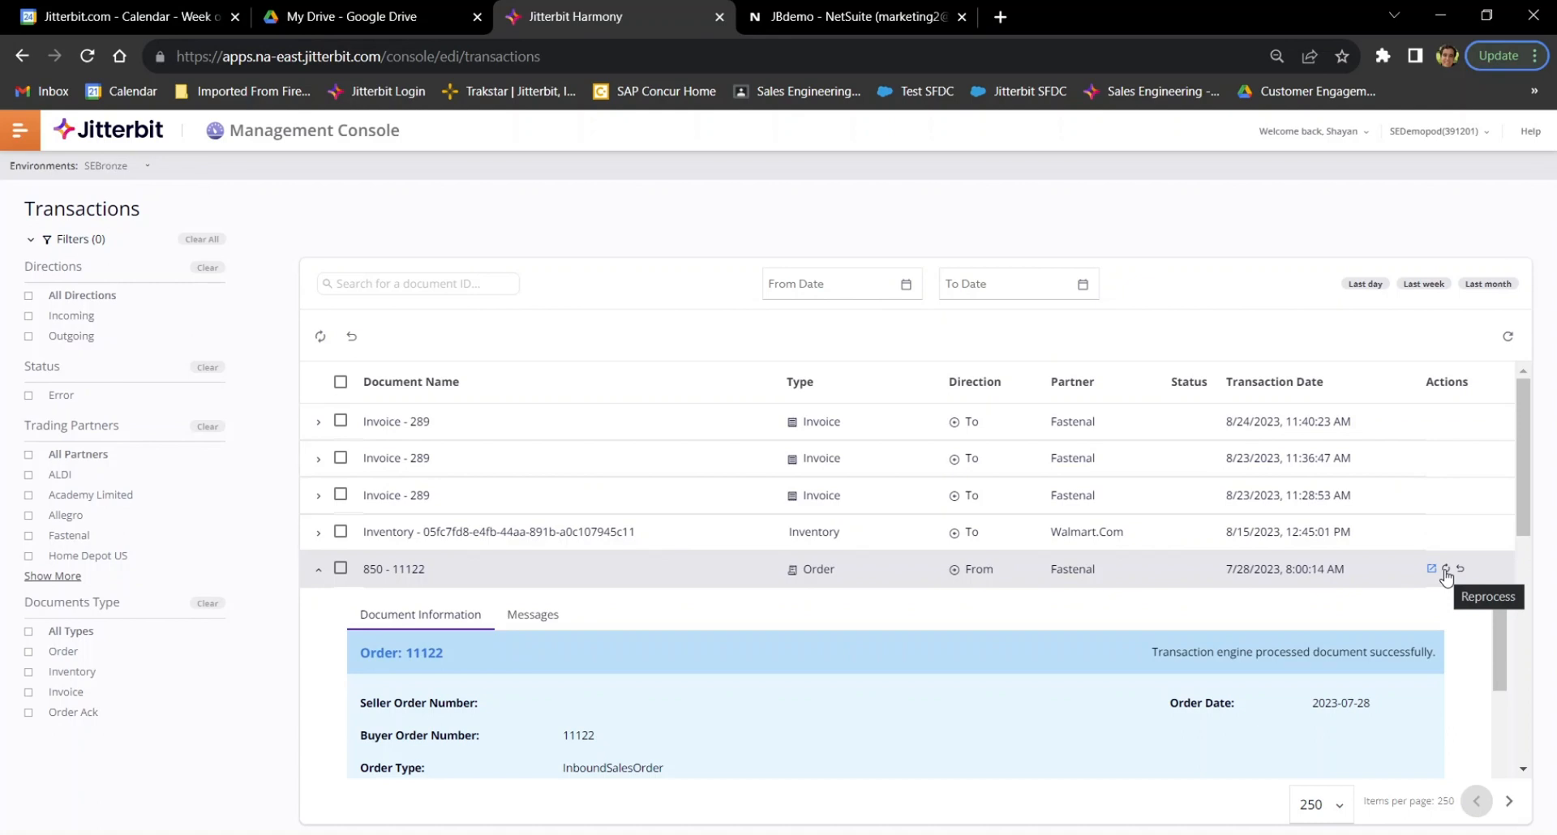
mouse_move(1461, 569)
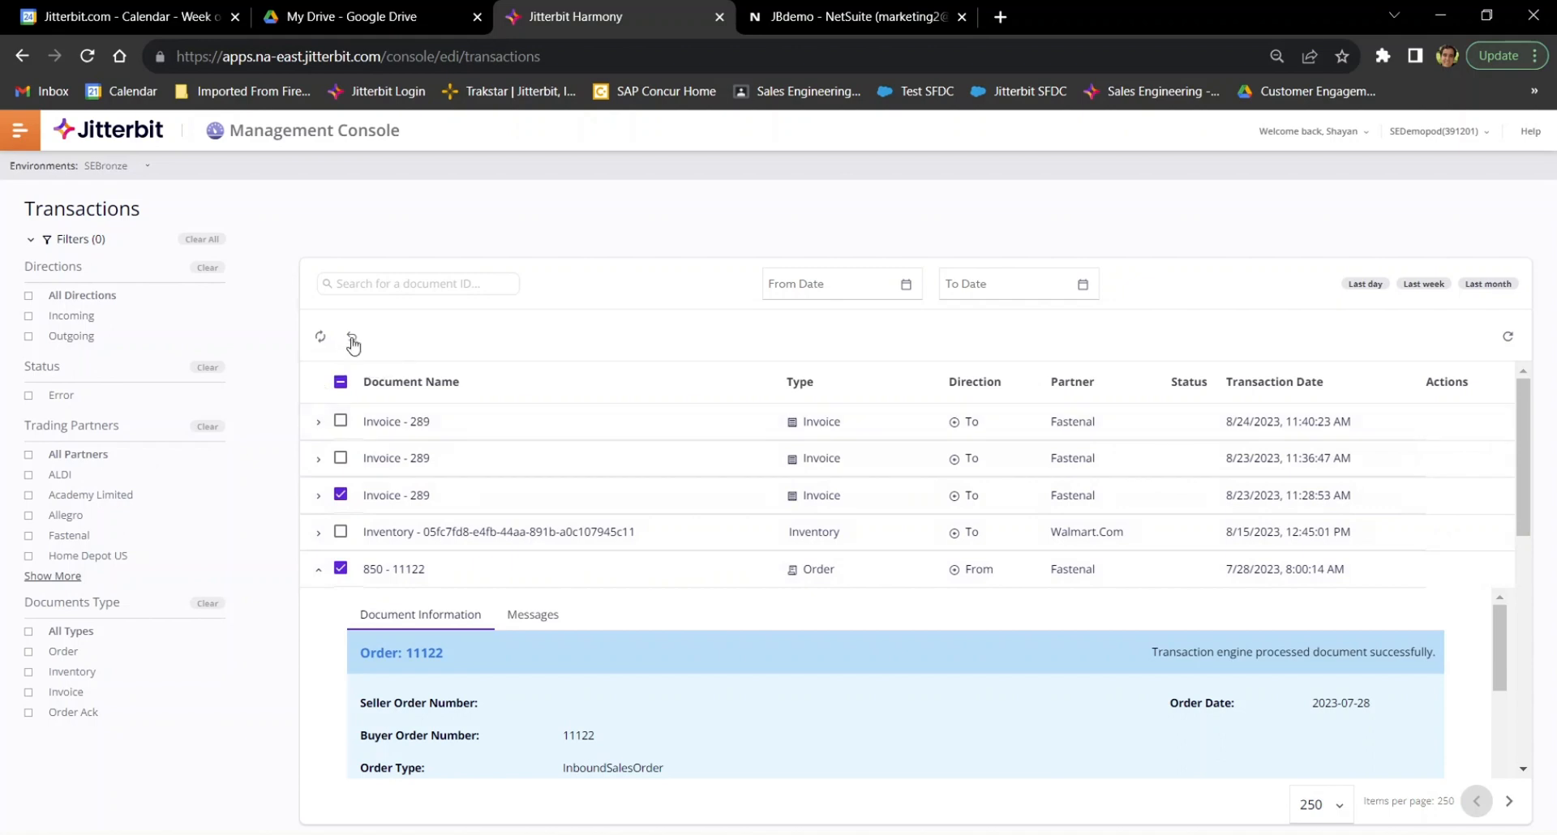
mouse_move(387, 346)
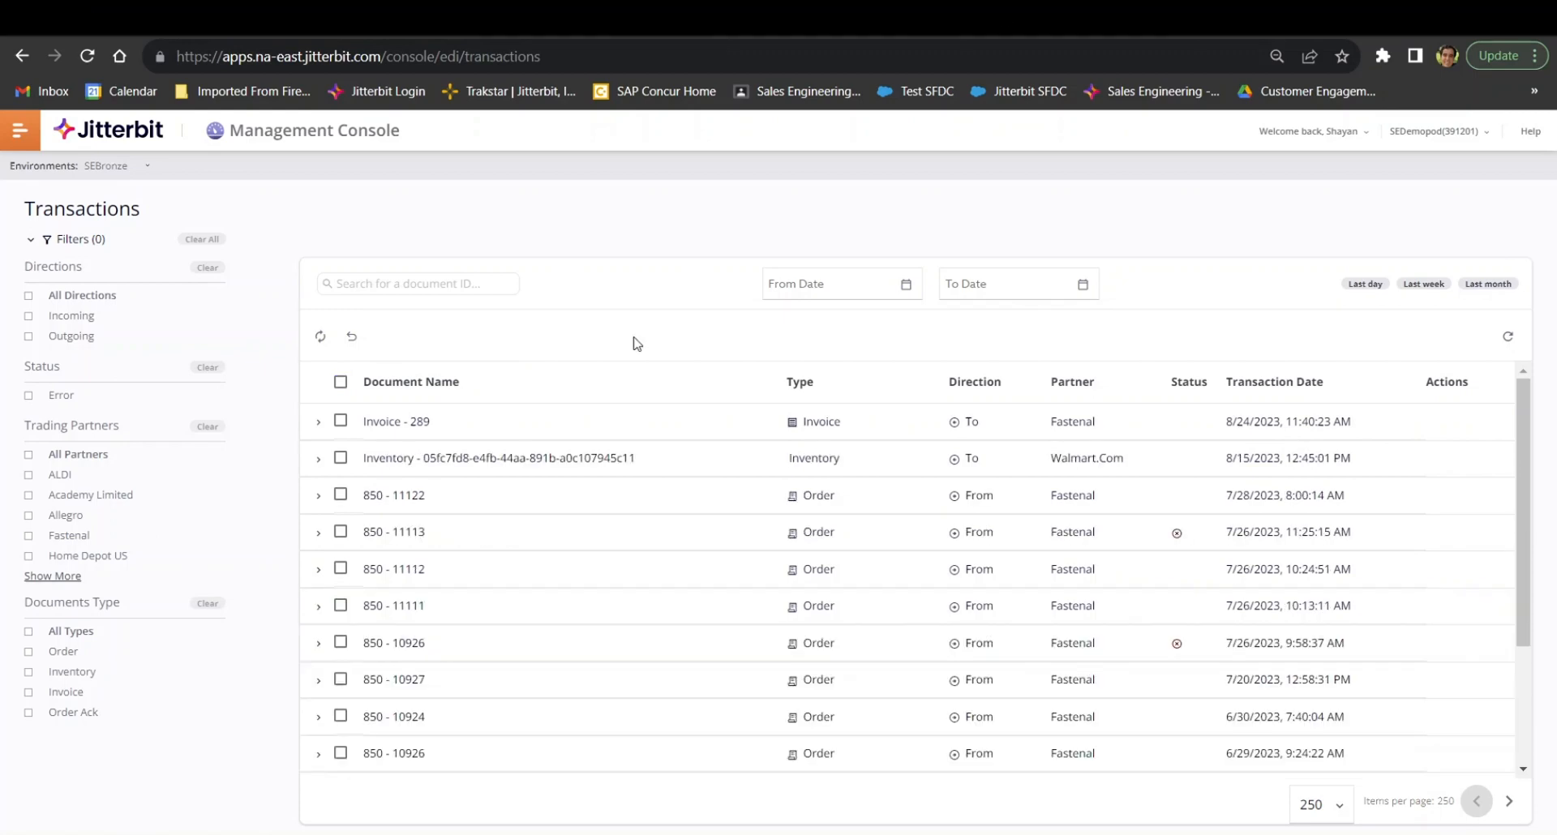
Refresh the transactions list to show 850 order 11123, then switch to Cloud Studio
left_click(1508, 337)
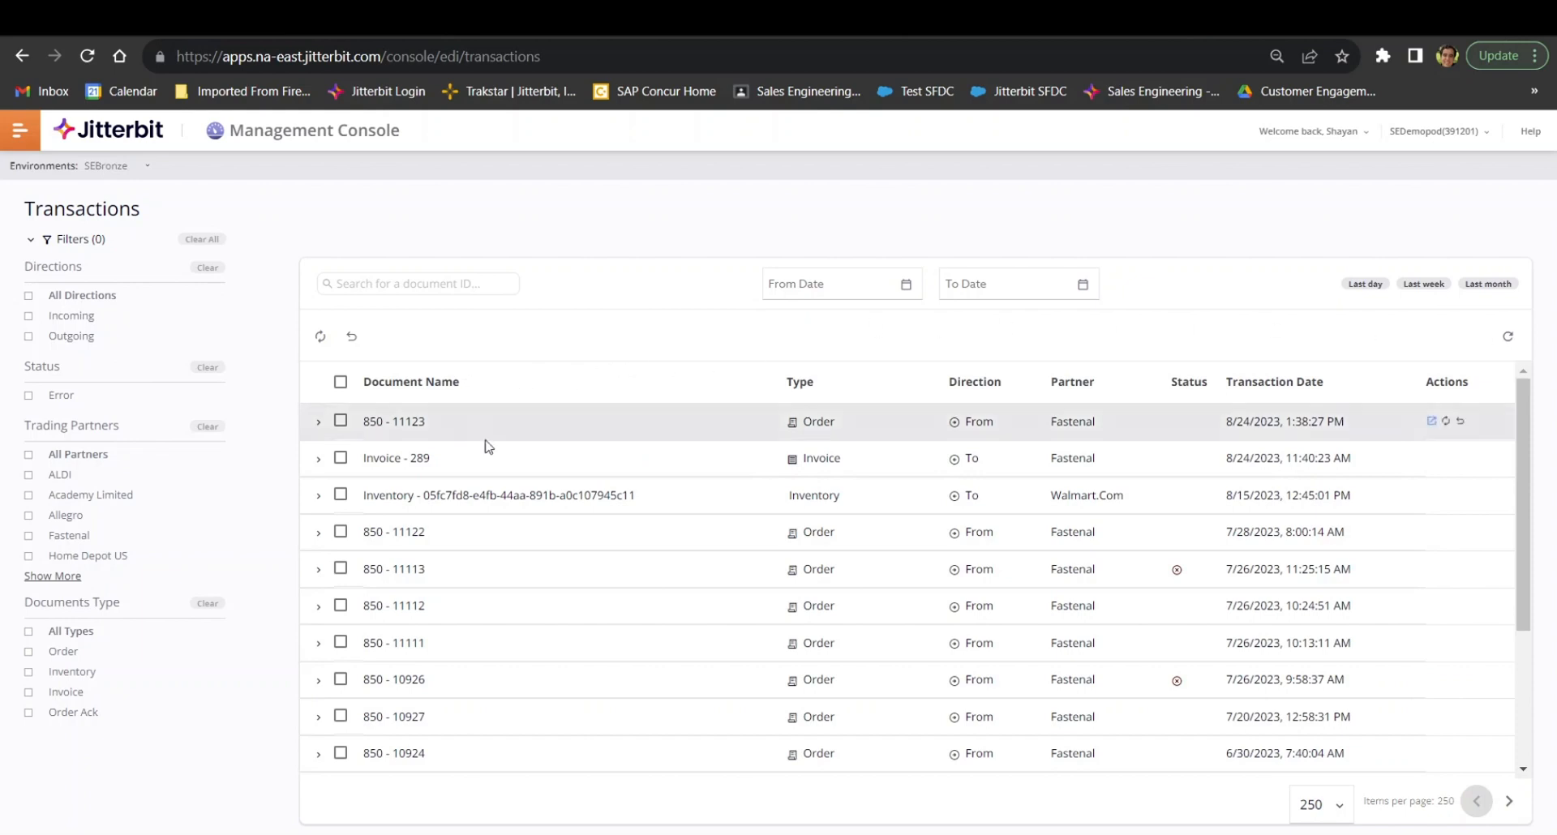
mouse_move(559, 435)
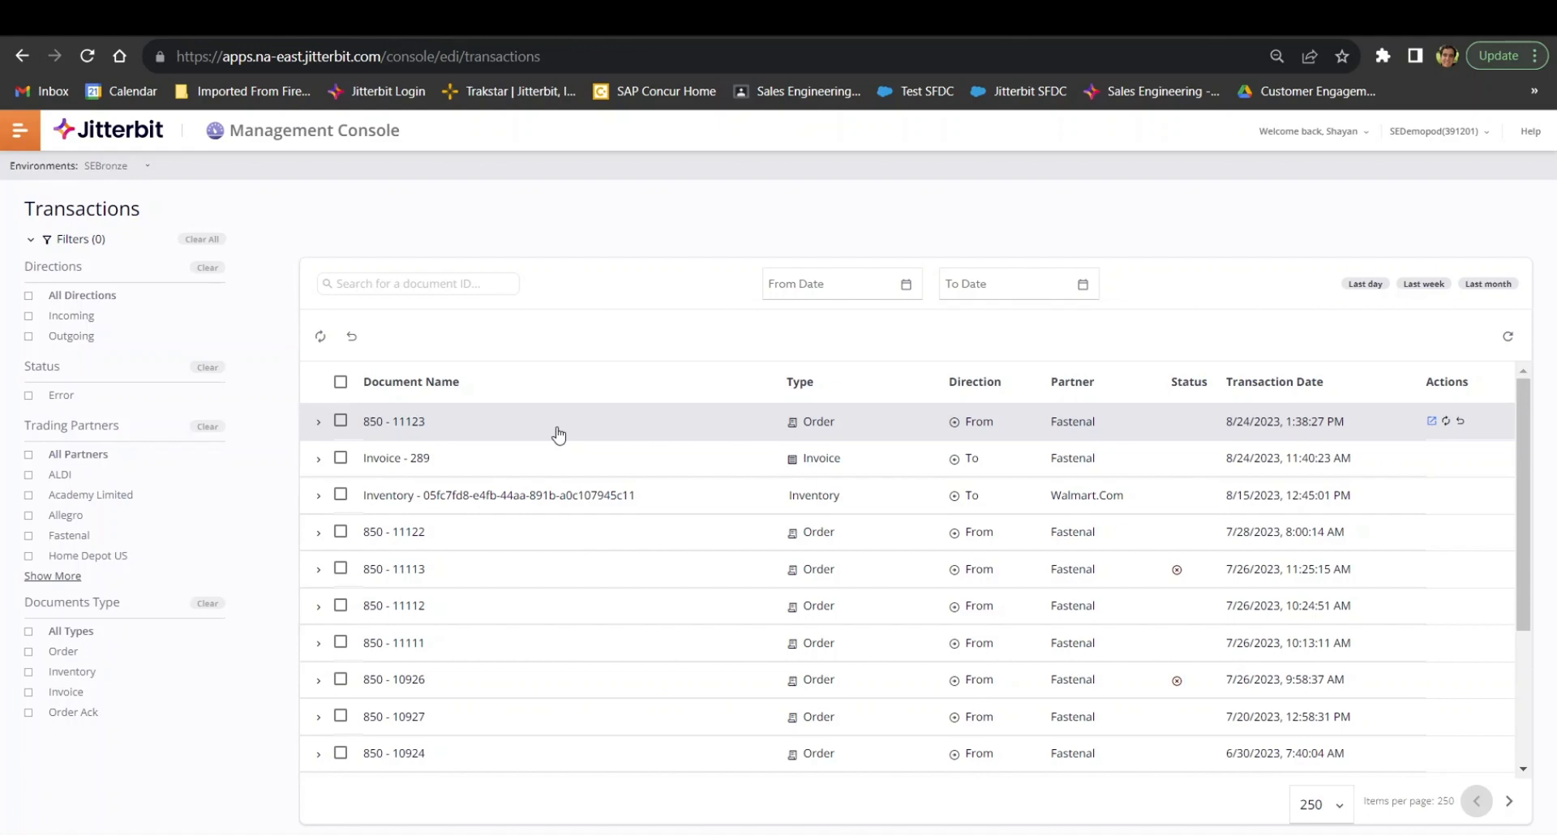
left_click(963, 17)
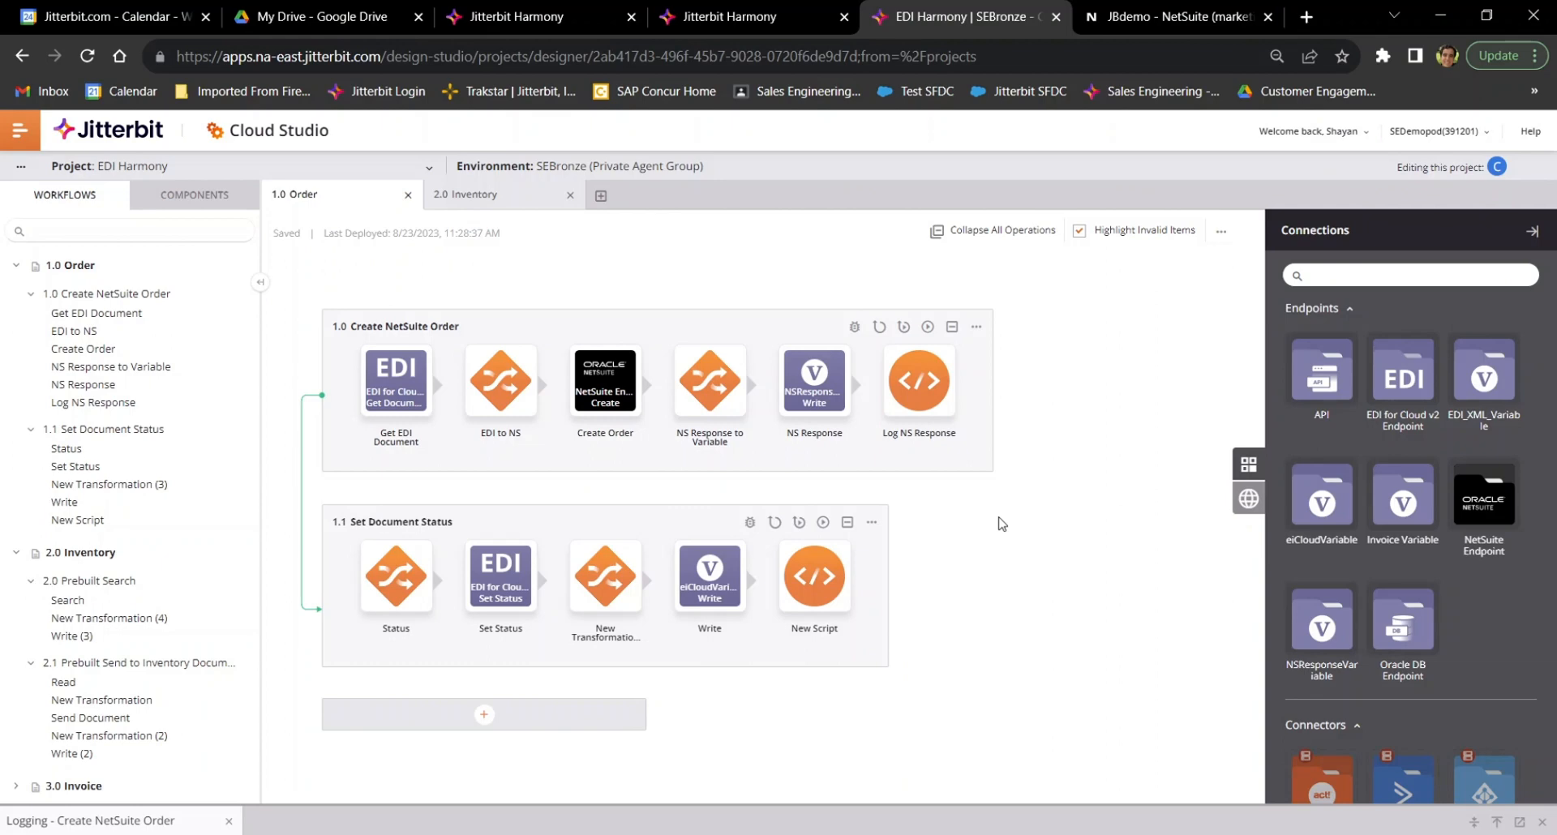
mouse_move(499, 648)
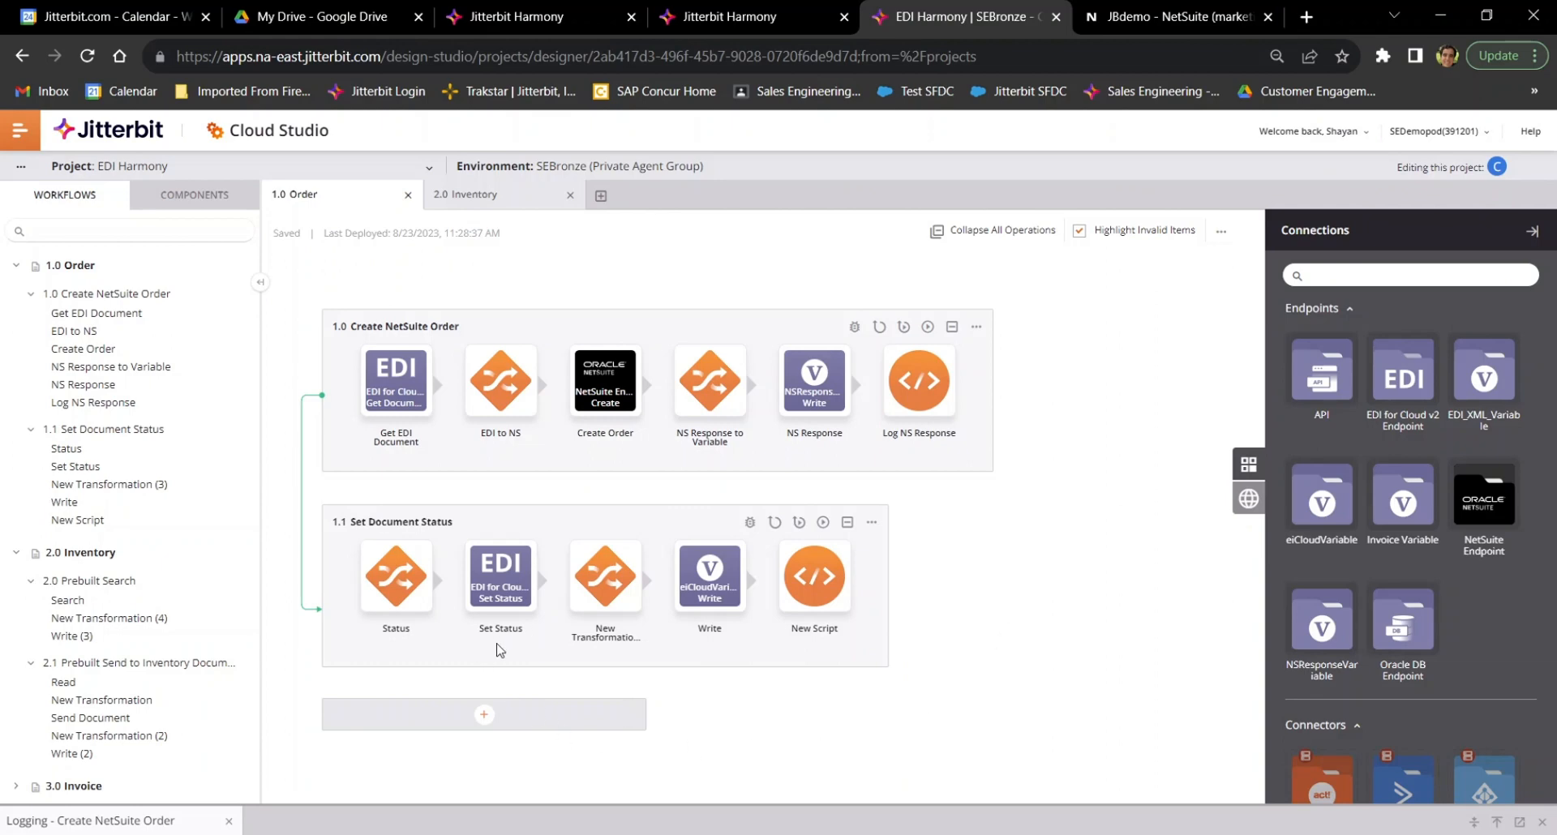
mouse_move(742, 744)
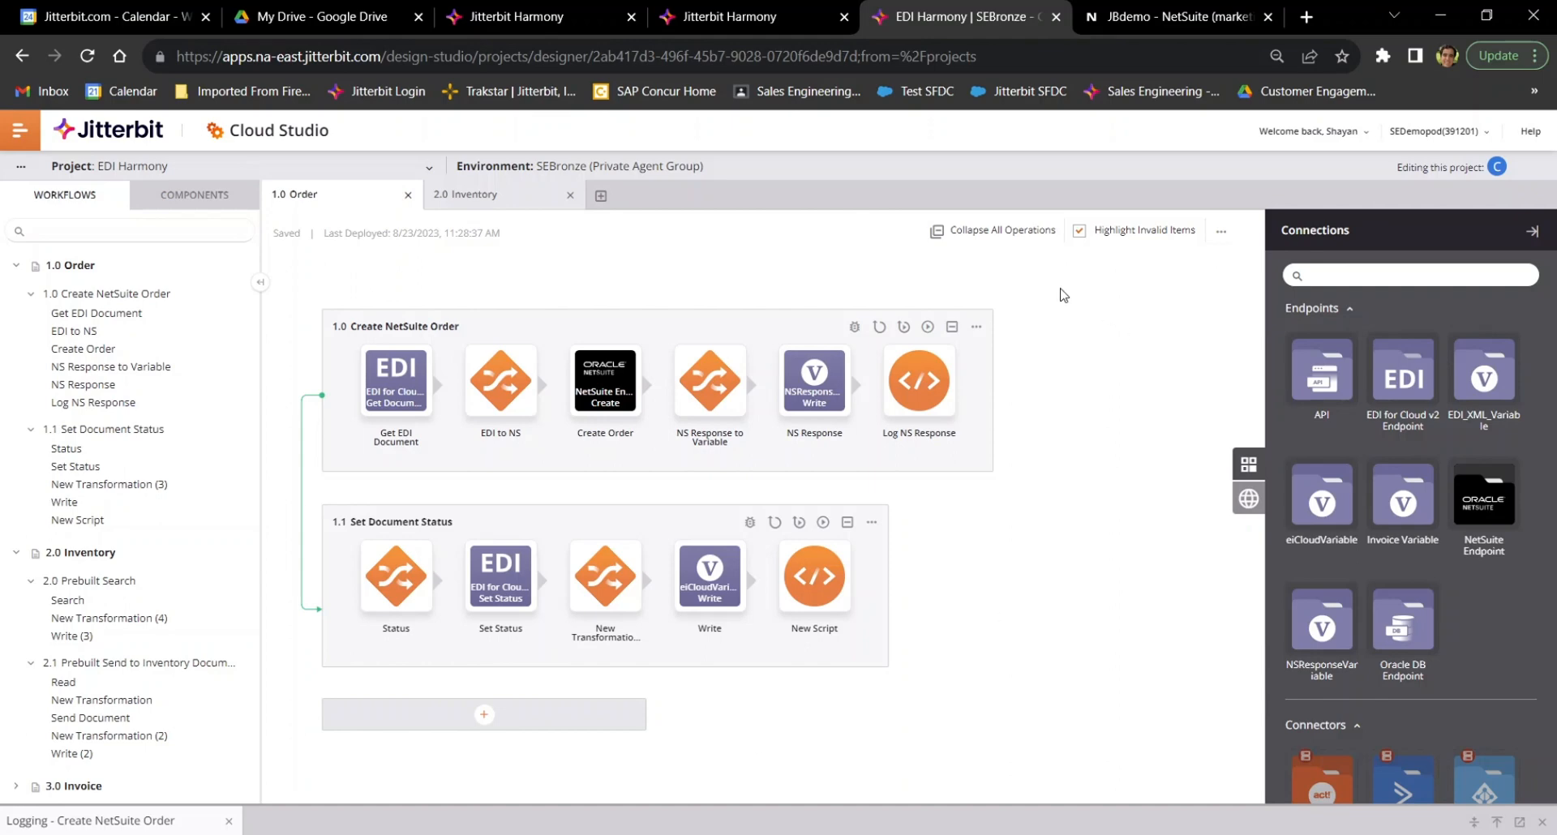
mouse_move(923, 328)
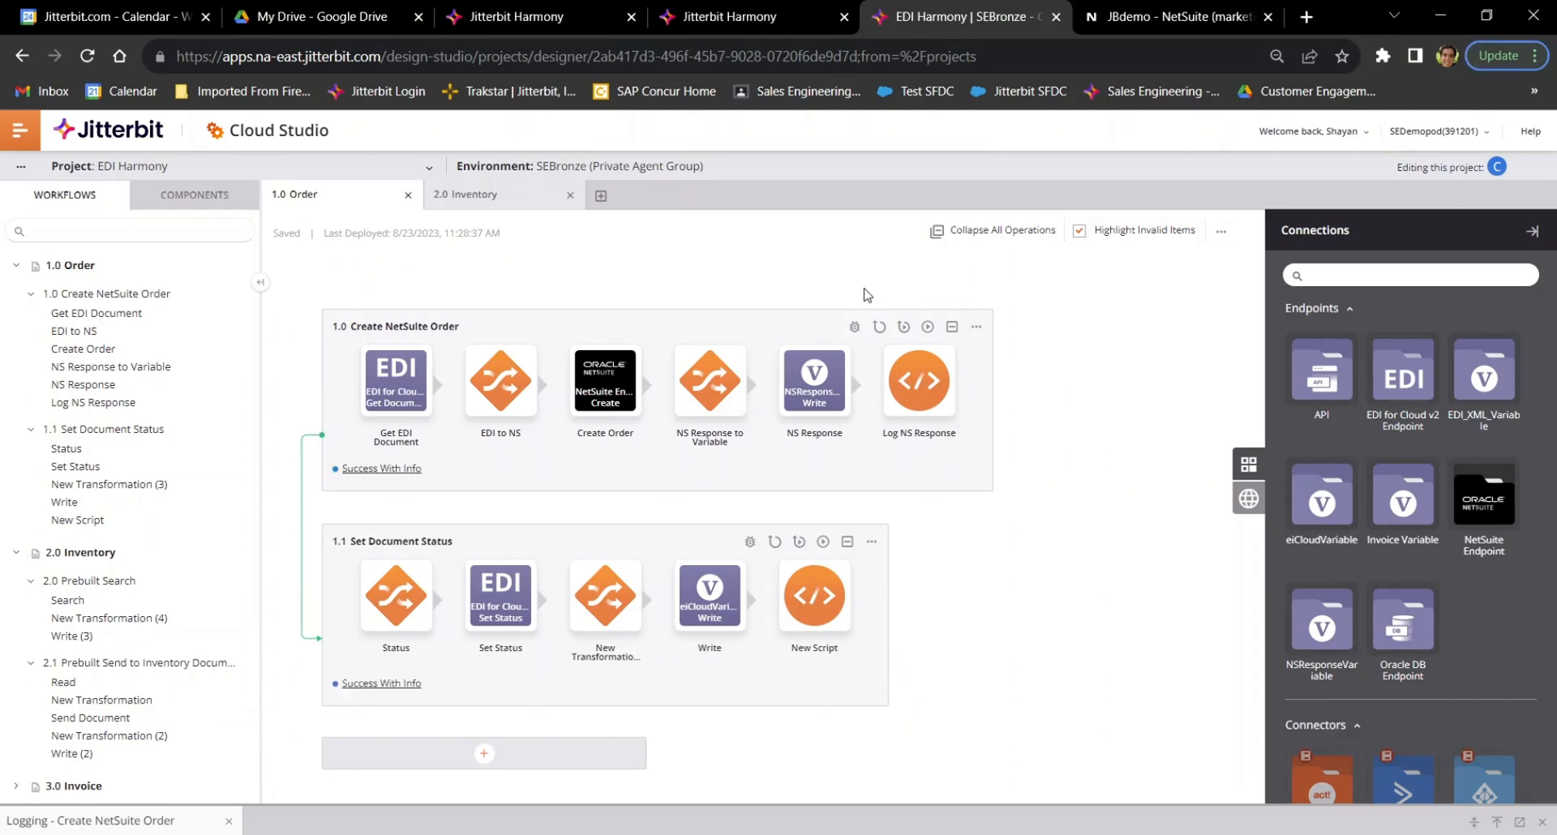
Return from Cloud Studio to the EDI transactions list showing order 11123
left_click(515, 16)
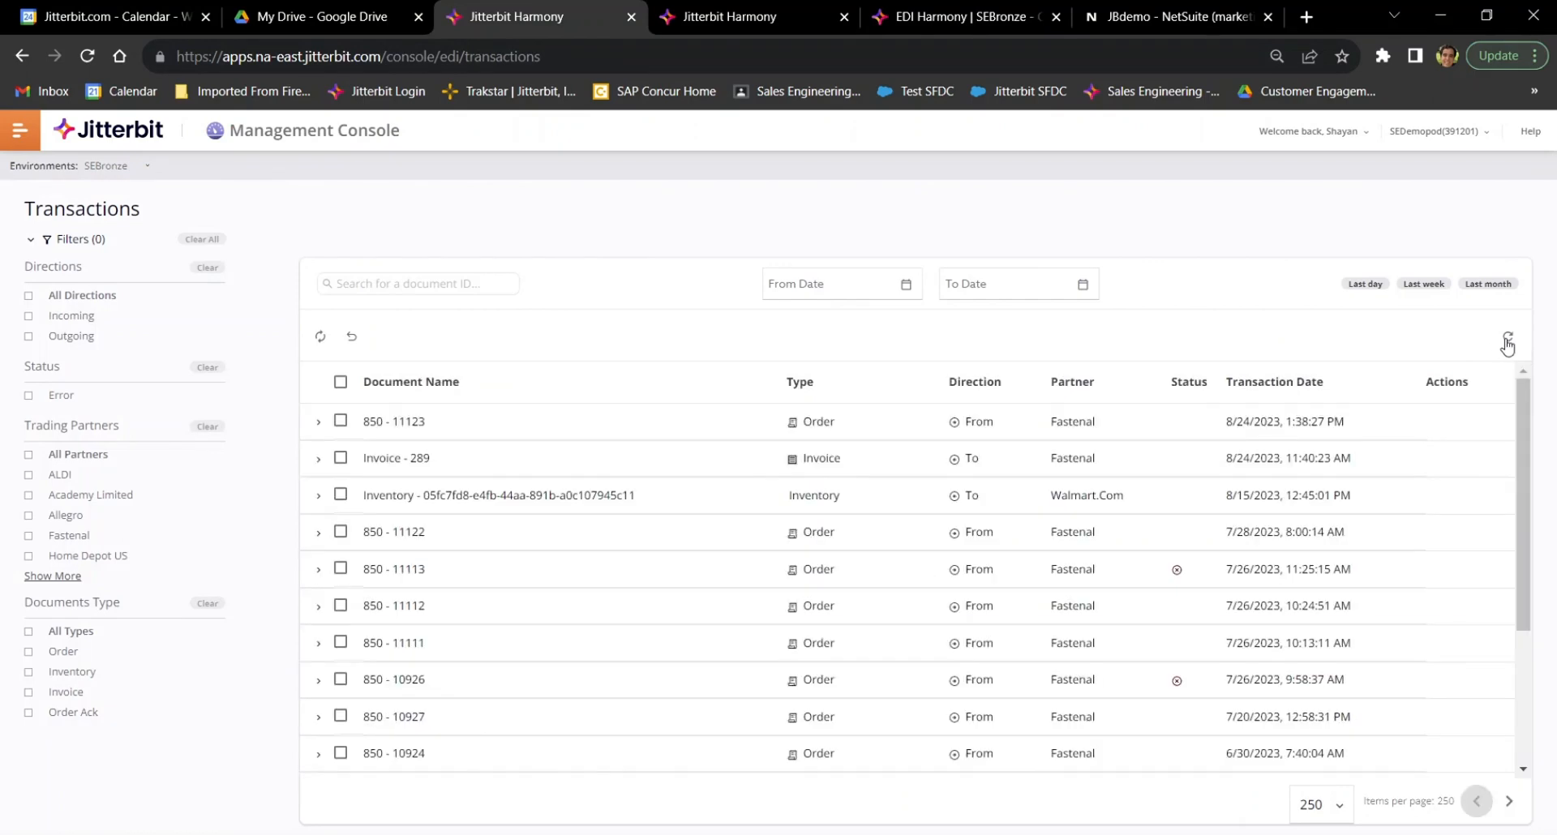
mouse_move(611, 425)
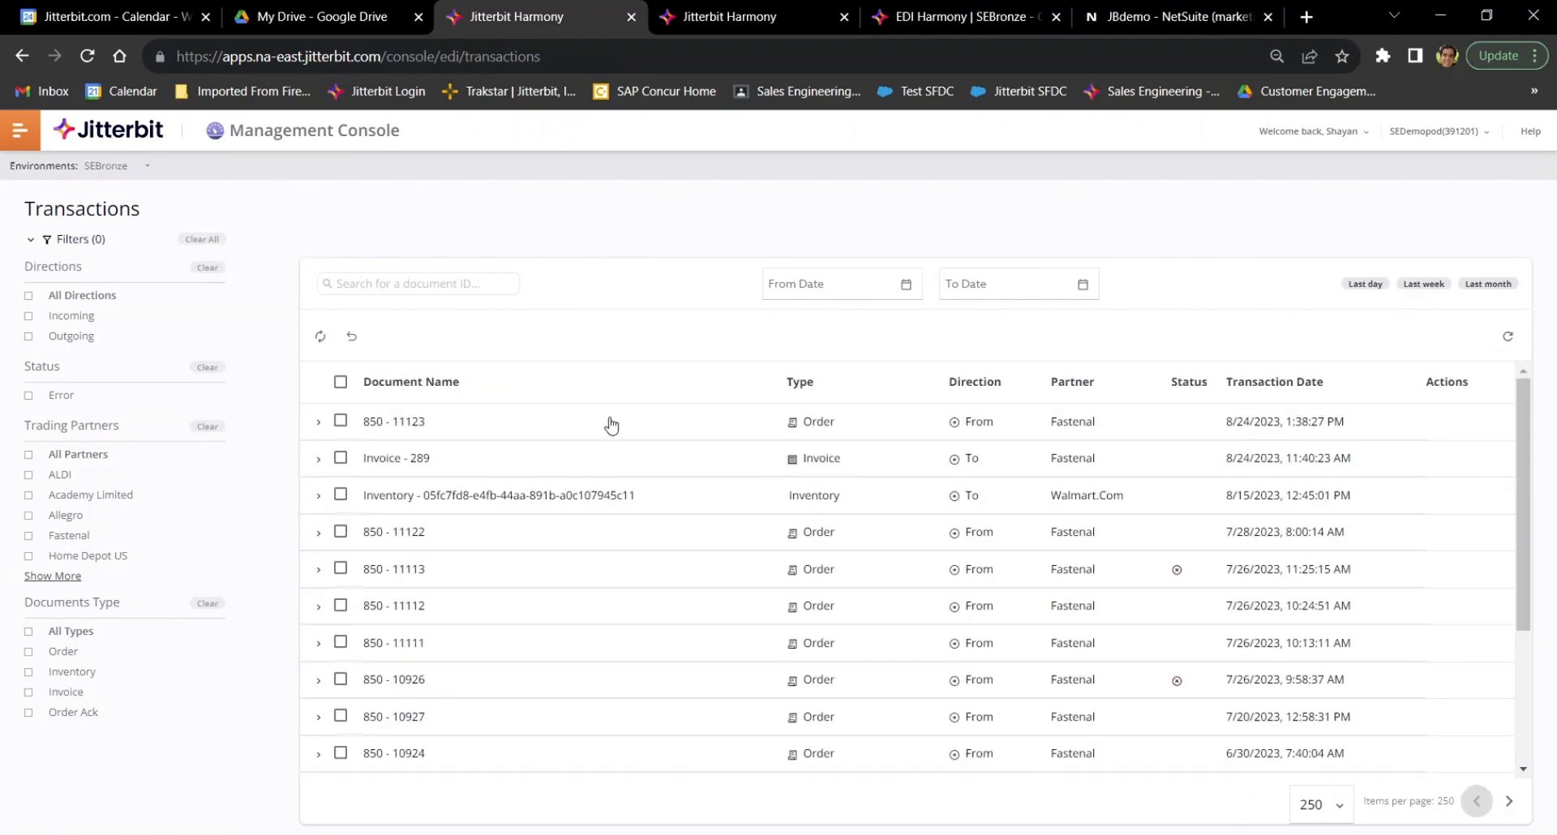
Expand 850 order 11123, read its Messages log, then switch to NetSuite
left_click(318, 421)
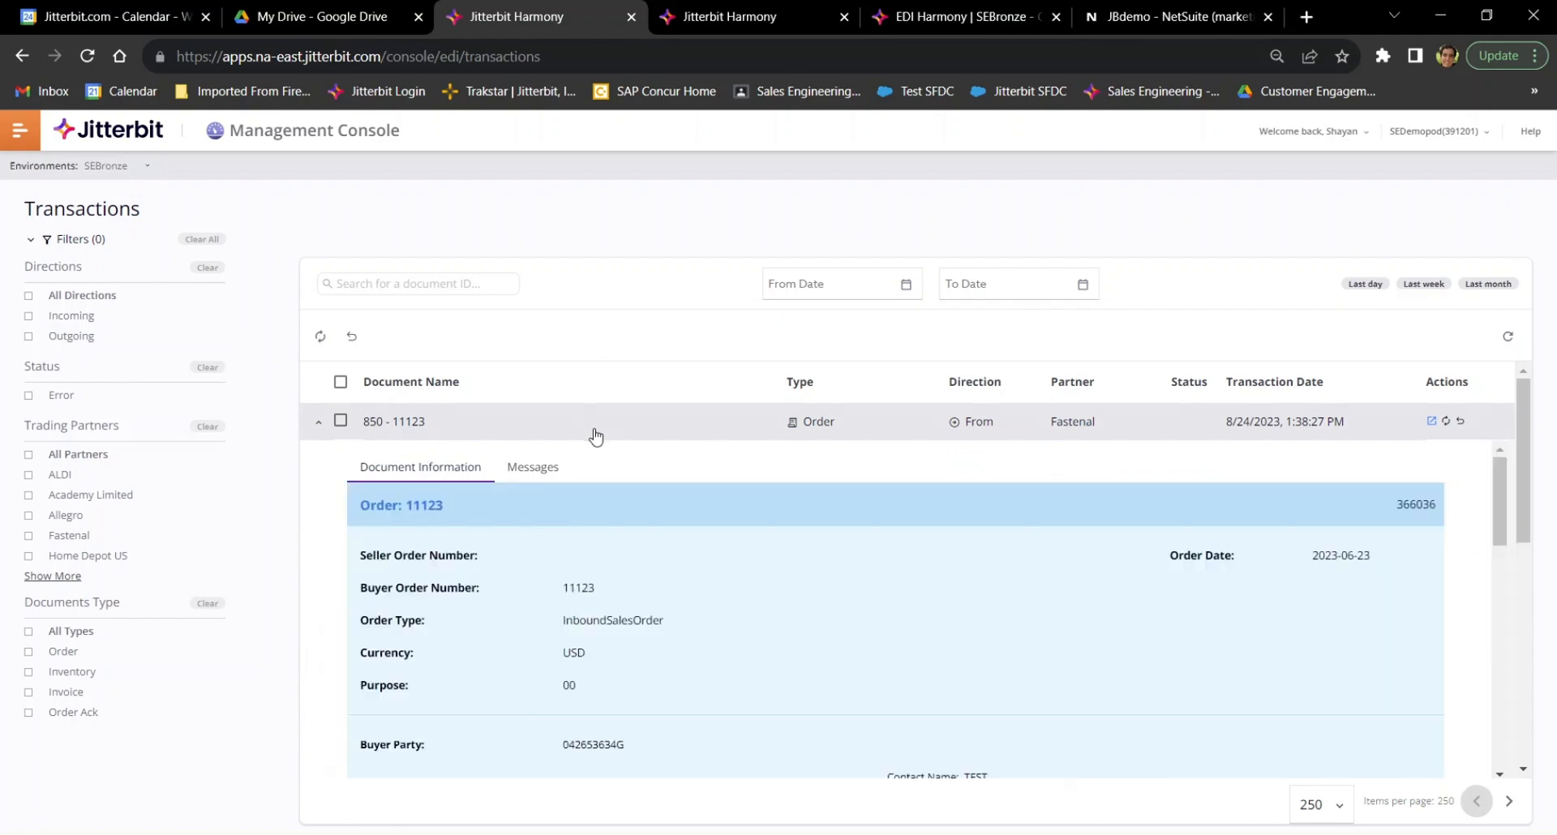
mouse_move(769, 535)
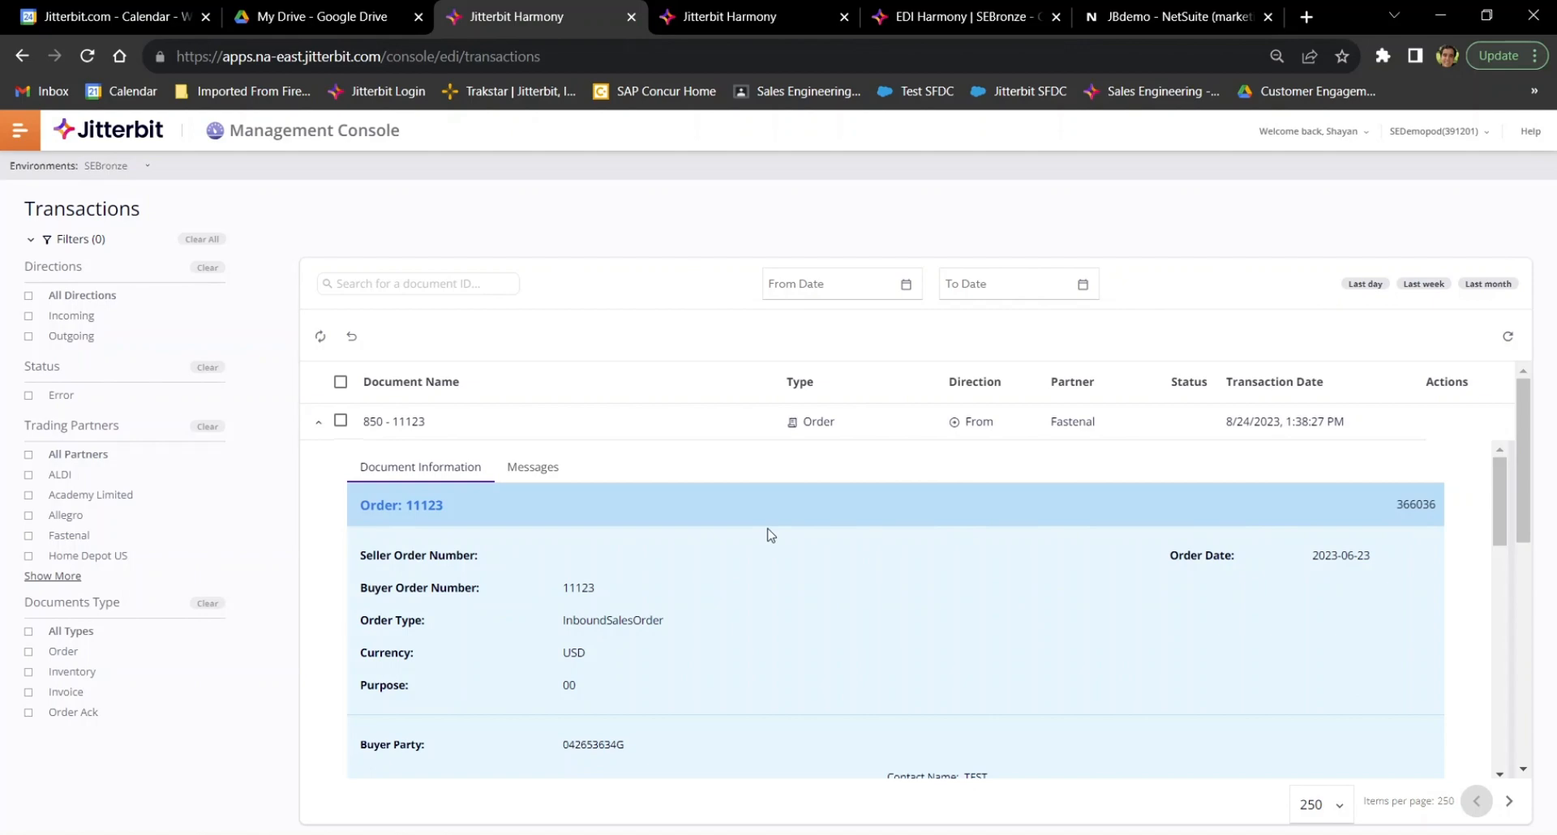
left_click(532, 467)
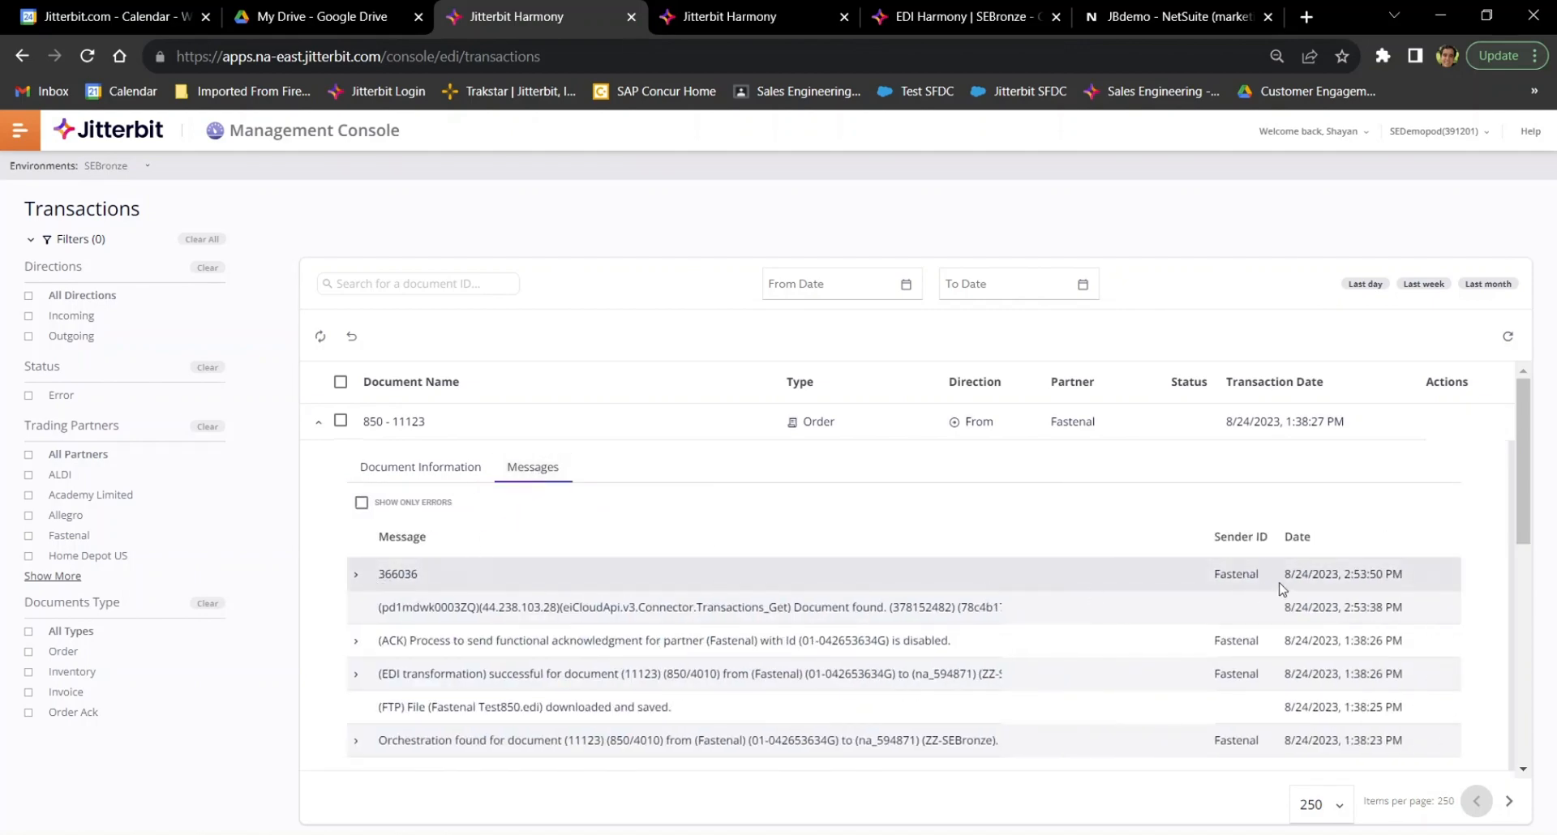
left_click(420, 468)
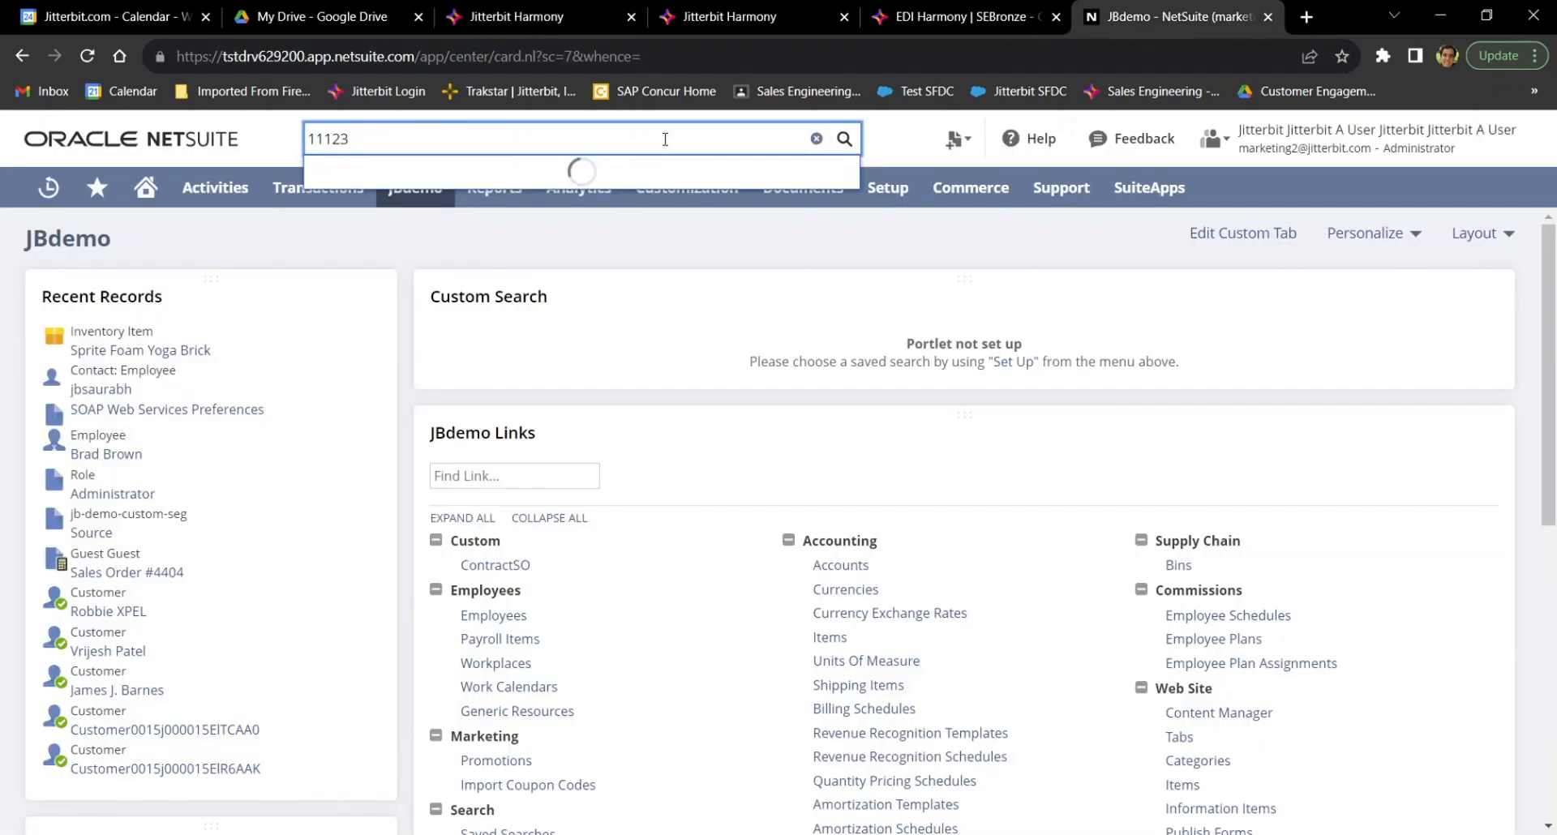
Search 11123 and open Fastenal sales order 4520, checking its Items subtab and totals
left_click(436, 172)
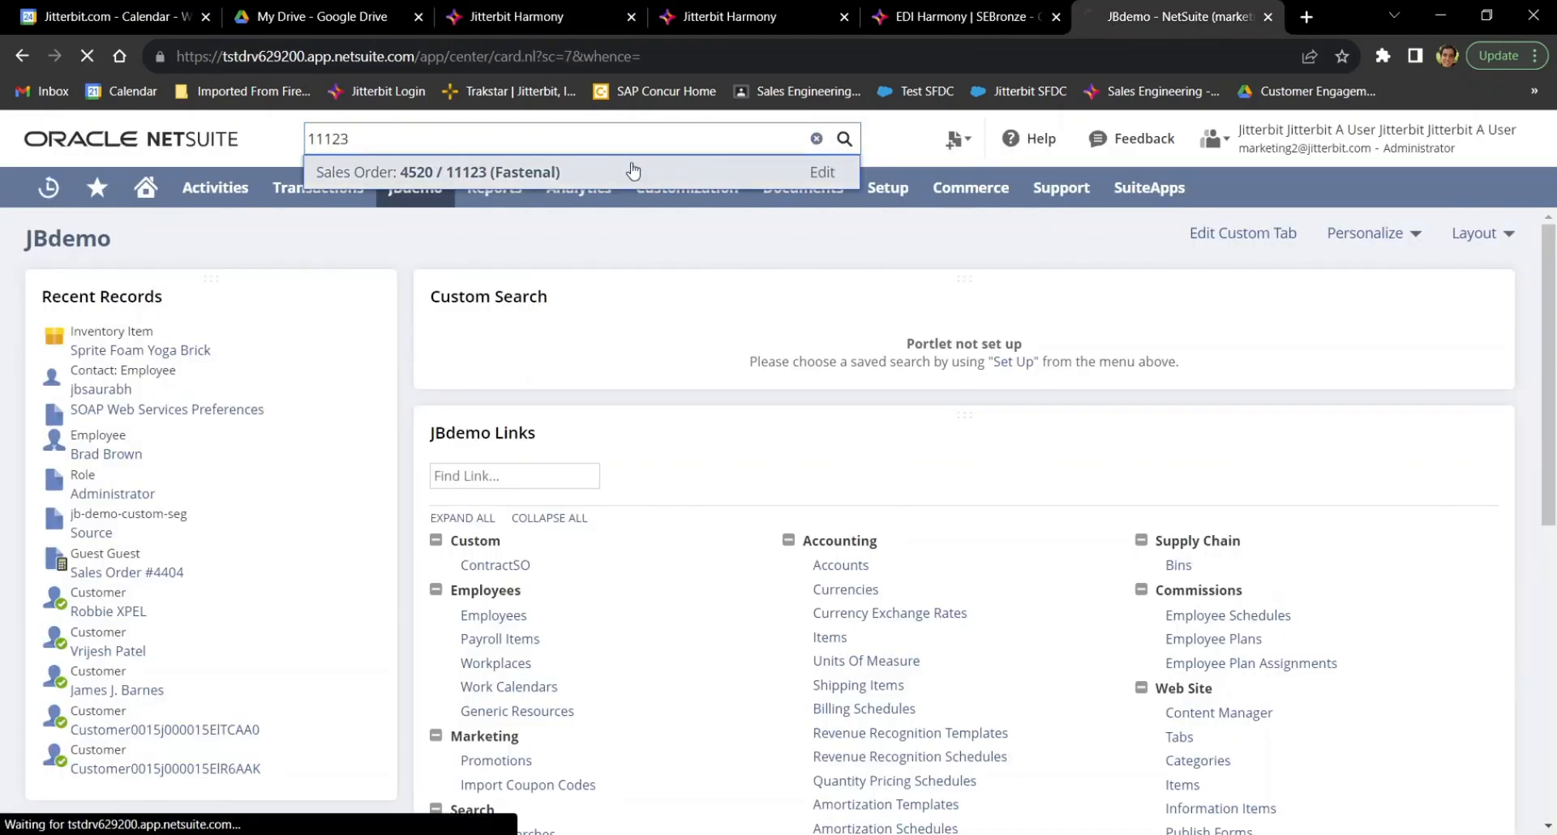
left_click(434, 171)
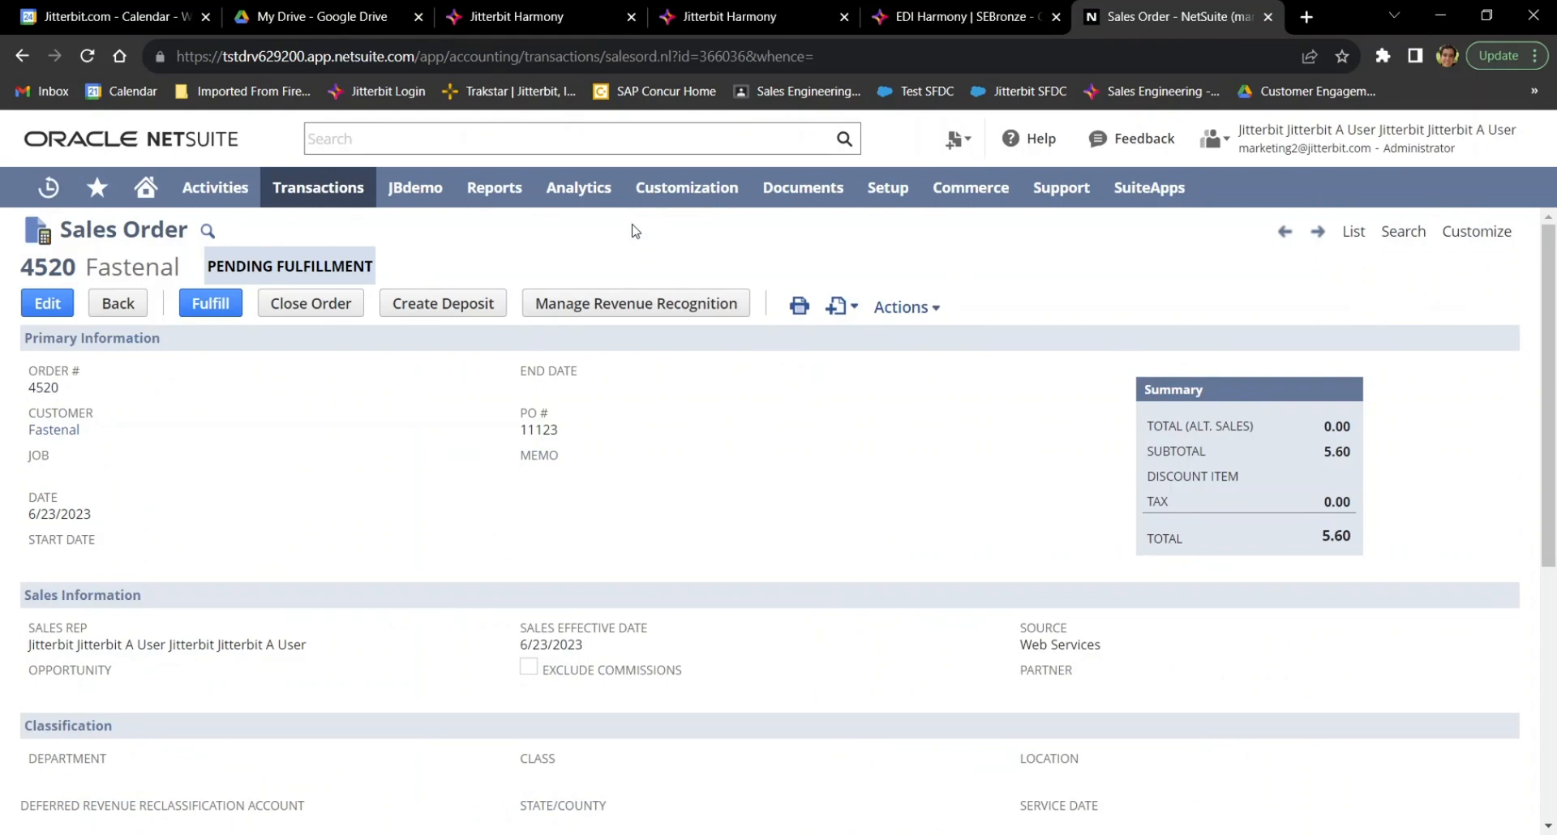
scroll("down", 3)
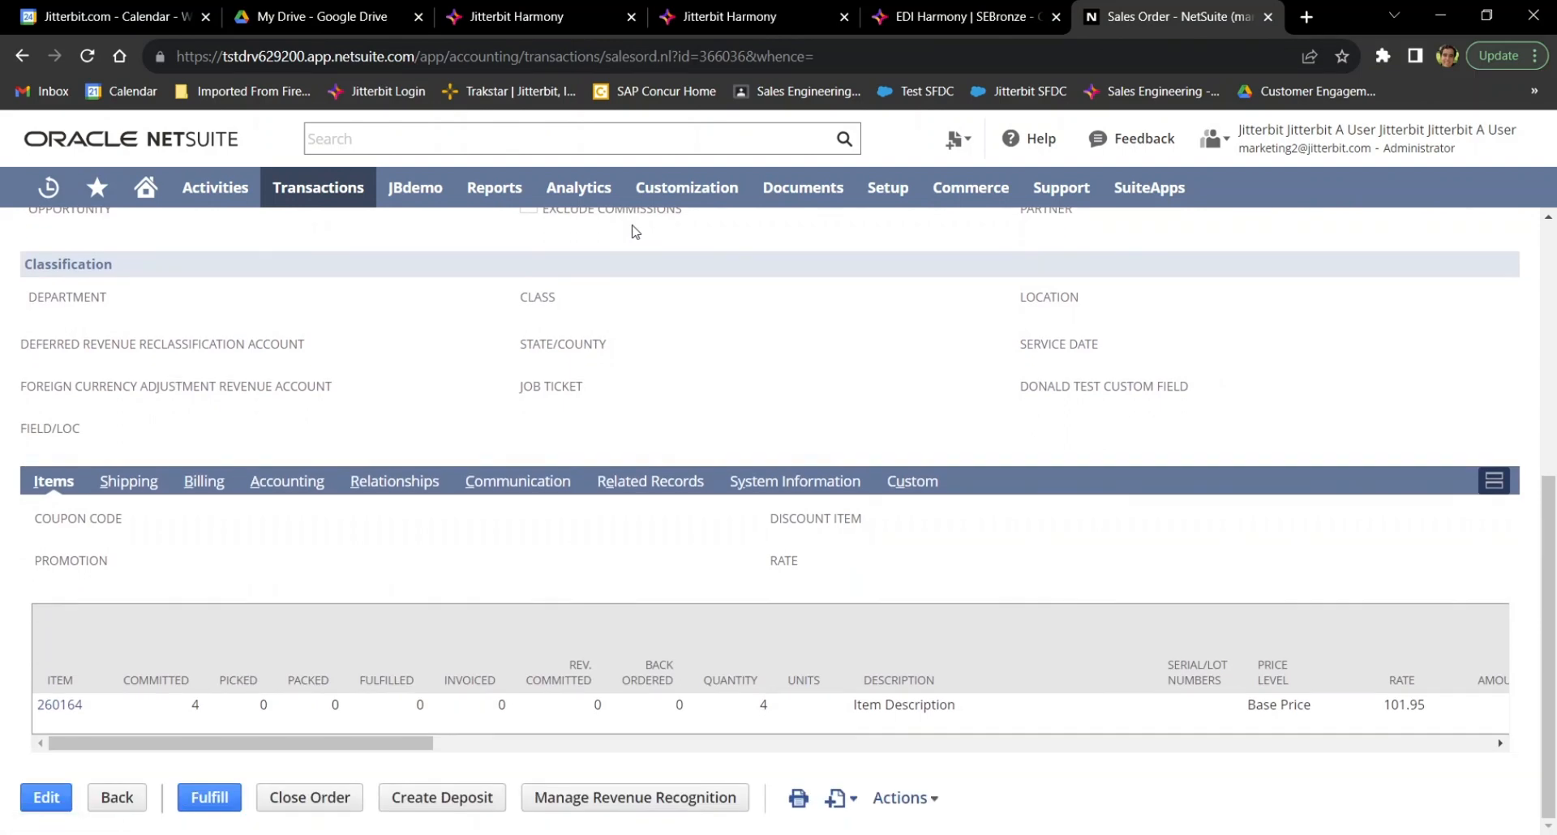
left_click(962, 16)
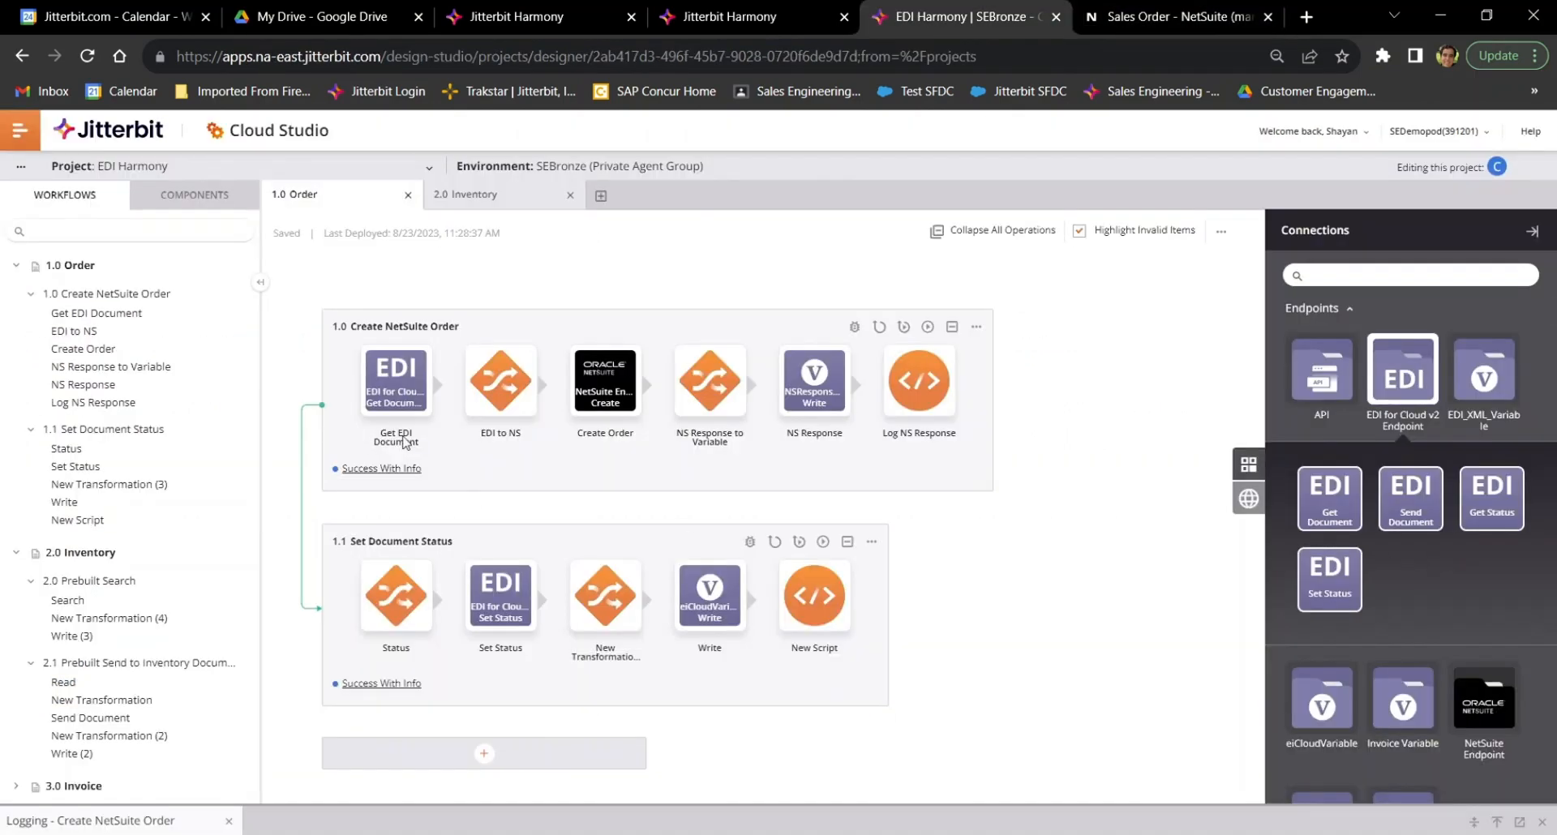
left_click(394, 381)
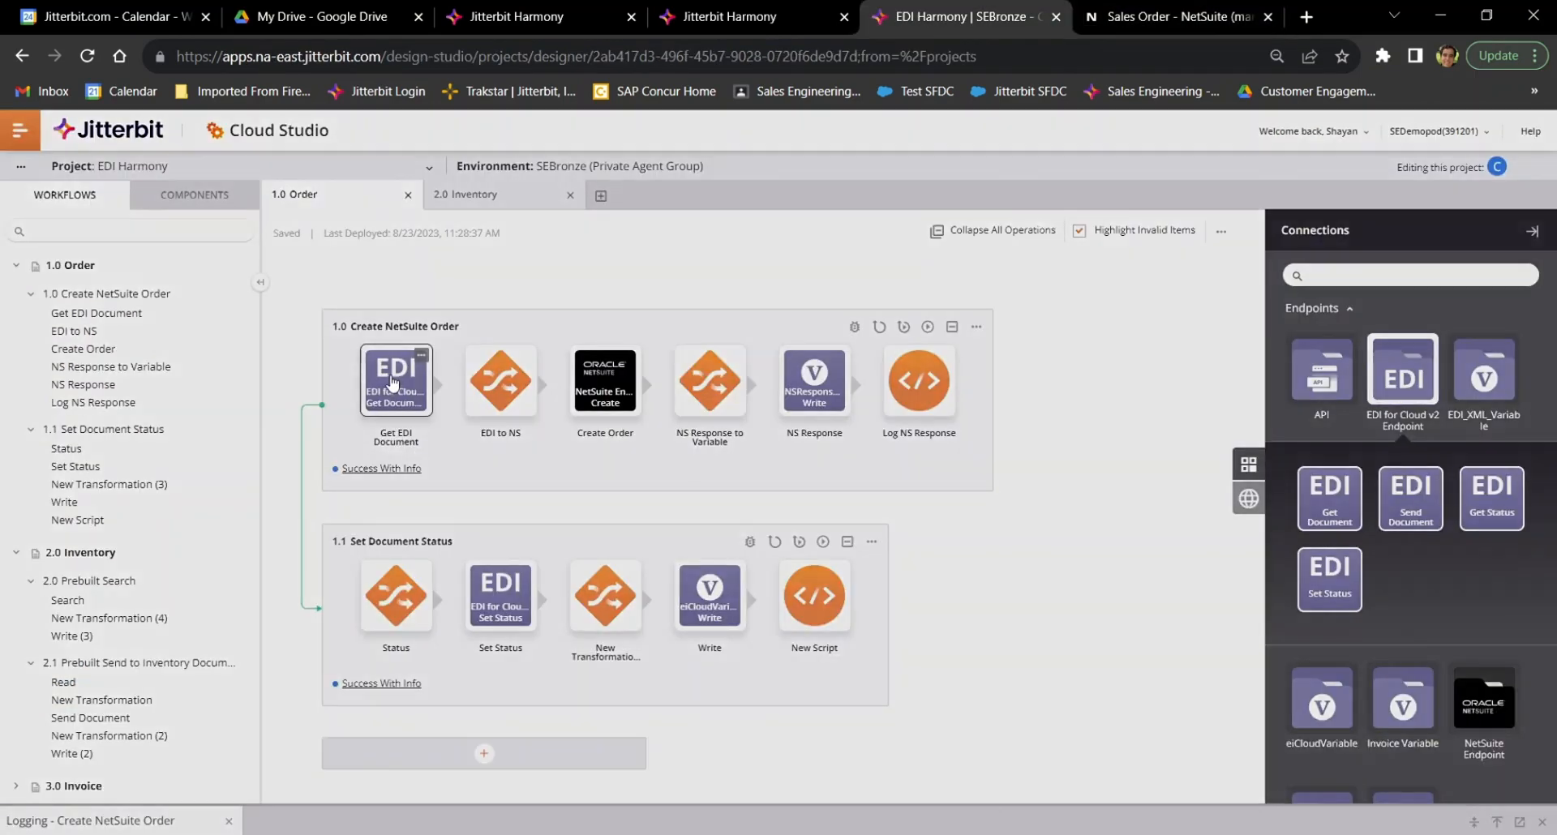
double_click(395, 381)
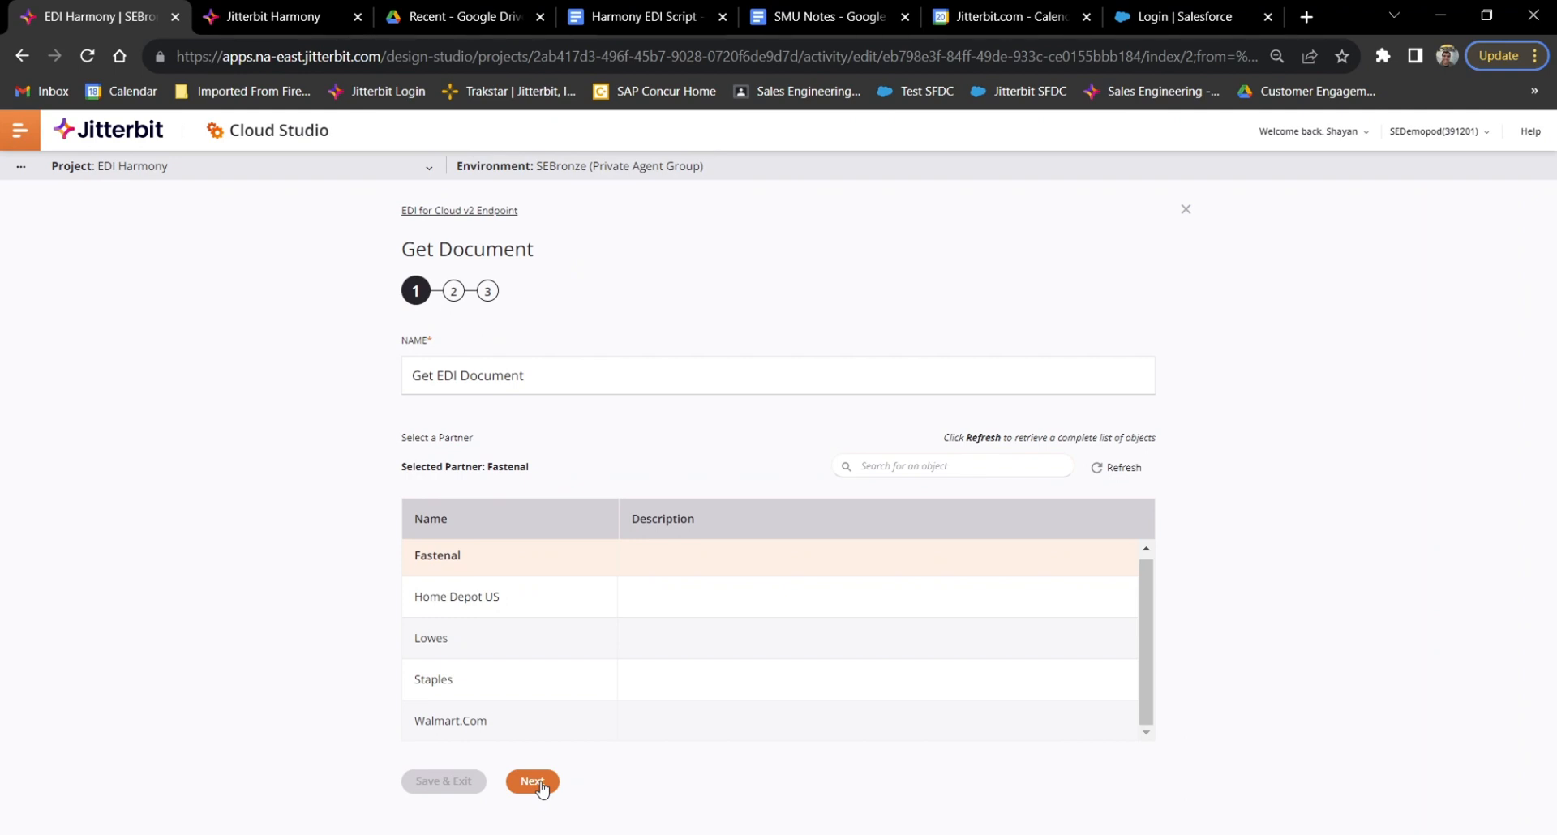
left_click(532, 782)
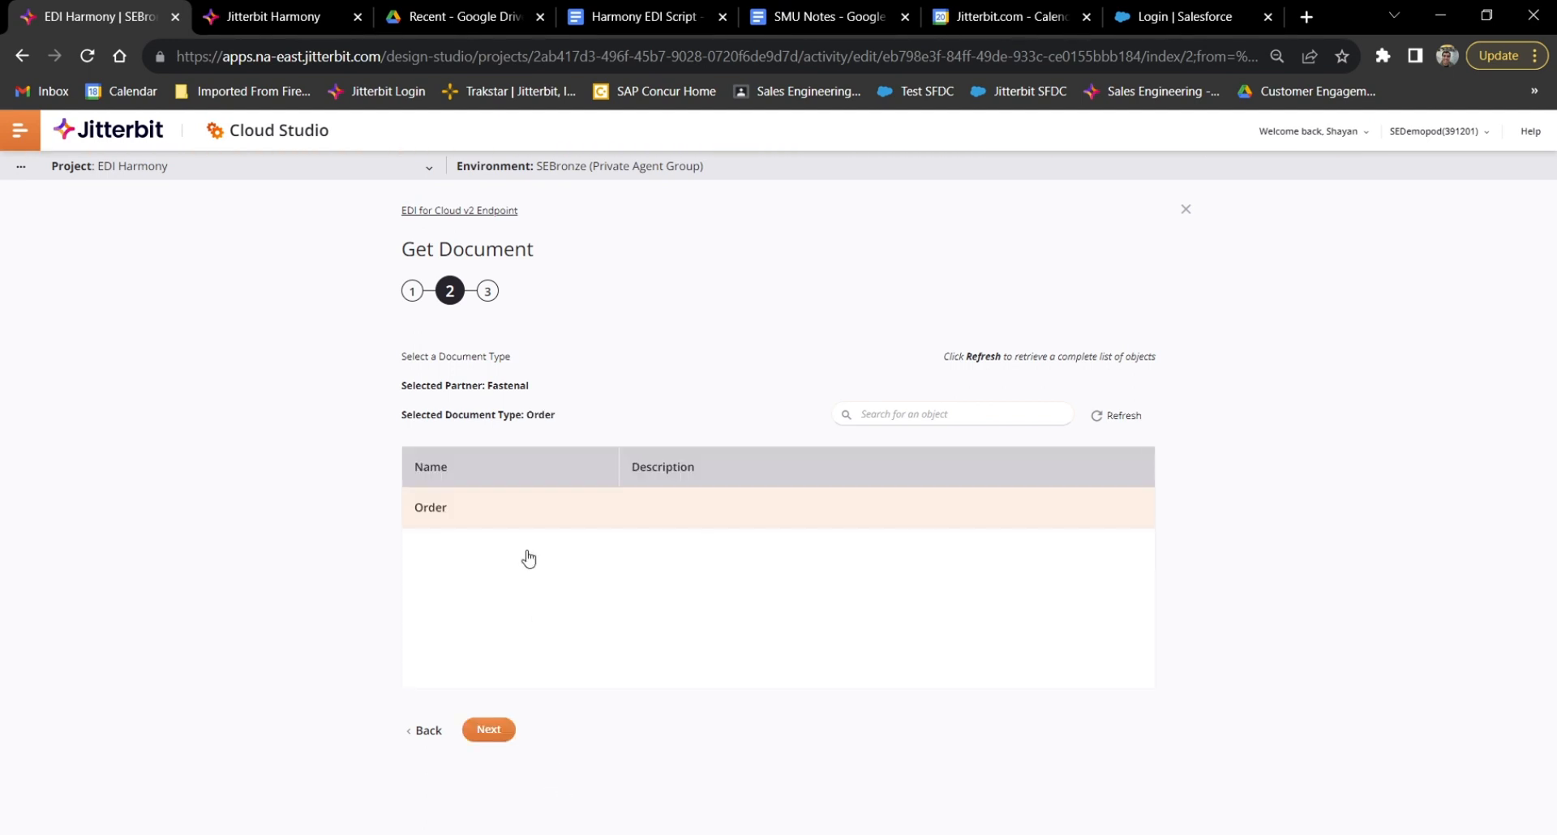
mouse_move(556, 417)
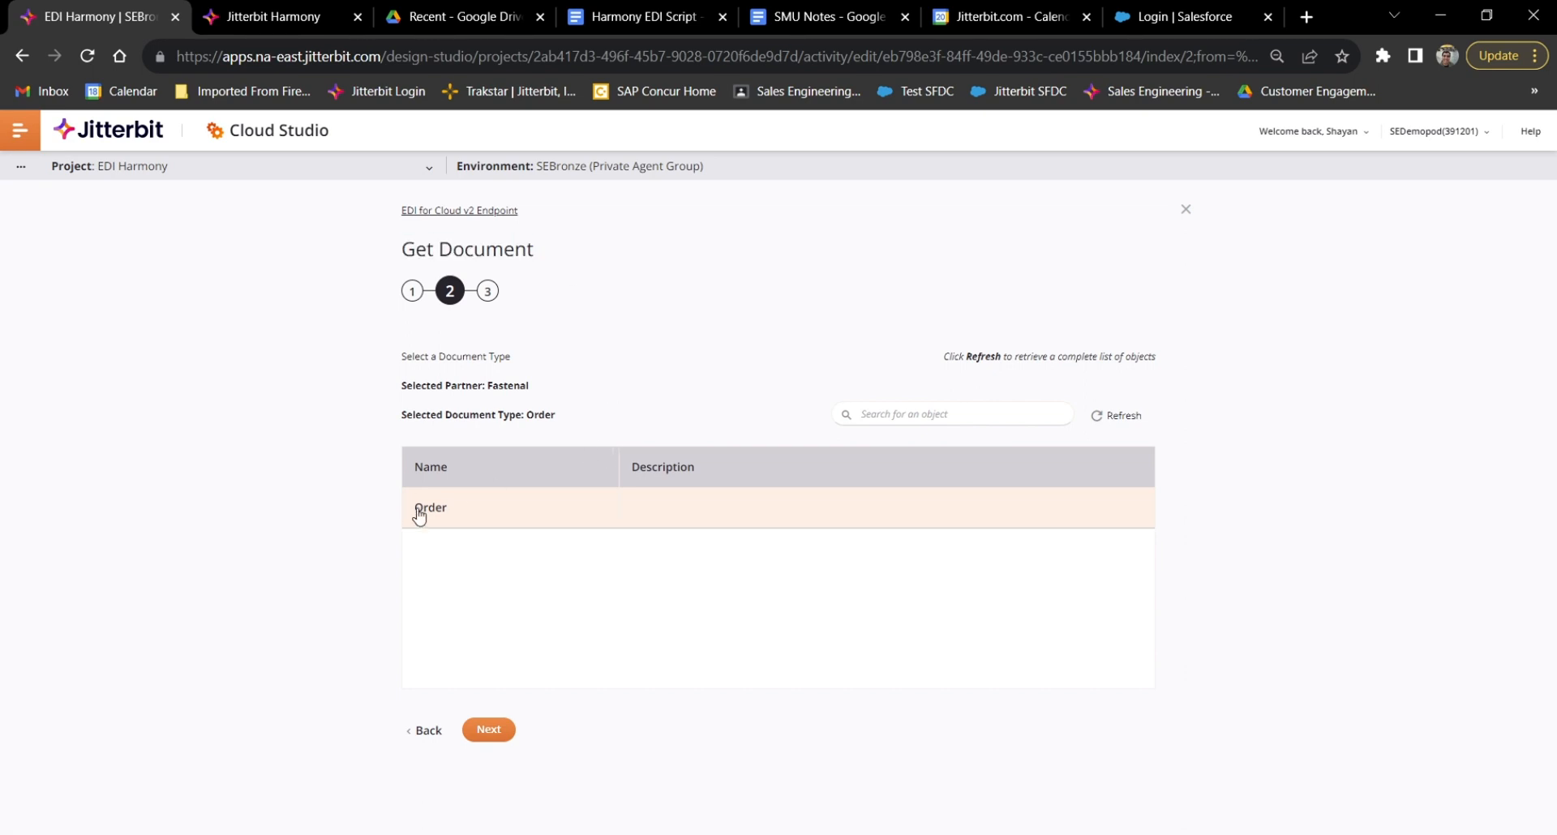
left_click(488, 728)
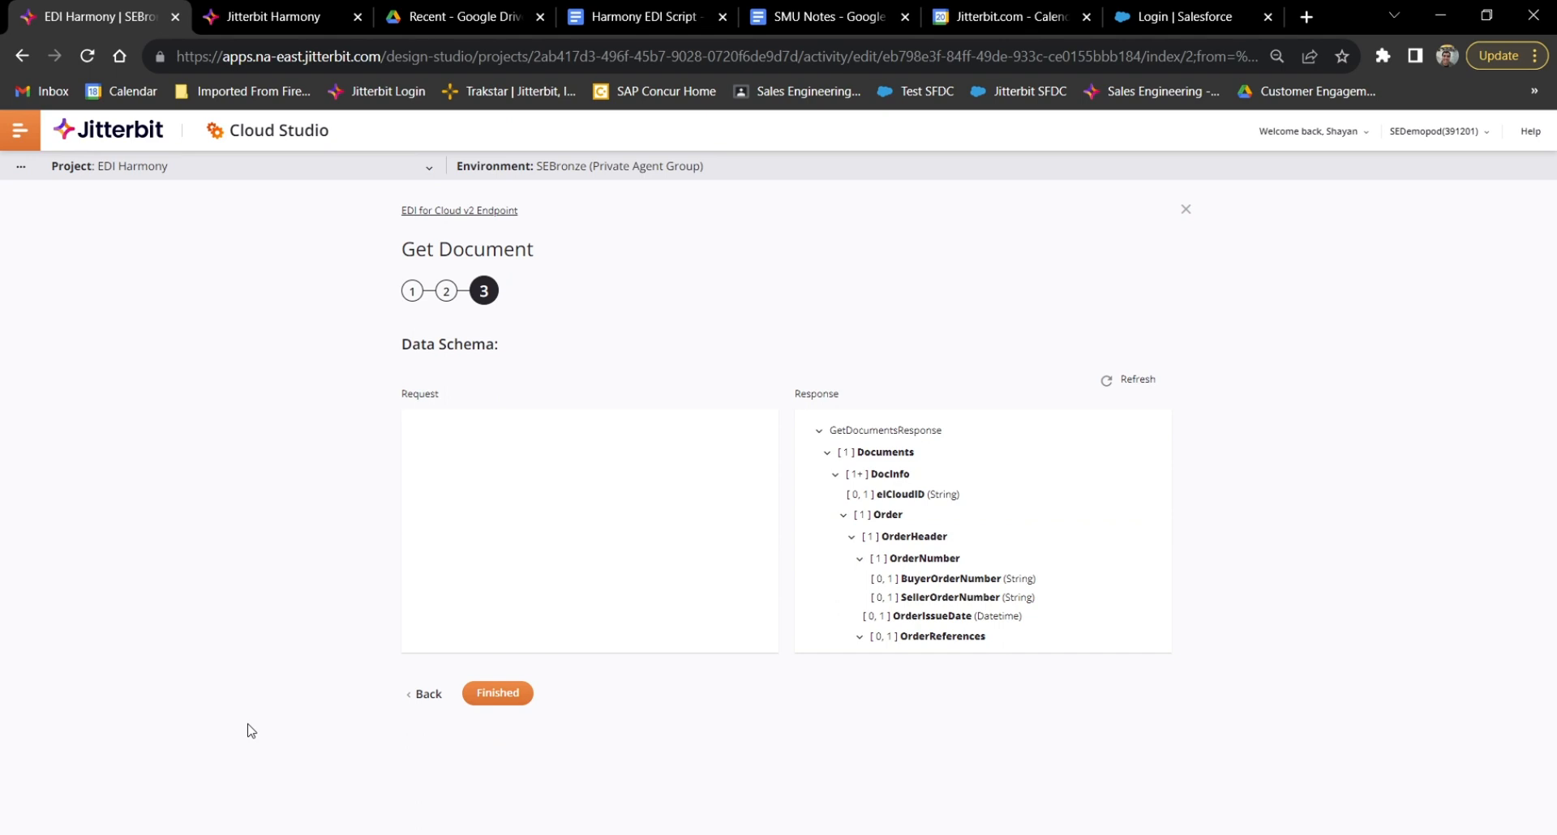
scroll("down", 3)
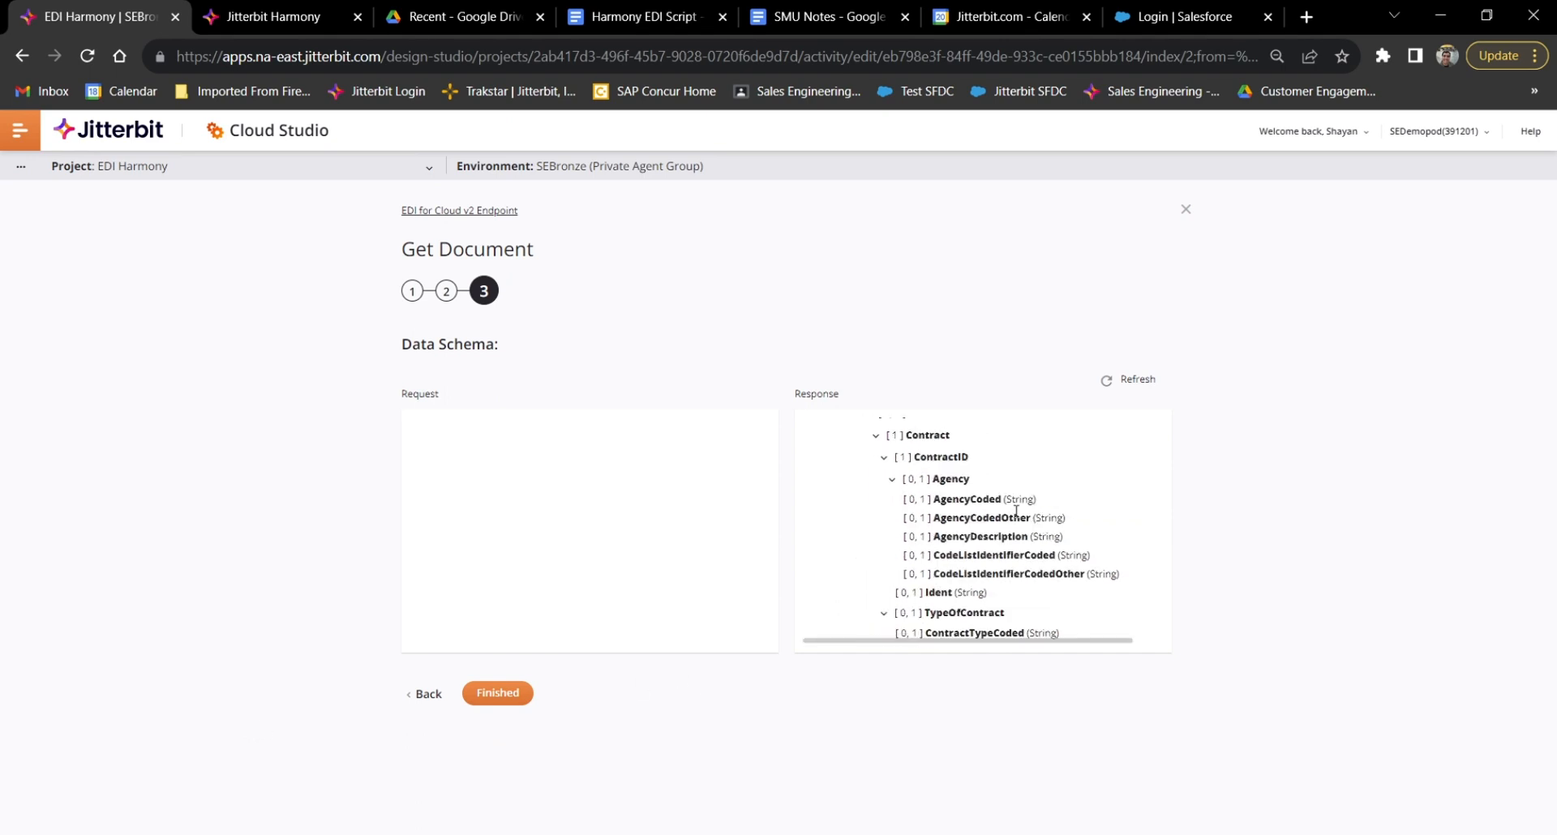
scroll("down", 3)
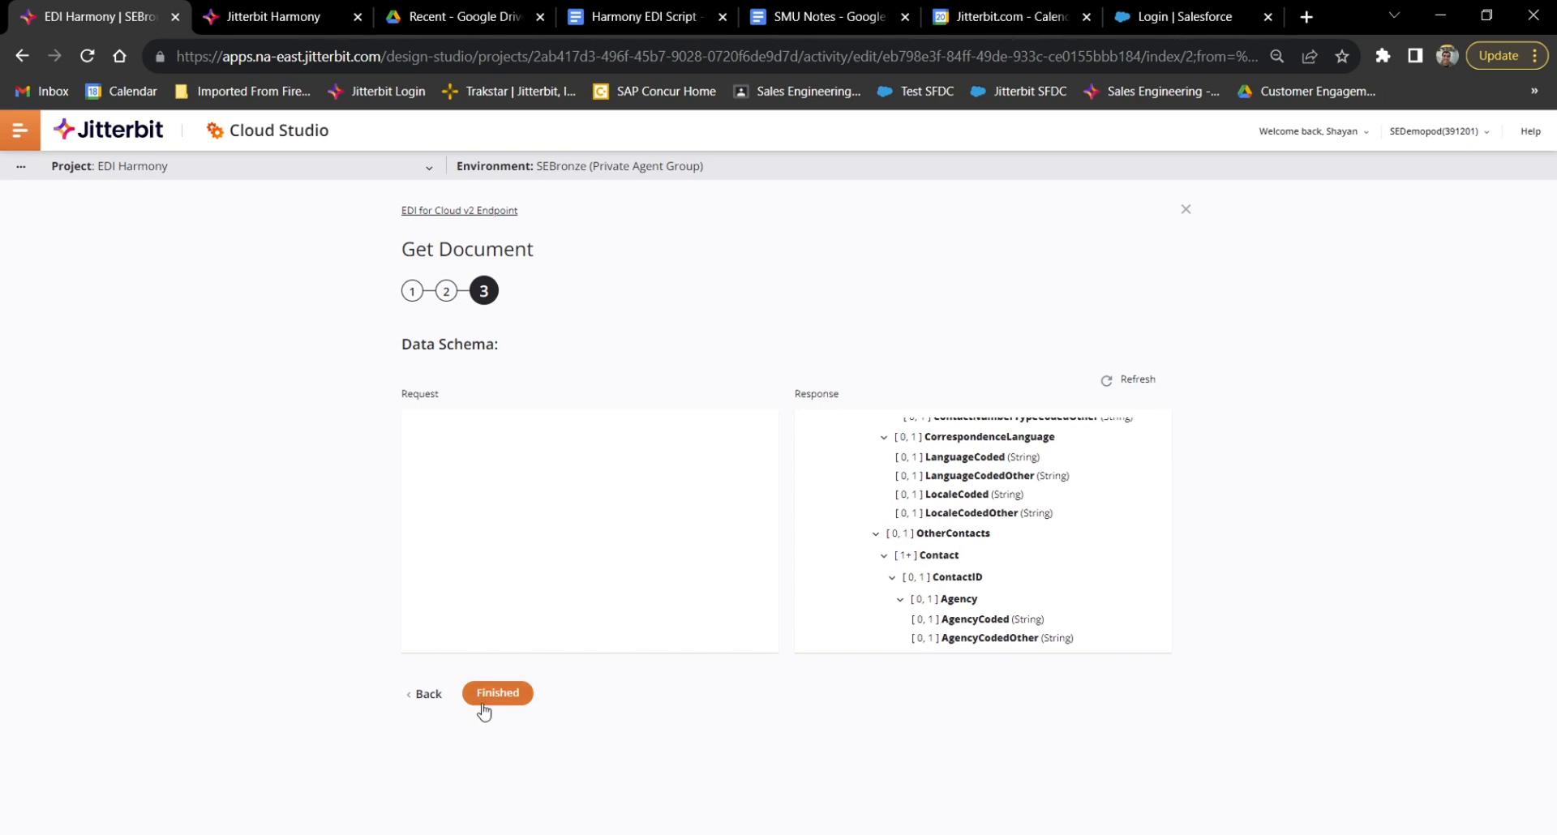
left_click(497, 692)
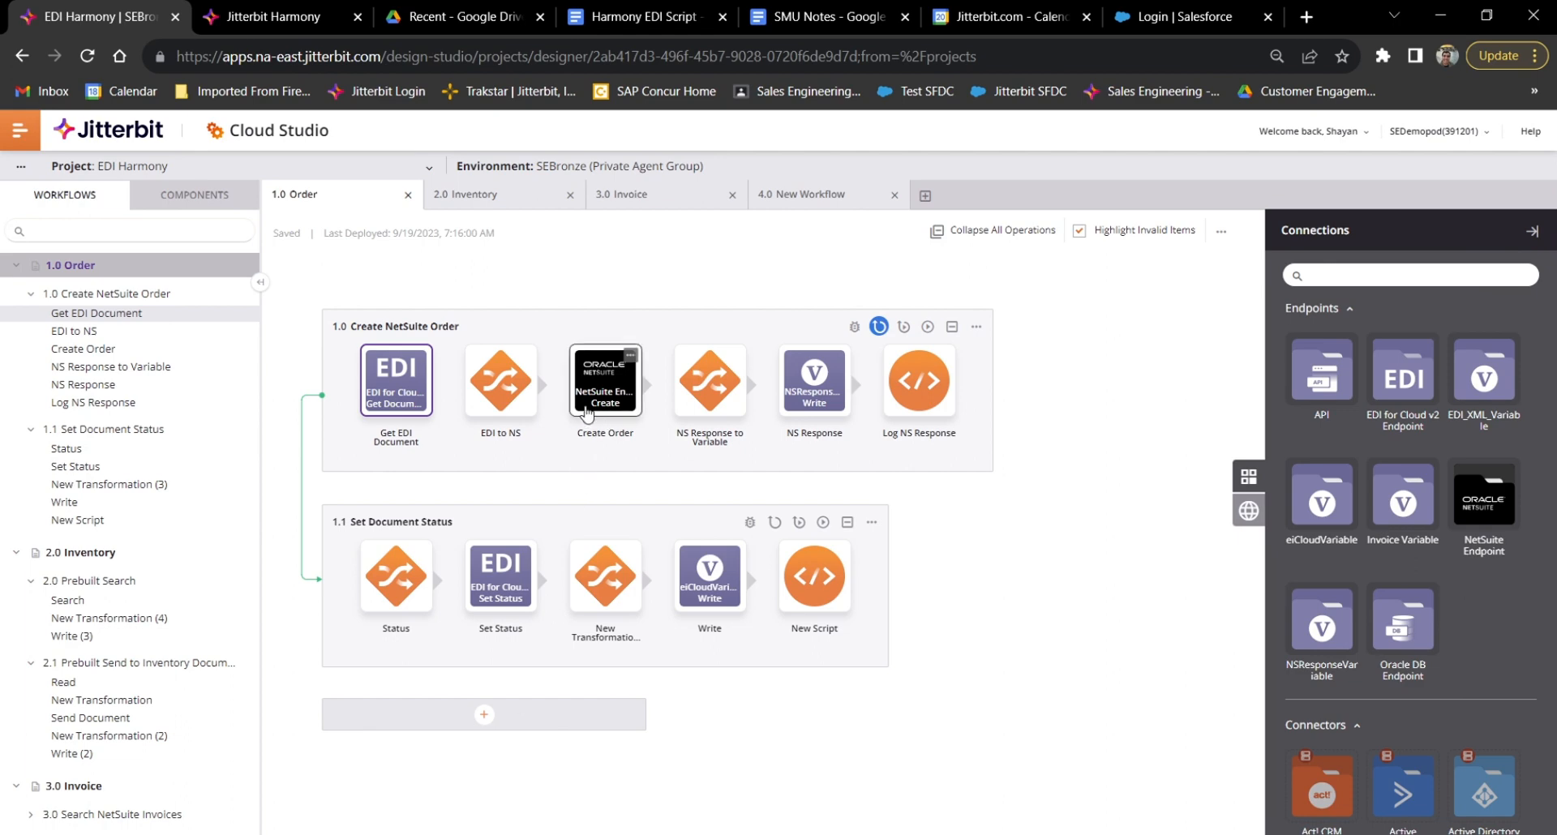
mouse_move(851, 718)
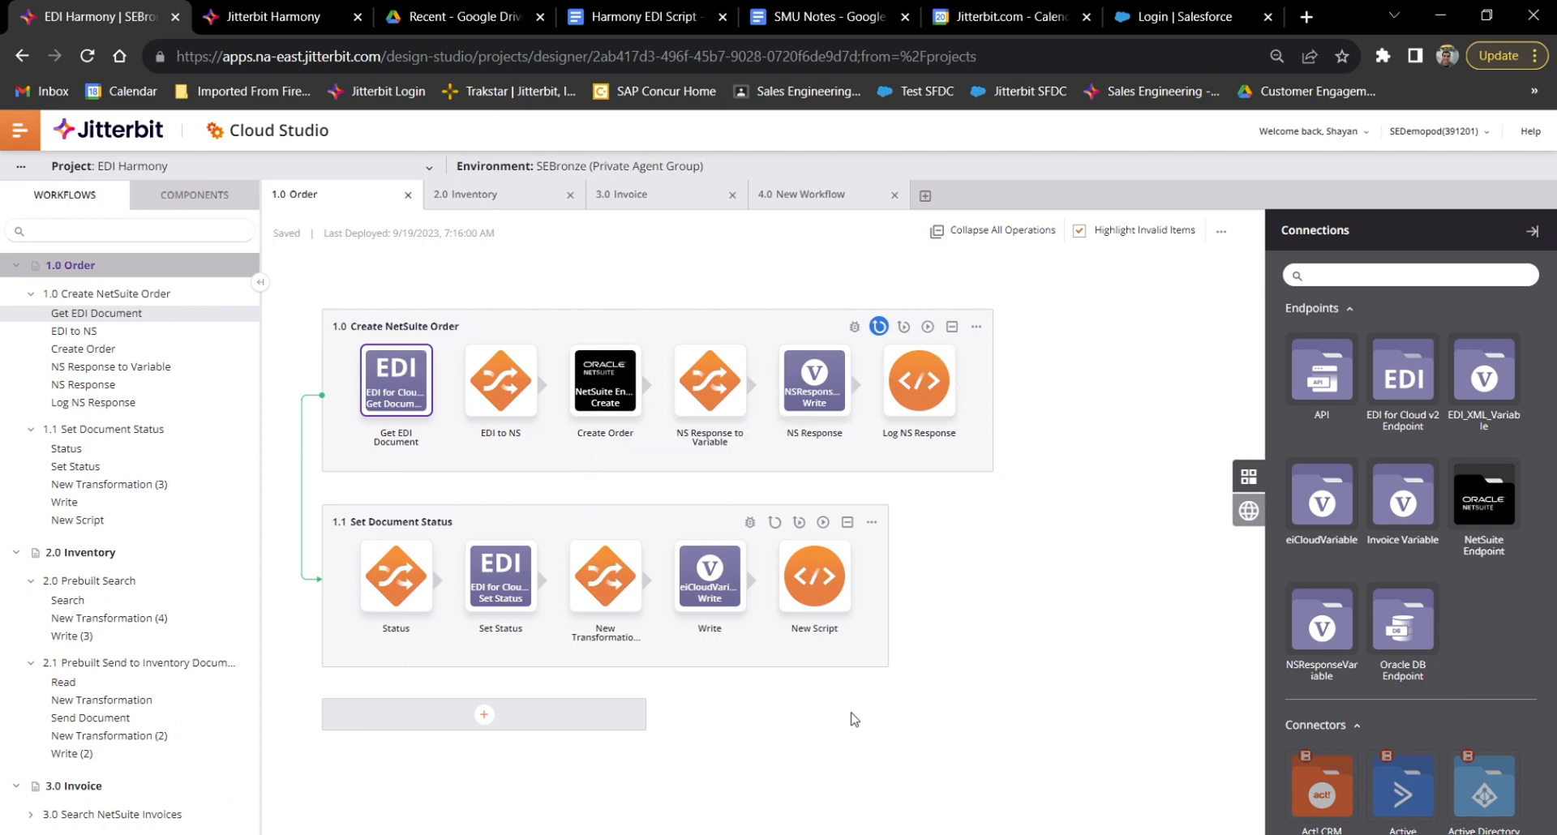
mouse_move(1038, 728)
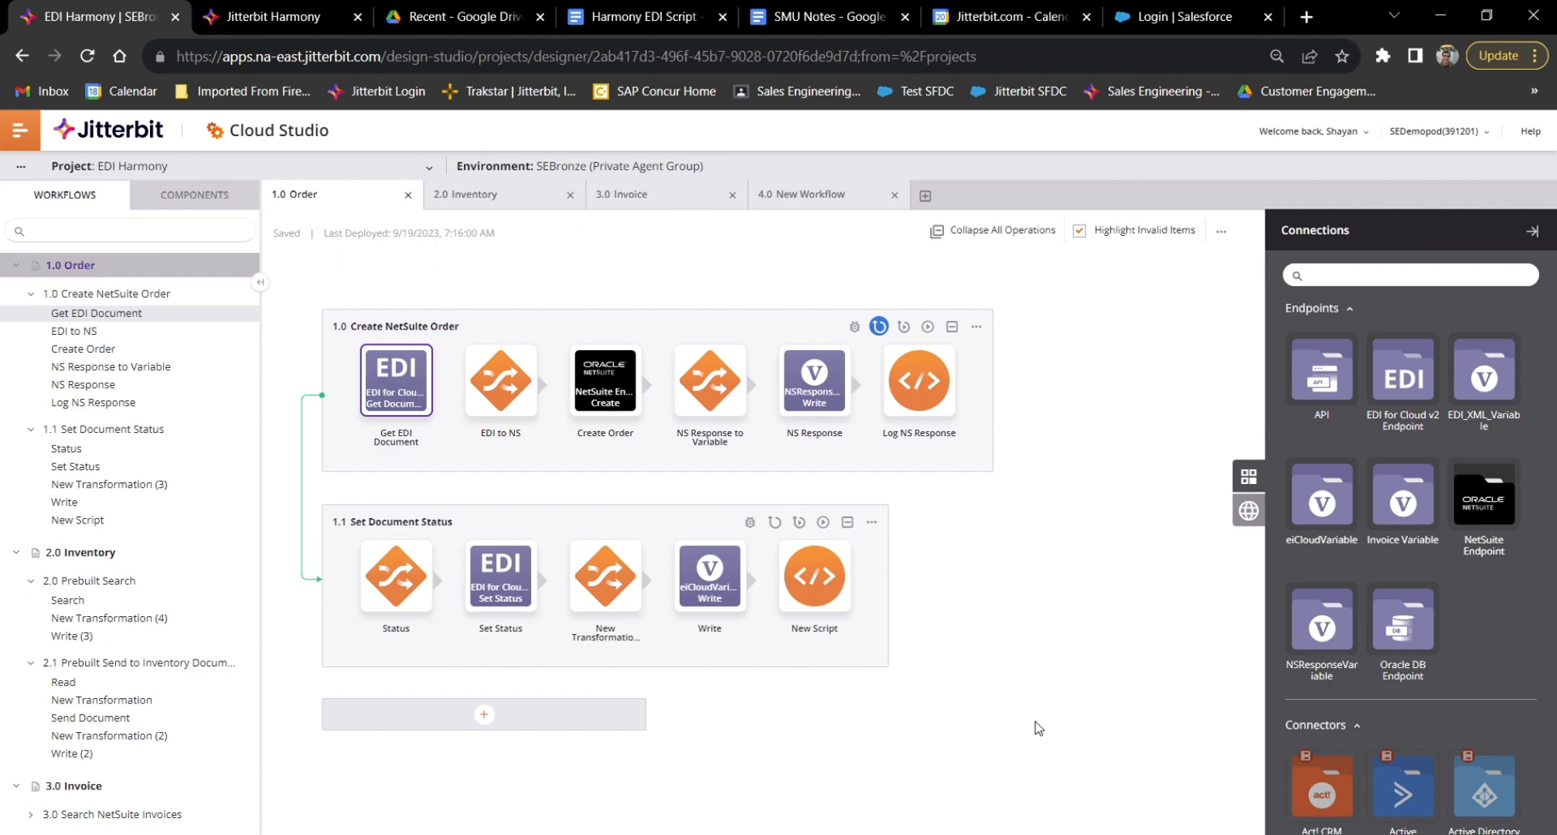
Run the 3.0 Invoice workflow to Success, then return to the EDI transactions list
left_click(621, 193)
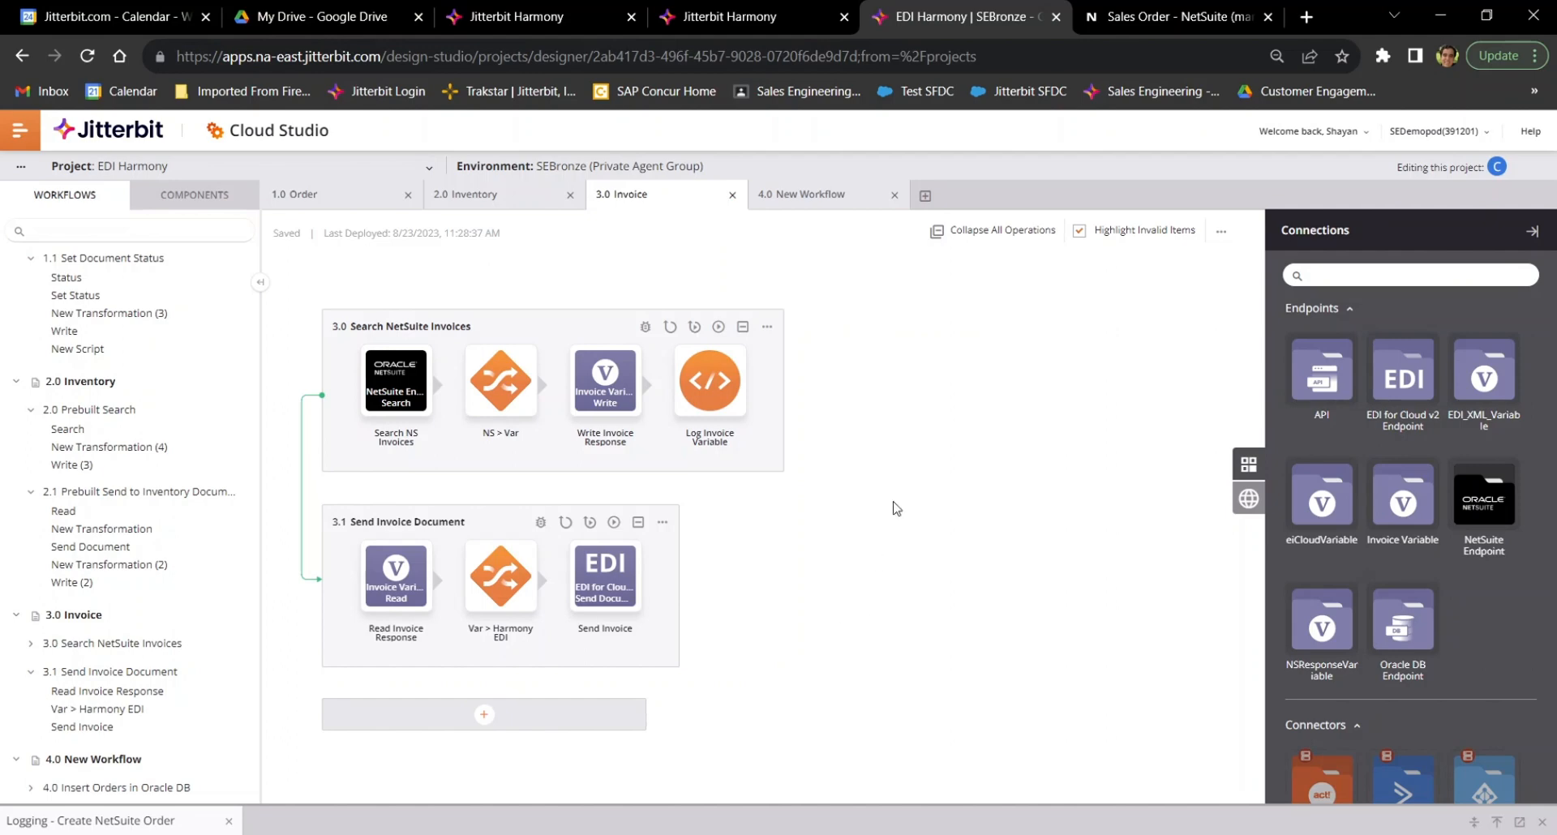
mouse_move(716, 329)
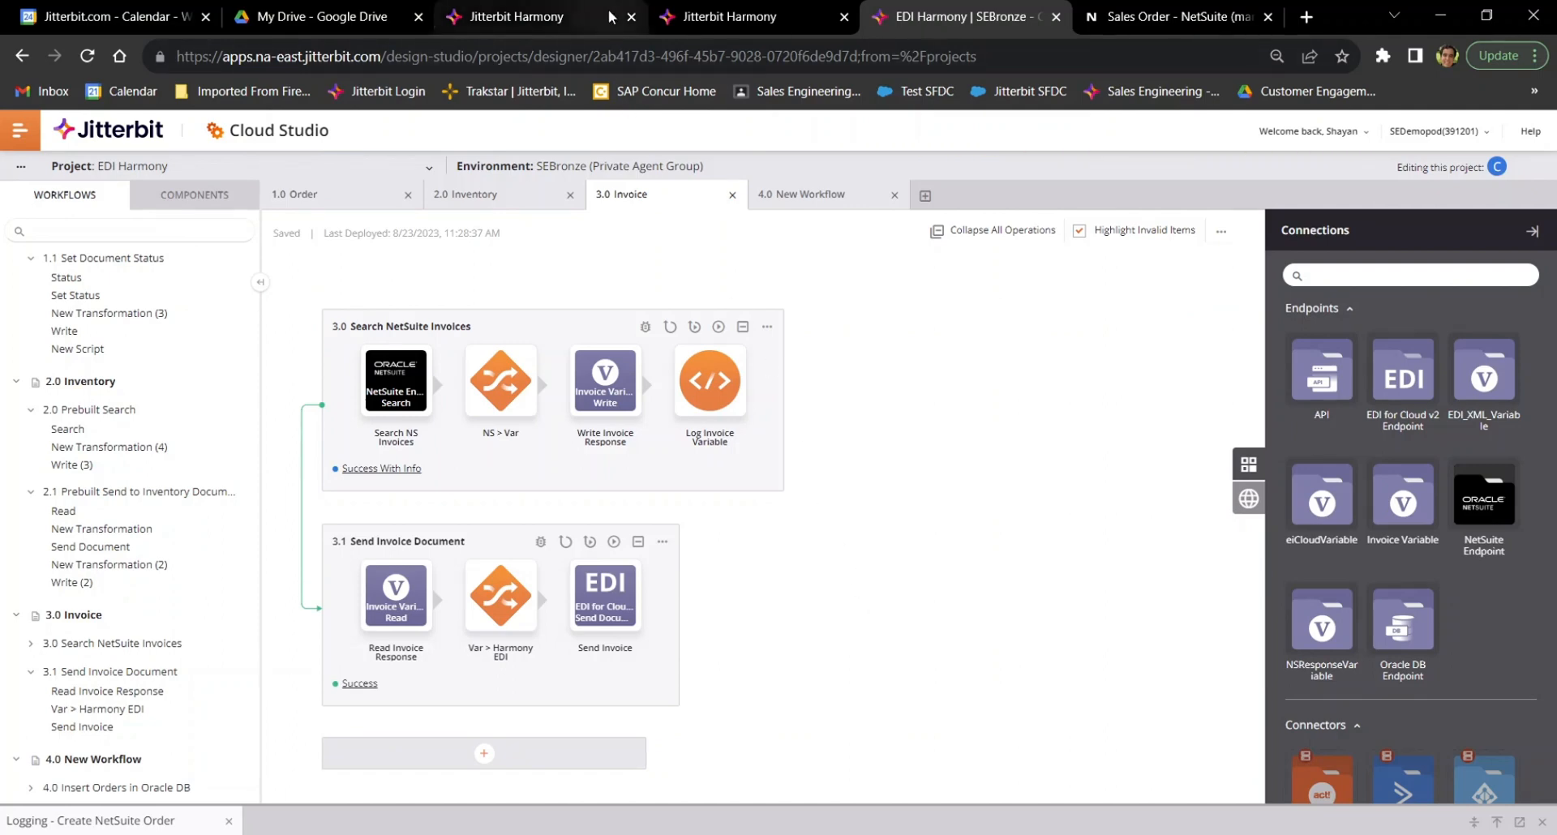
left_click(516, 16)
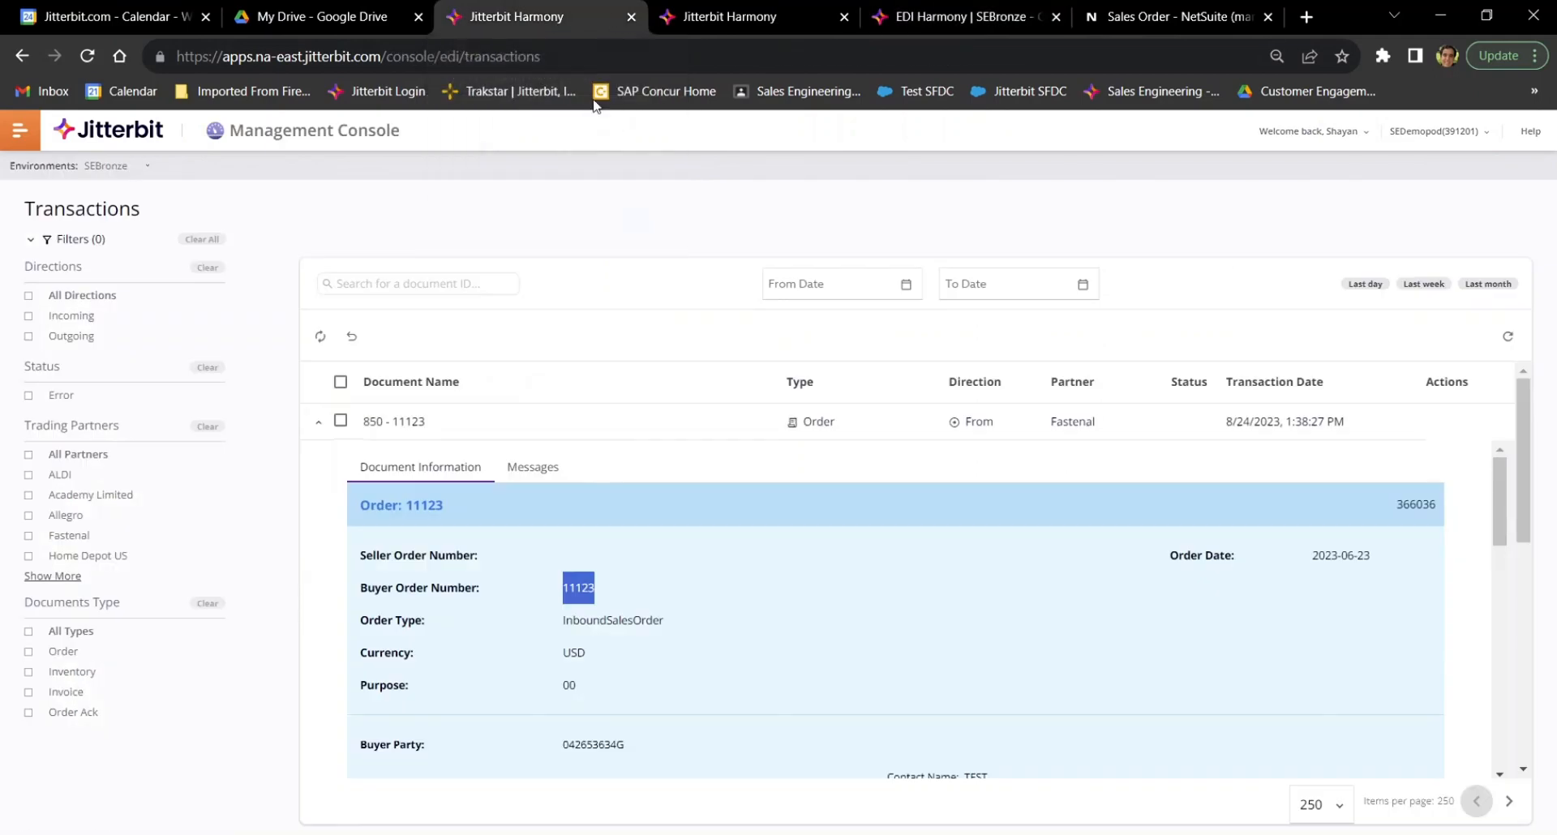
Reload the Transactions table so outbound Invoice - 289 to Fastenal appears on top
left_click(318, 422)
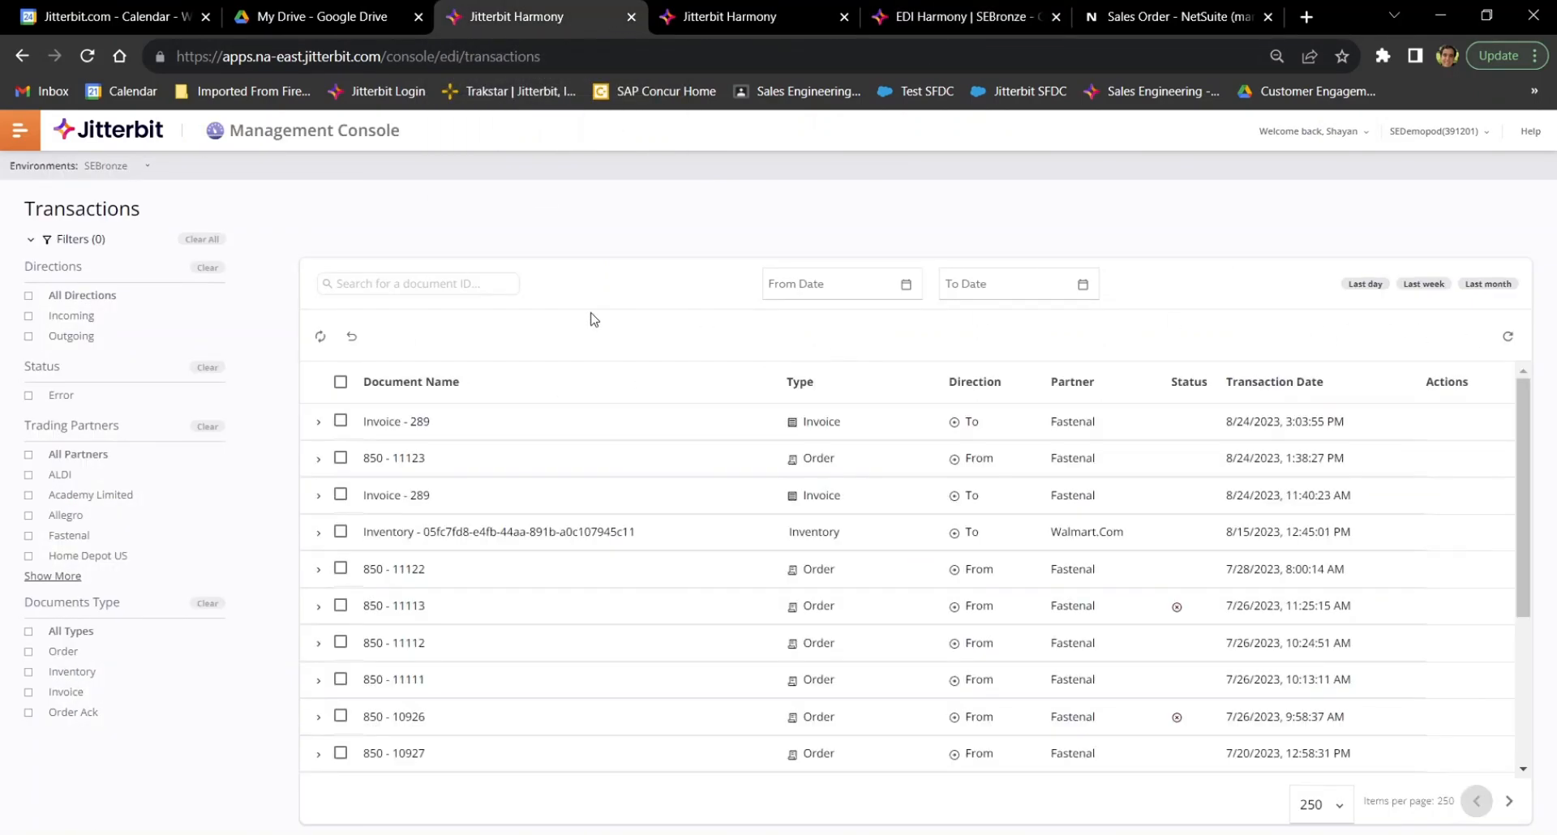
mouse_move(516, 422)
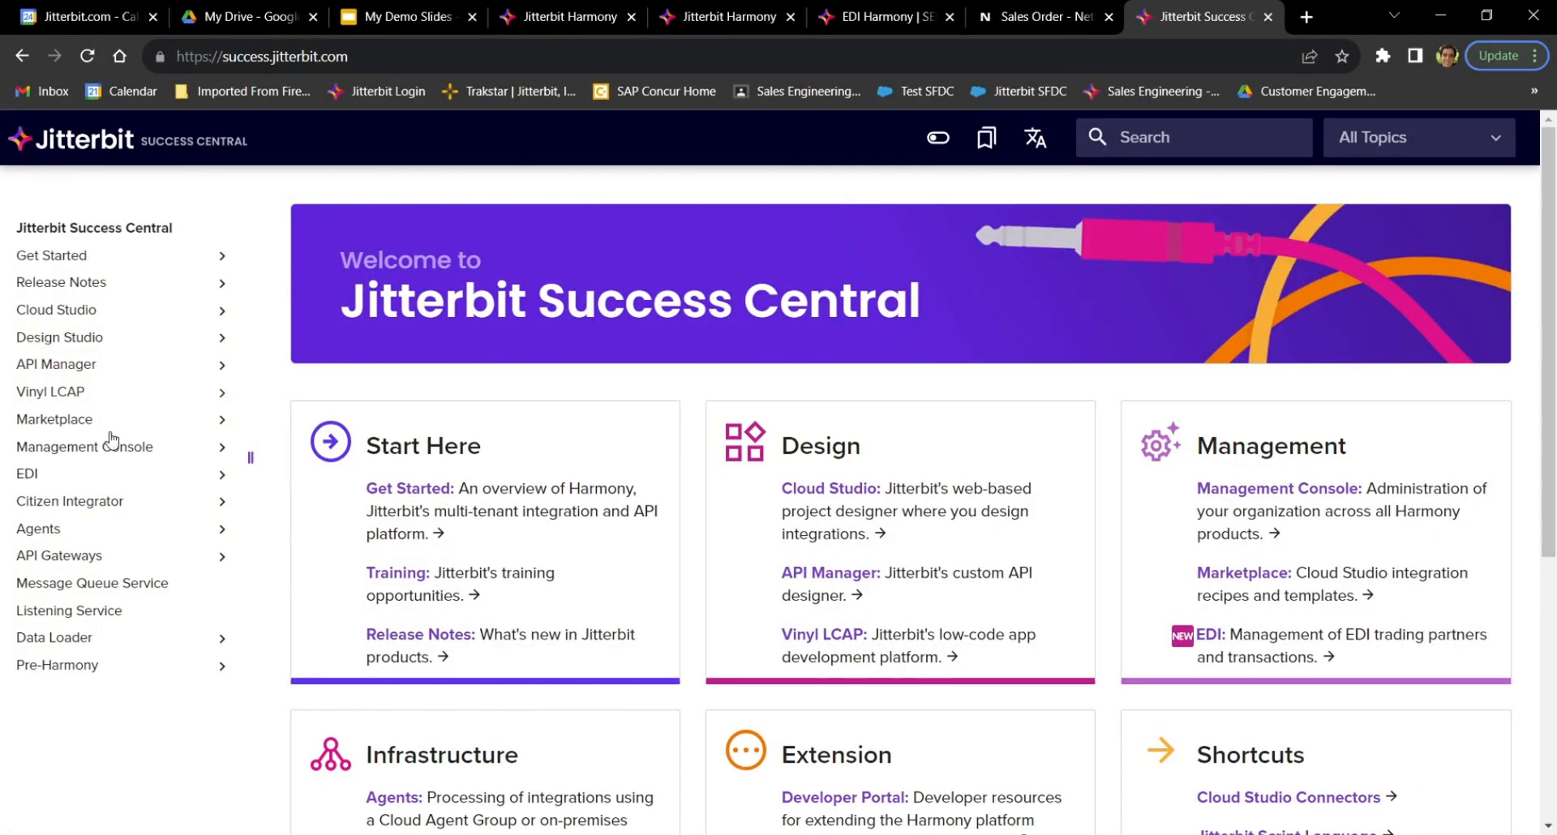
Navigate Success Central to EDI > Transactions and view its introduction and sample screenshot
left_click(28, 479)
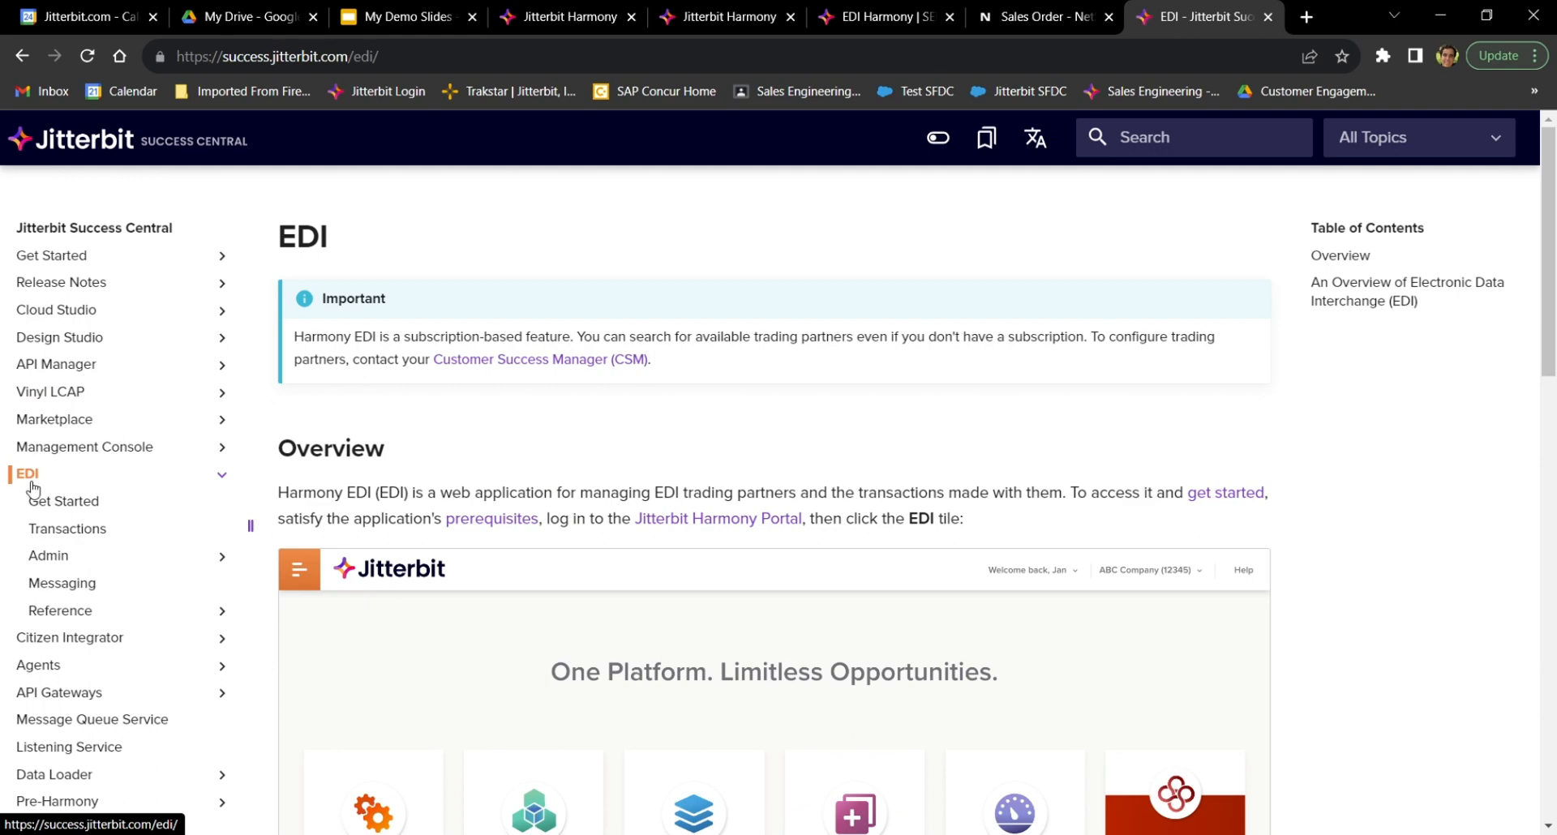
scroll("down", 3)
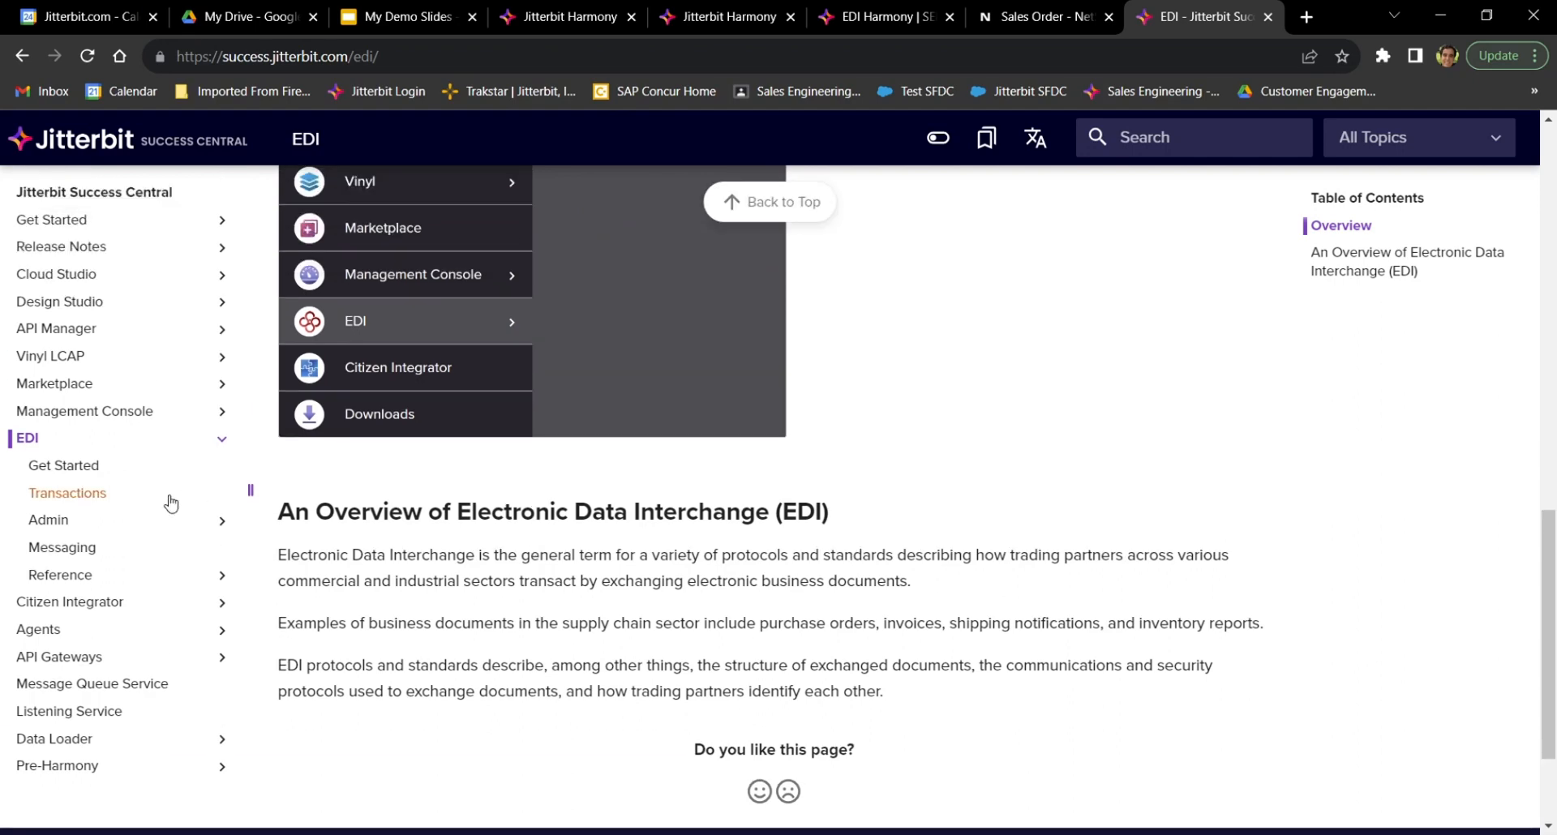
mouse_move(60, 574)
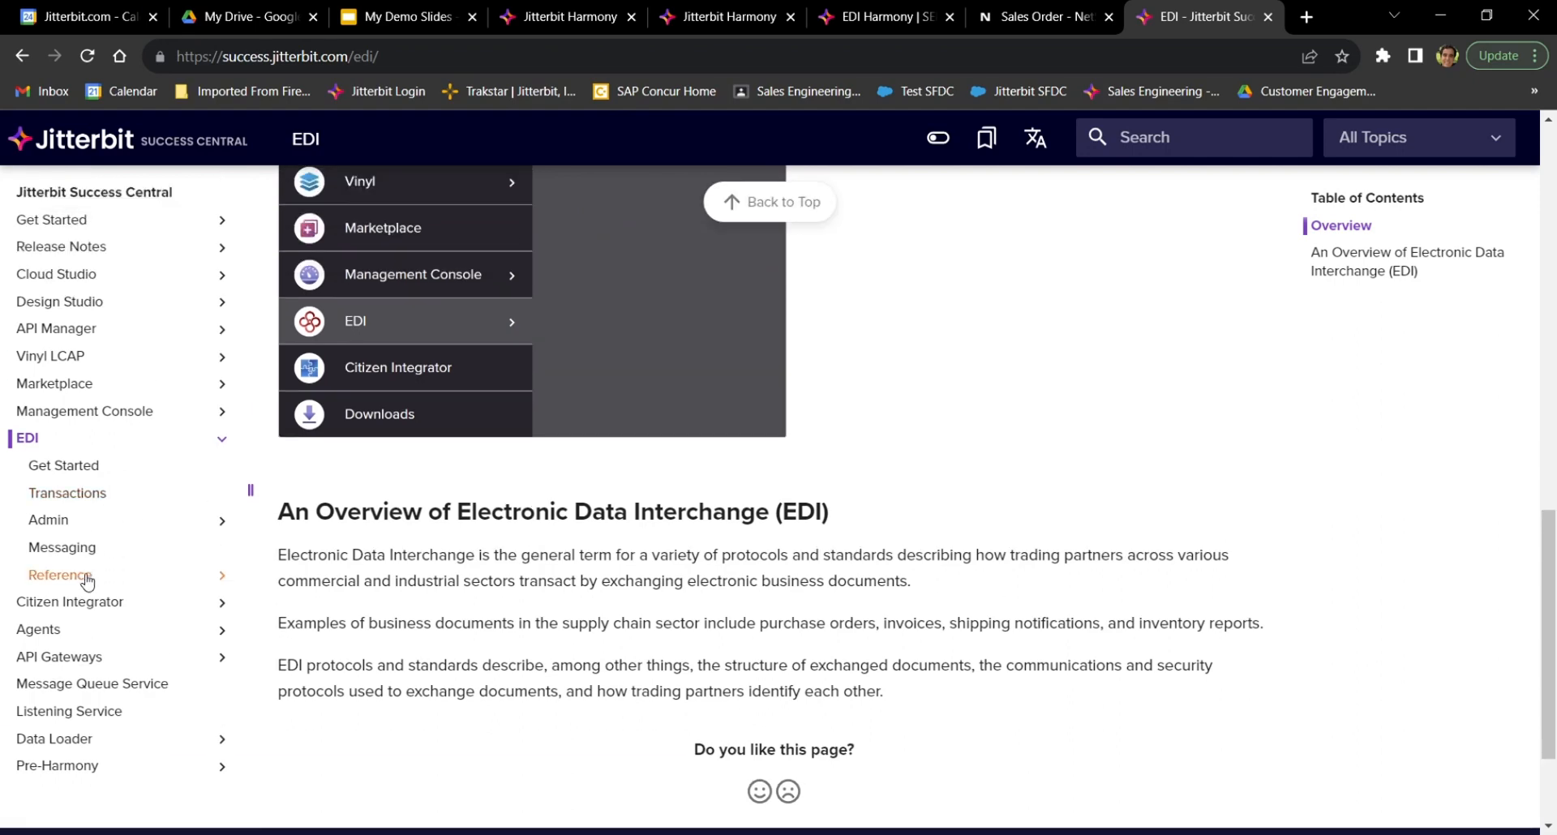
left_click(66, 493)
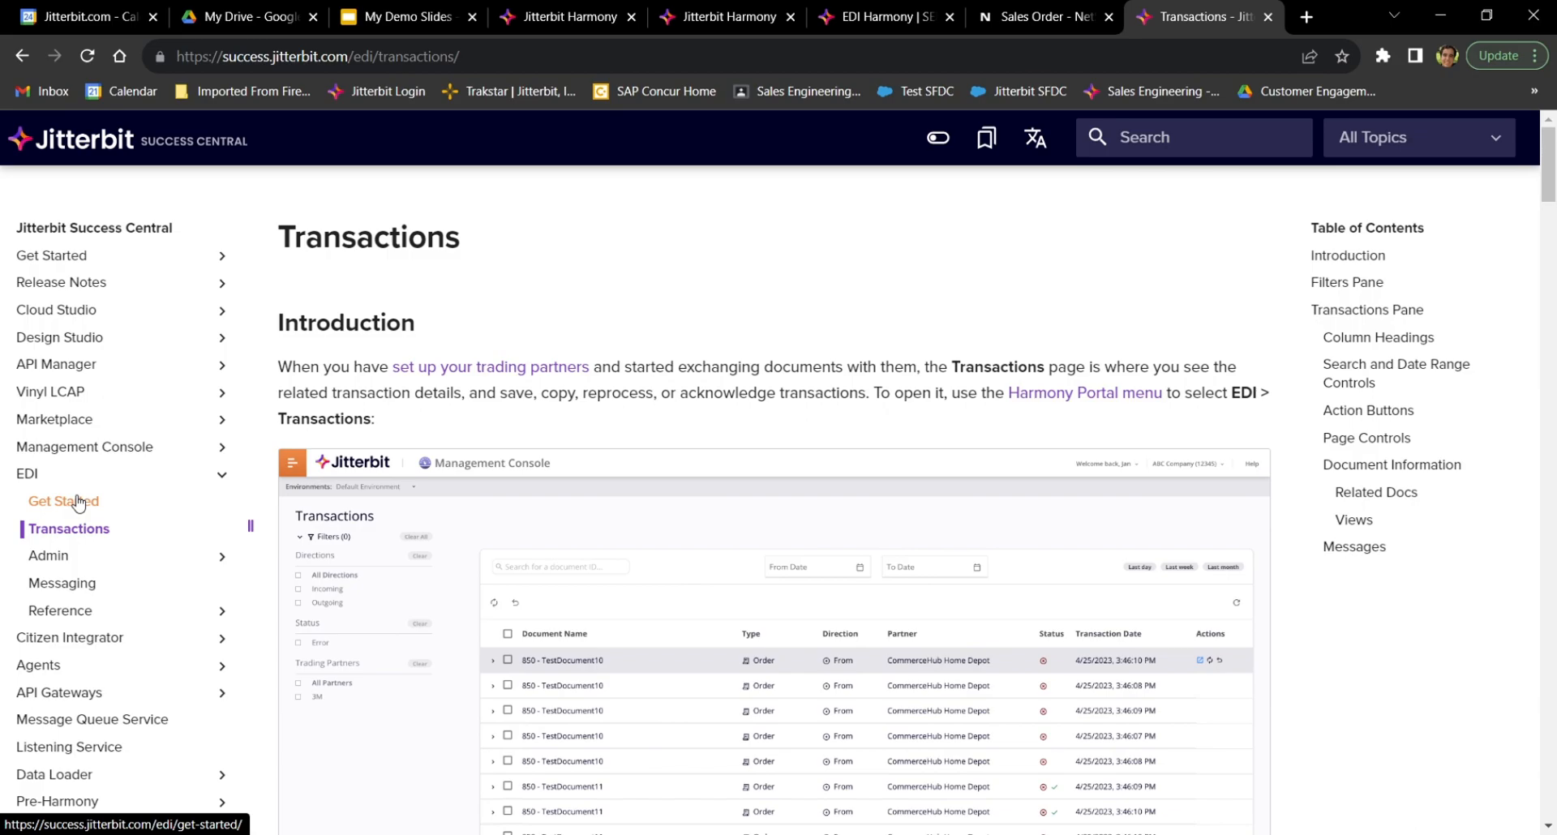
scroll("down", 3)
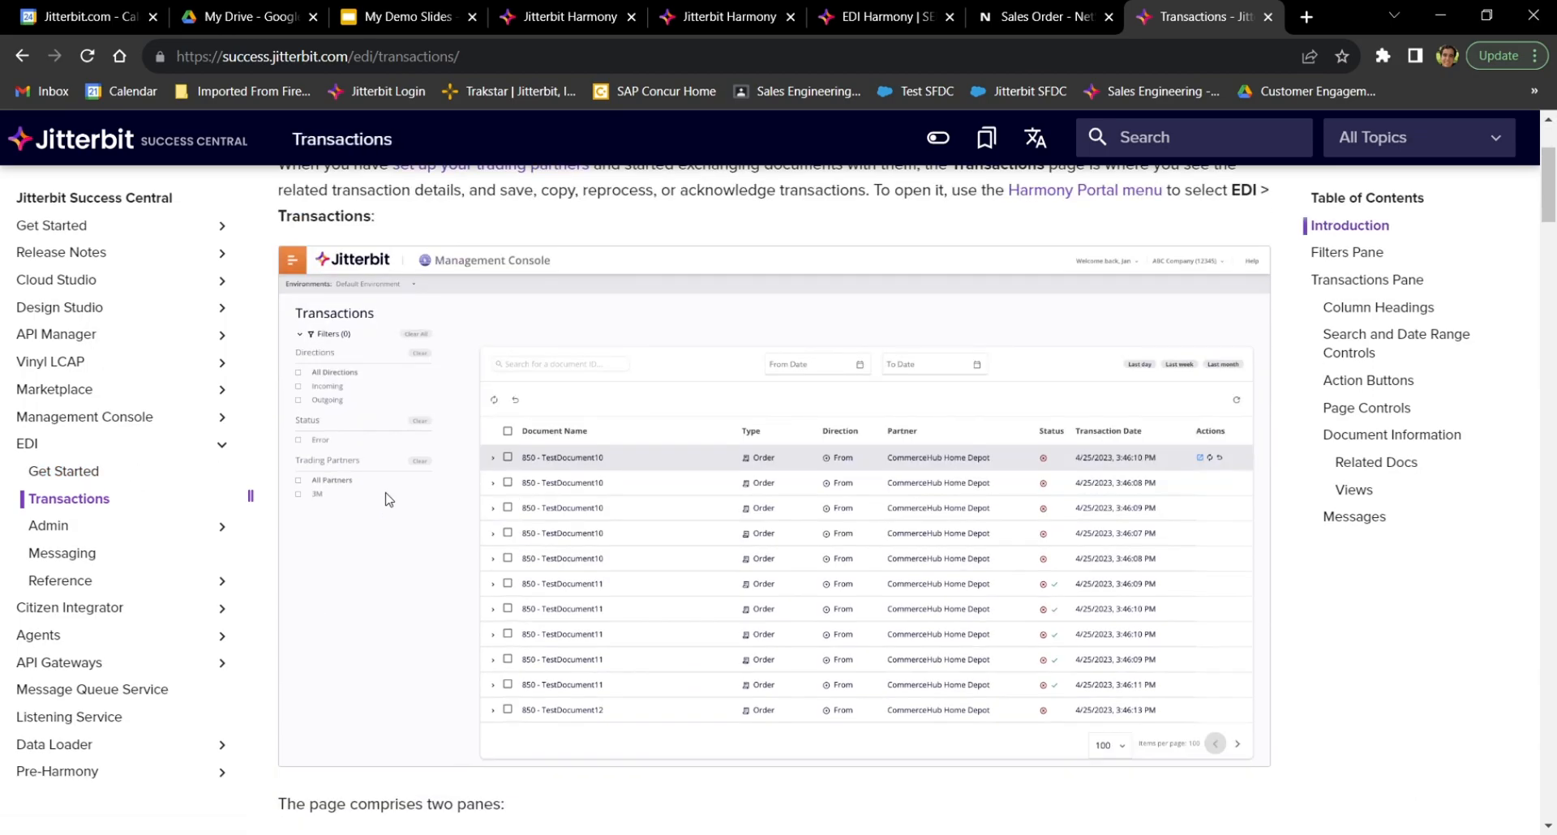